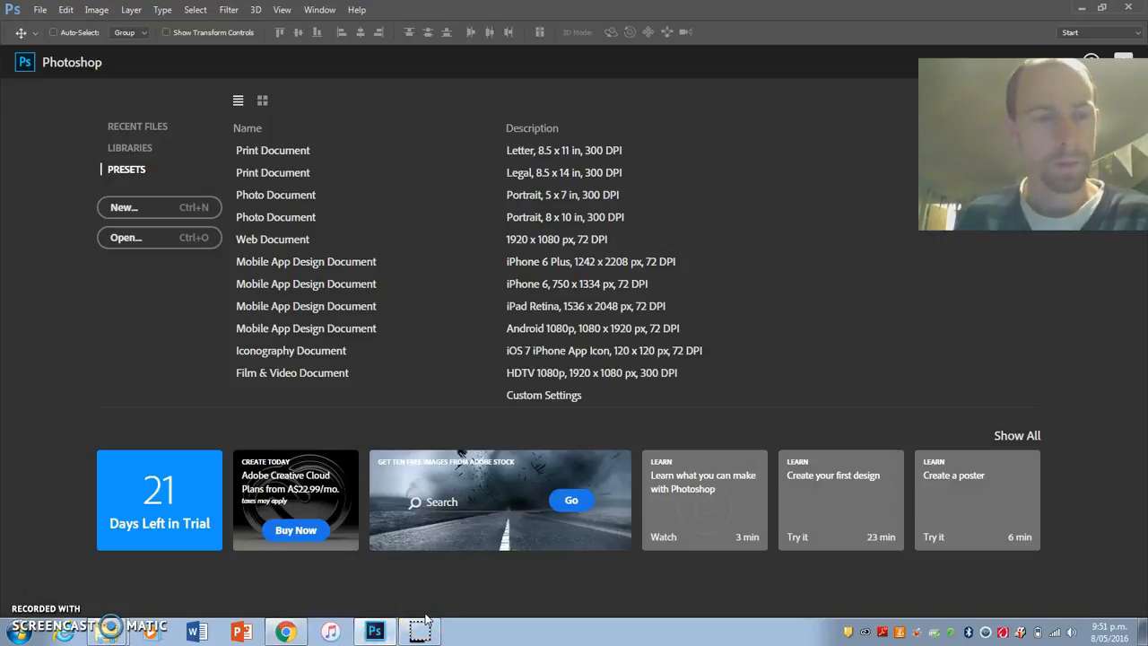
Open every scan in poster elements > Art Nouveau + Psychedelic as separate documents.
{"action": "left_click", "coordinate": [39, 10]}
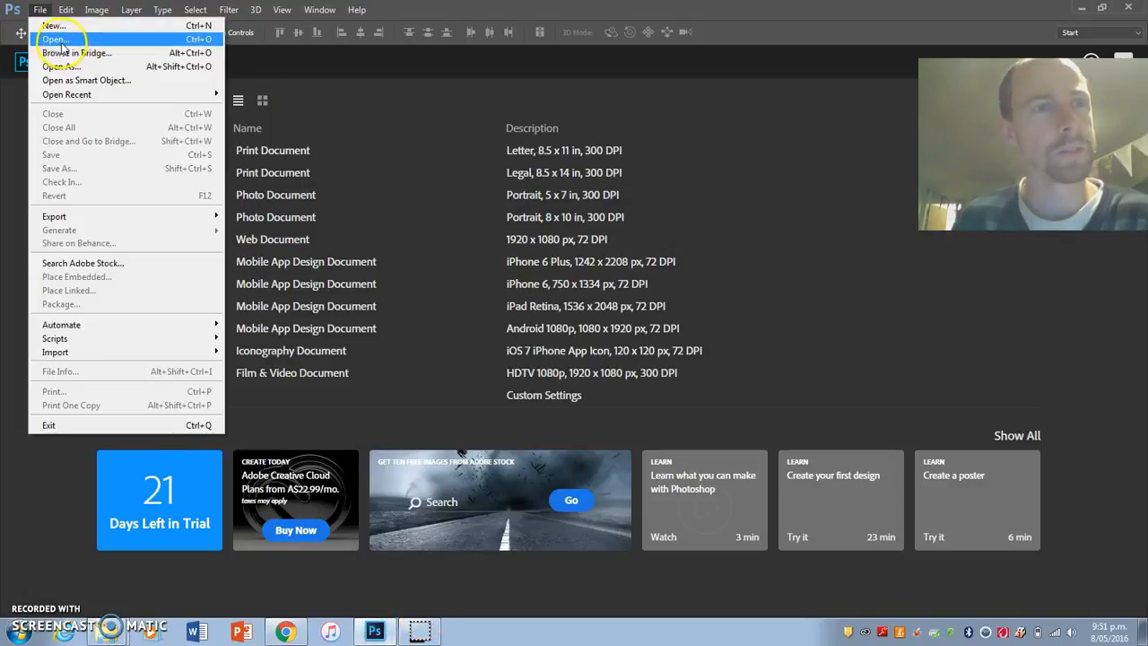
{"action": "left_click", "coordinate": [56, 38]}
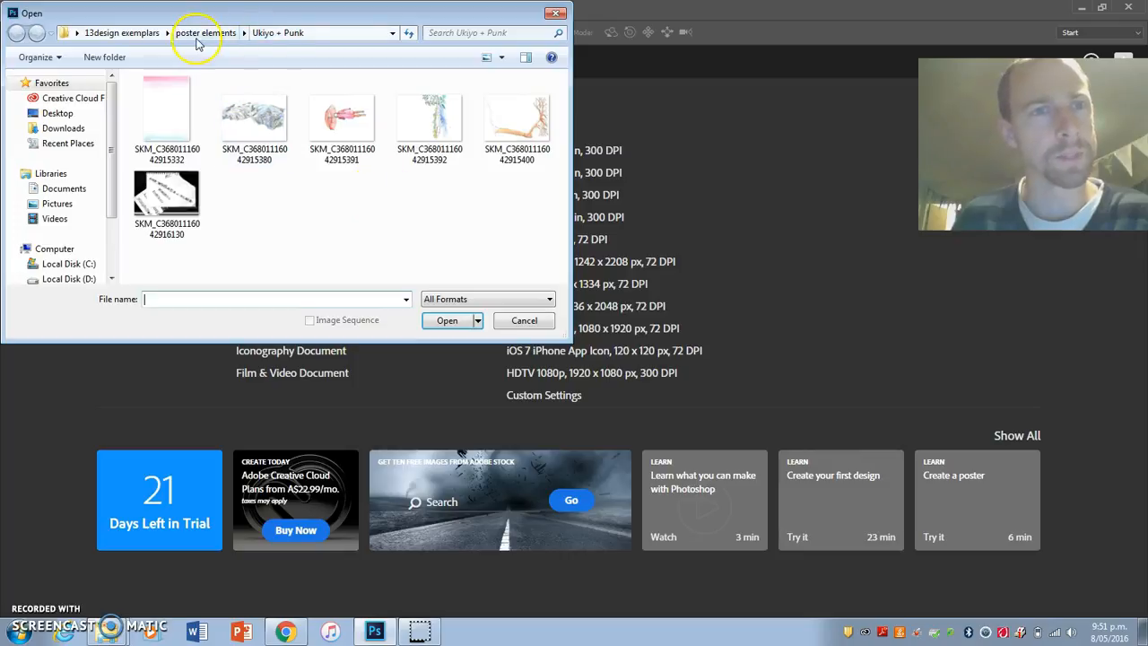
{"action": "left_click", "coordinate": [205, 32]}
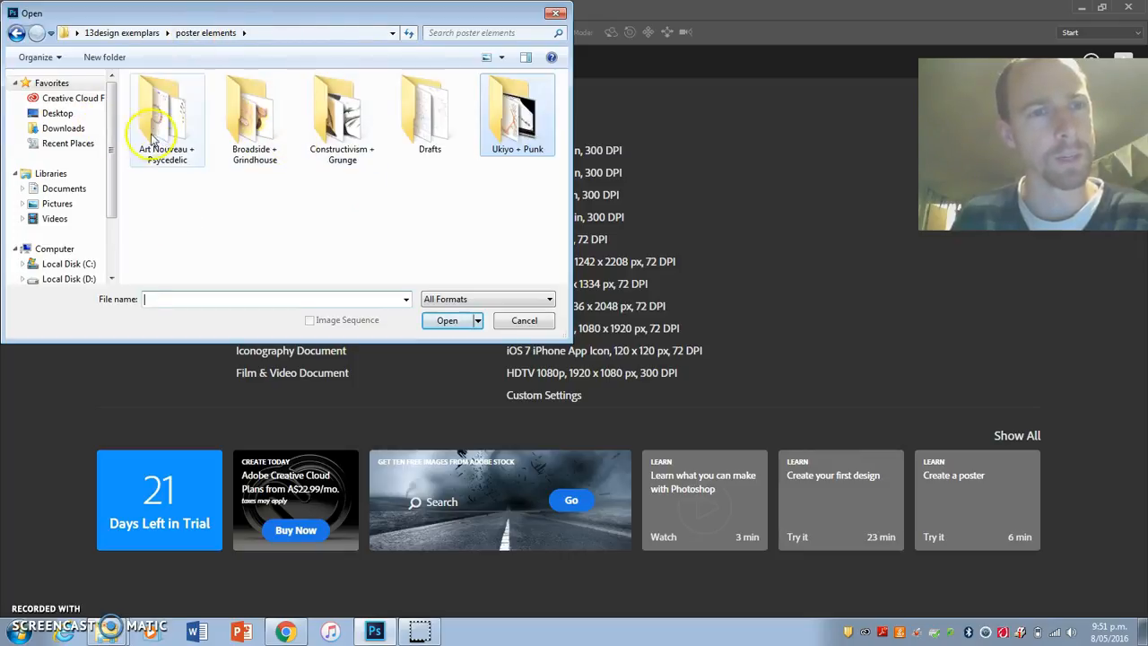
{"action": "double_click", "coordinate": [166, 107]}
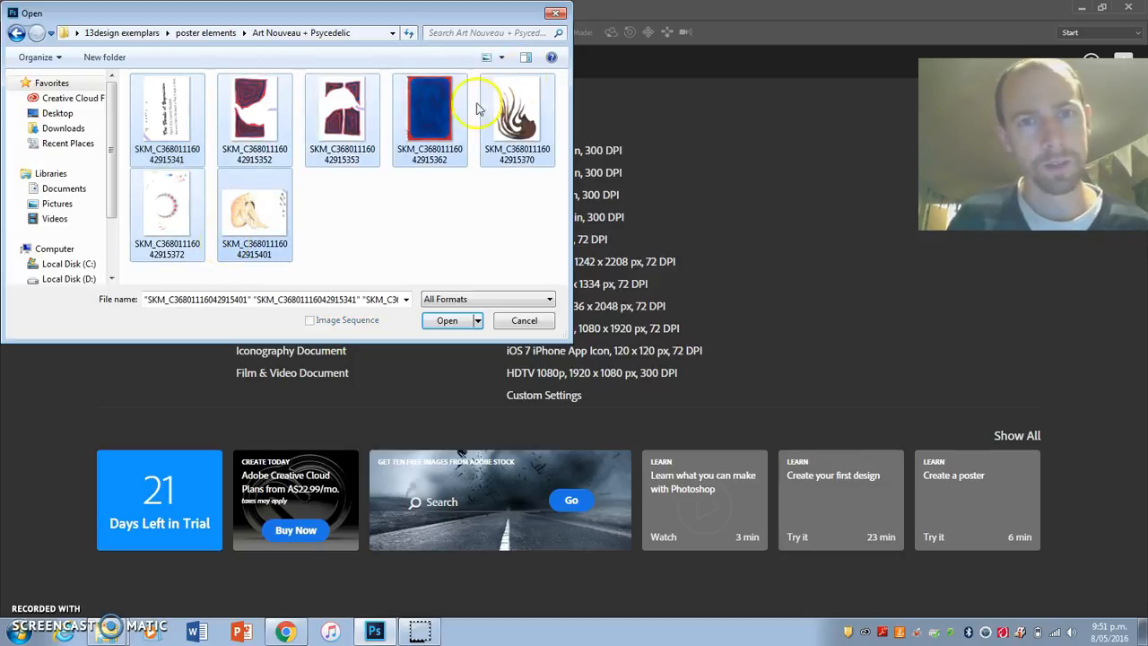
{"action": "left_click", "coordinate": [524, 320]}
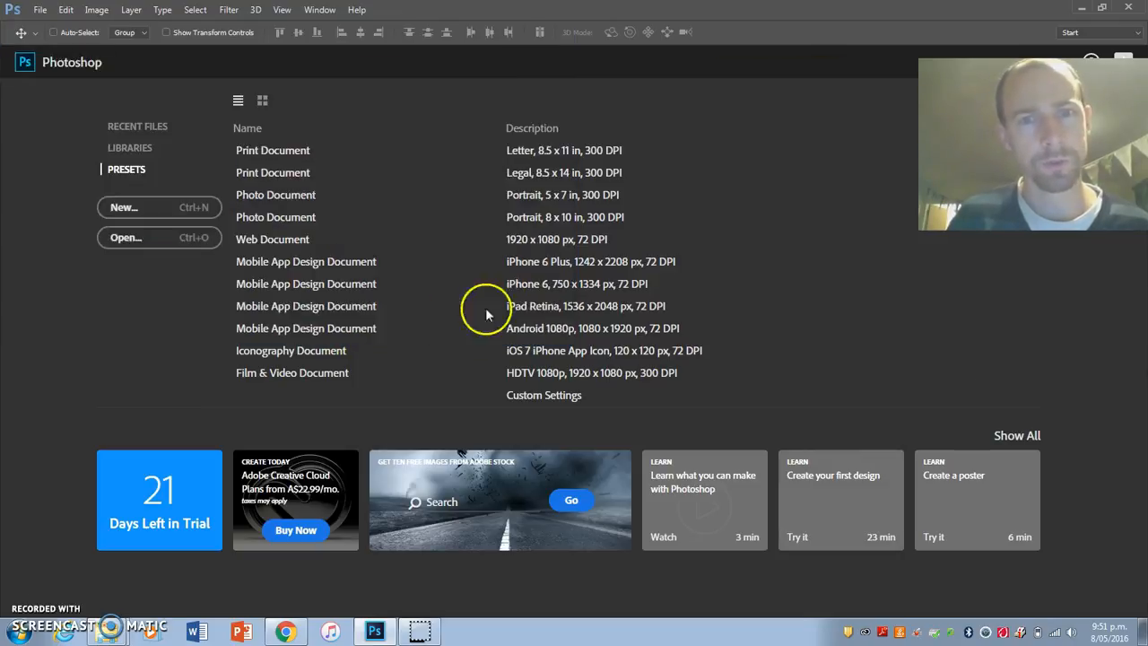
{"action": "left_click", "coordinate": [126, 236]}
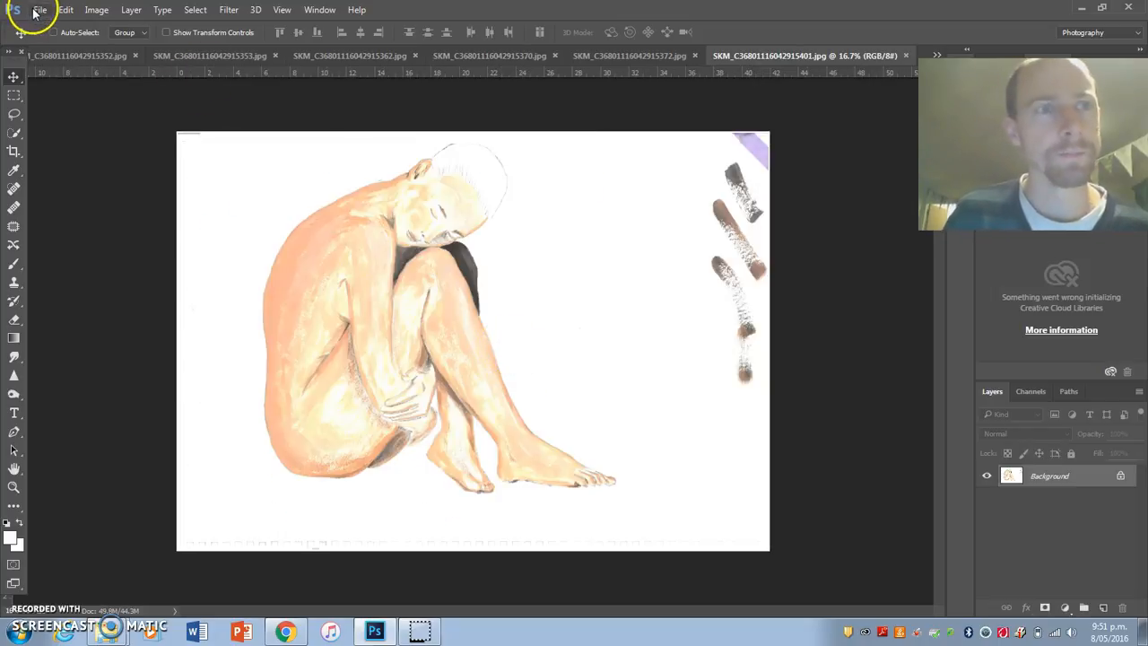
Create a new blank International Paper A3 portrait document at 300 ppi.
{"action": "left_click", "coordinate": [39, 10]}
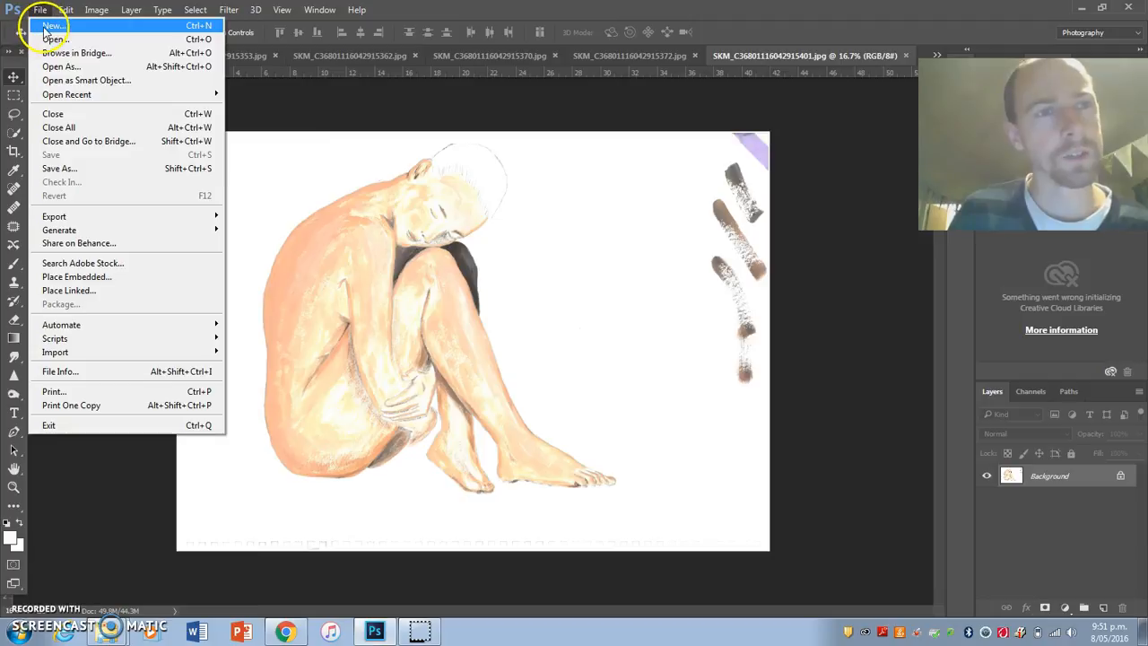
{"action": "left_click", "coordinate": [52, 25]}
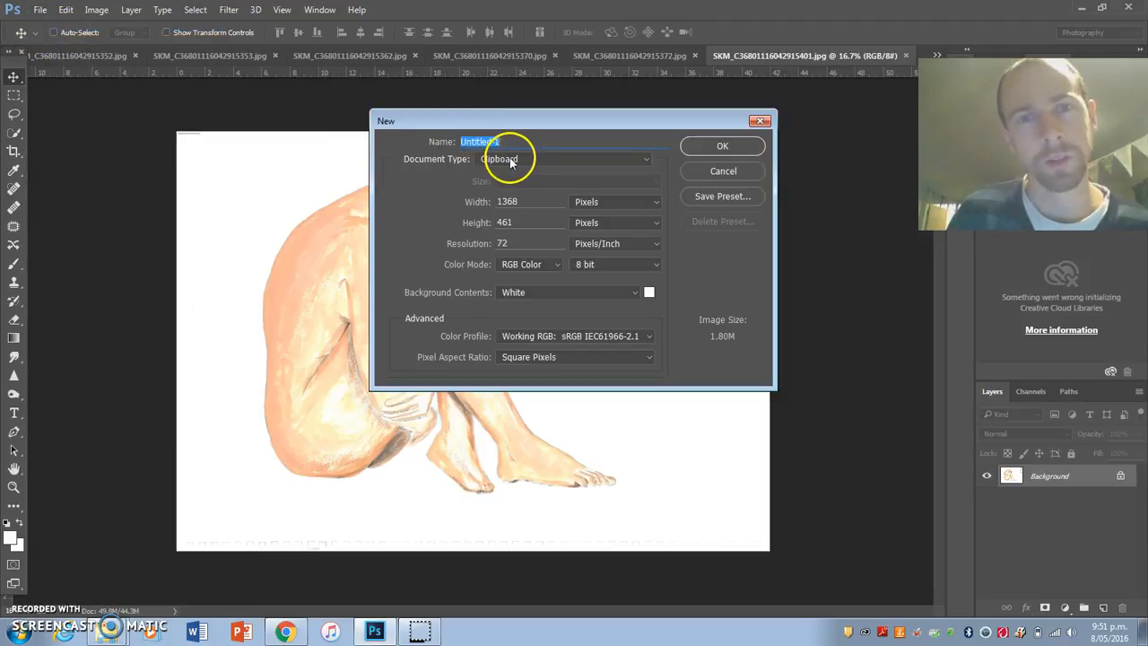
{"action": "left_click", "coordinate": [565, 158]}
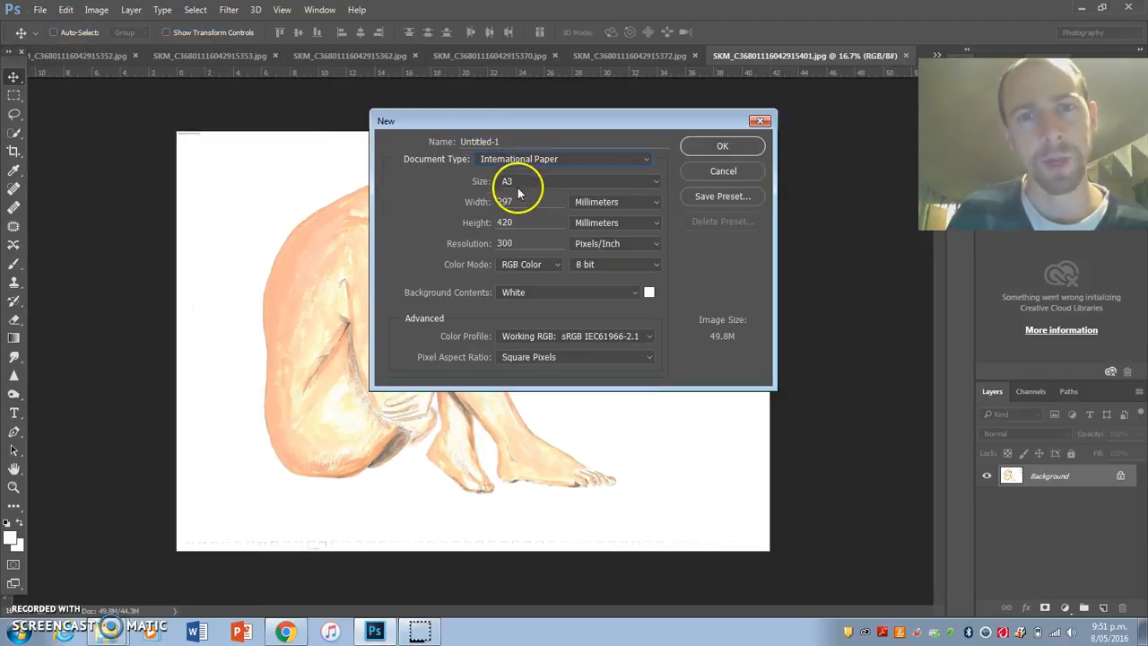
{"action": "left_click", "coordinate": [721, 146]}
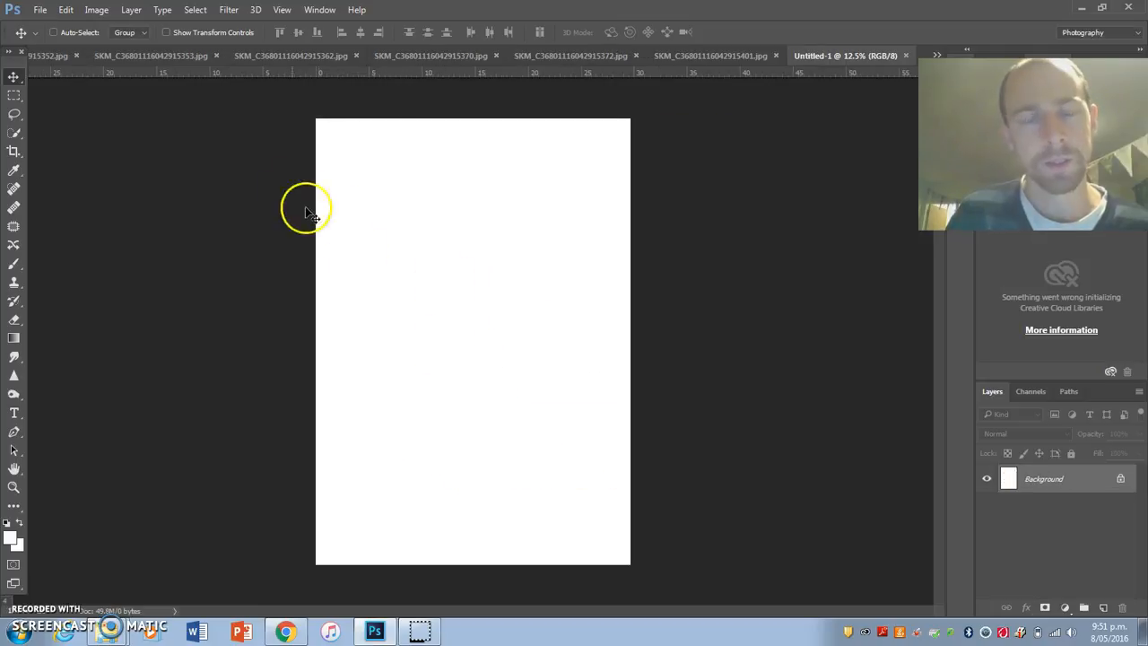
{"action": "mouse_move", "coordinate": [463, 263]}
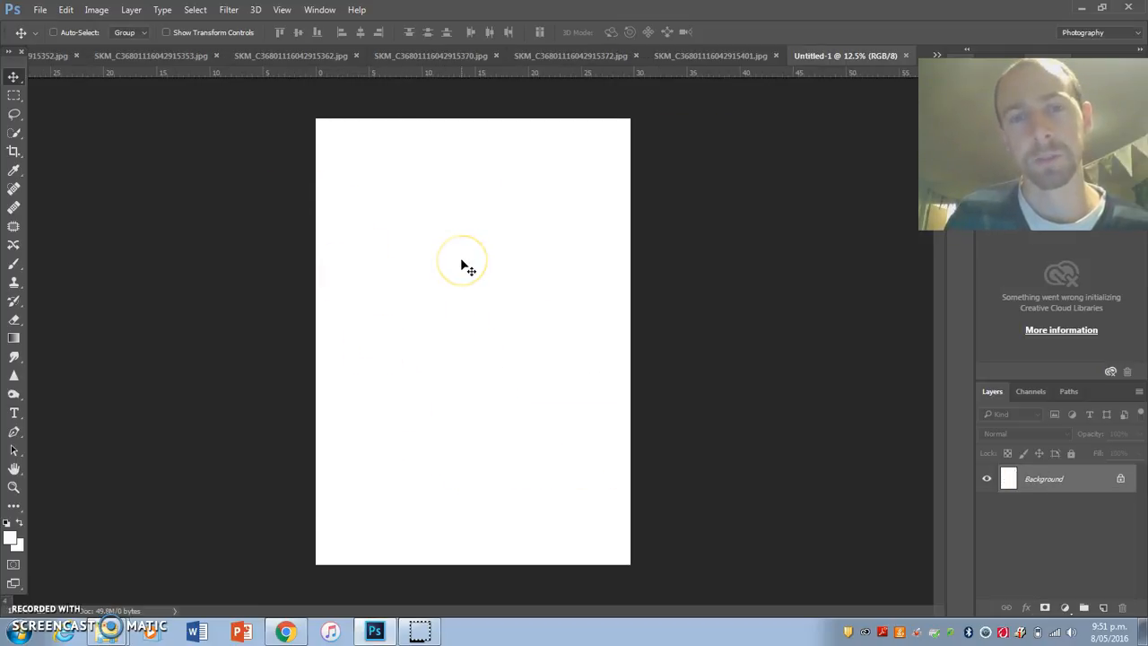
{"action": "mouse_move", "coordinate": [515, 251]}
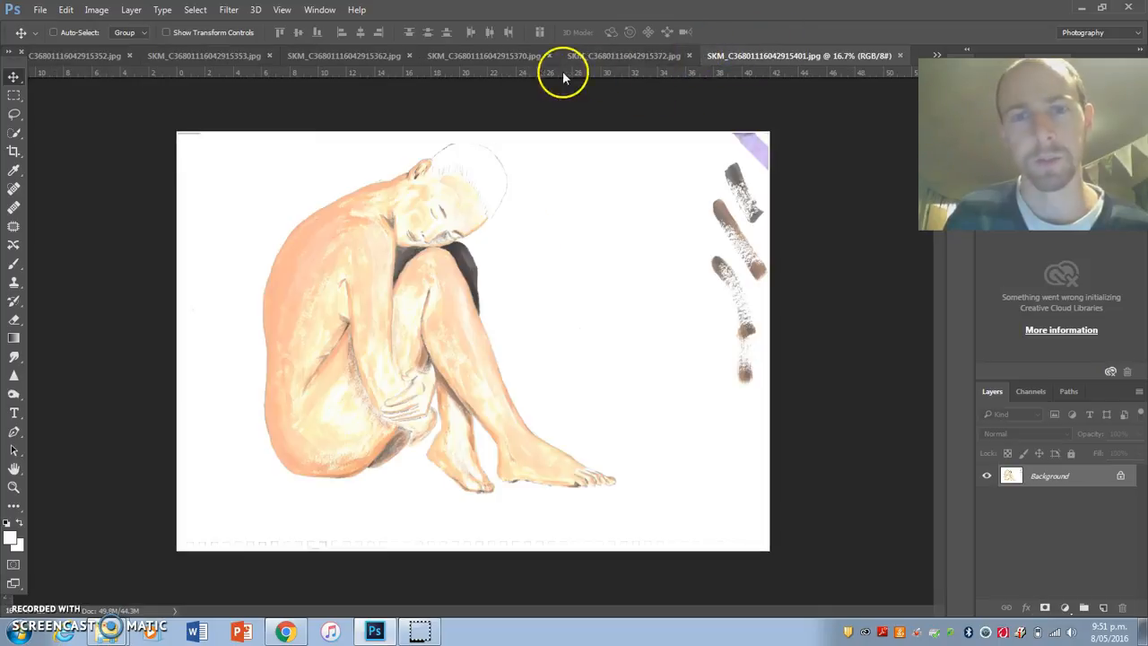
Copy the blue painted area into Untitled-1 and stretch it to cover the page.
{"action": "left_click", "coordinate": [203, 56]}
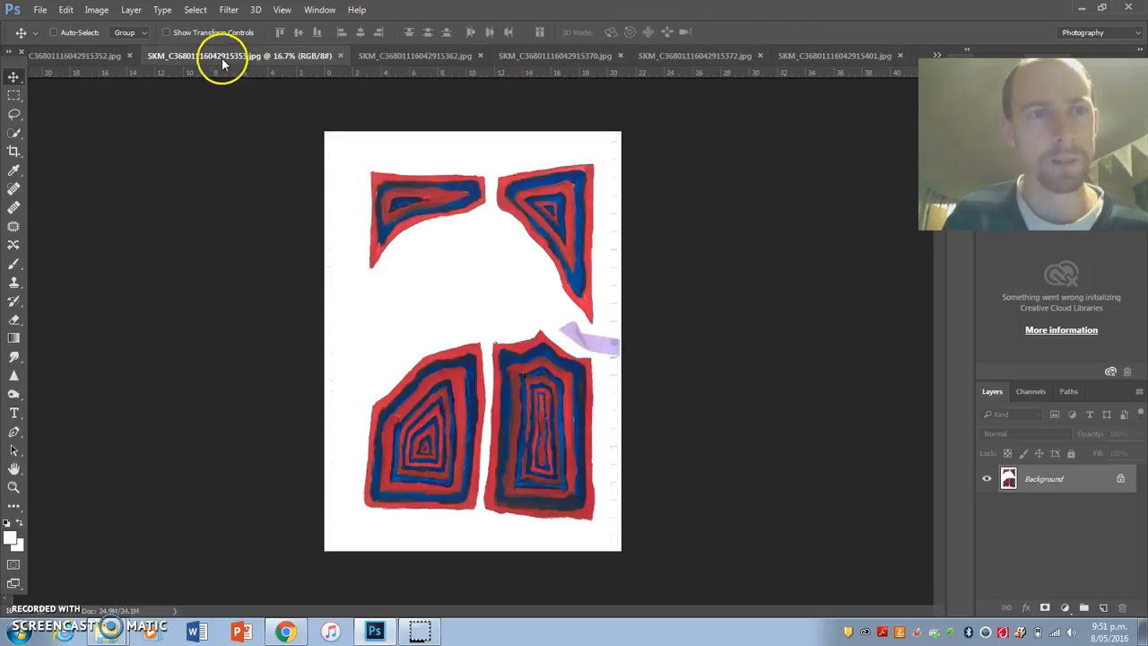
{"action": "left_click", "coordinate": [414, 55]}
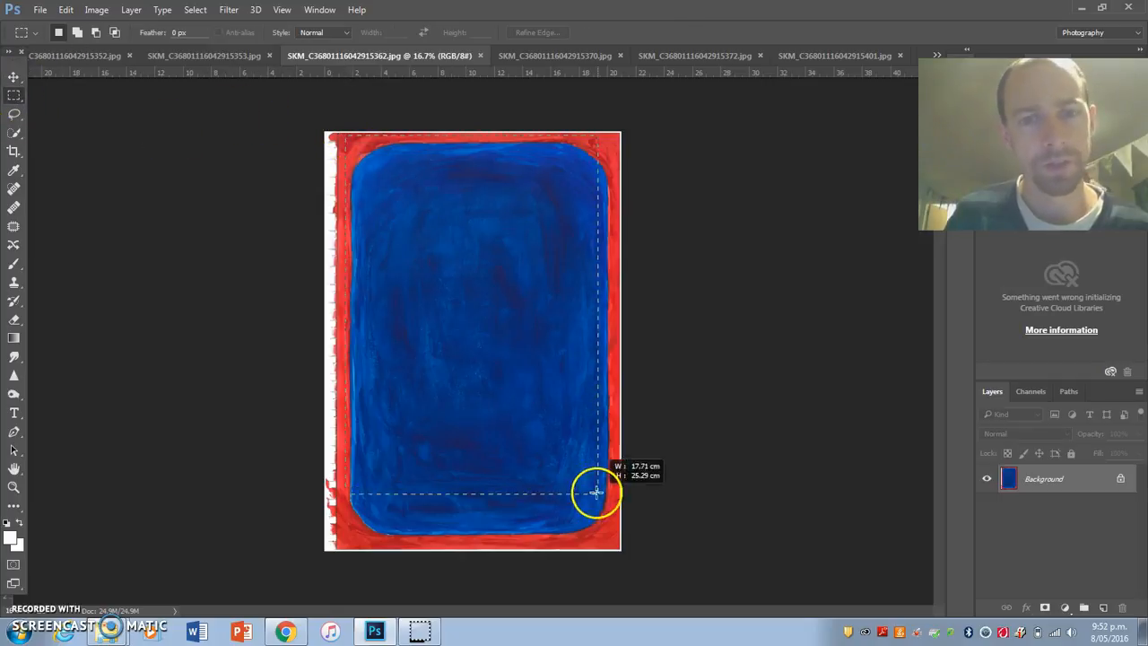
{"action": "left_click_drag", "start_coordinate": [596, 492], "coordinate": [614, 547]}
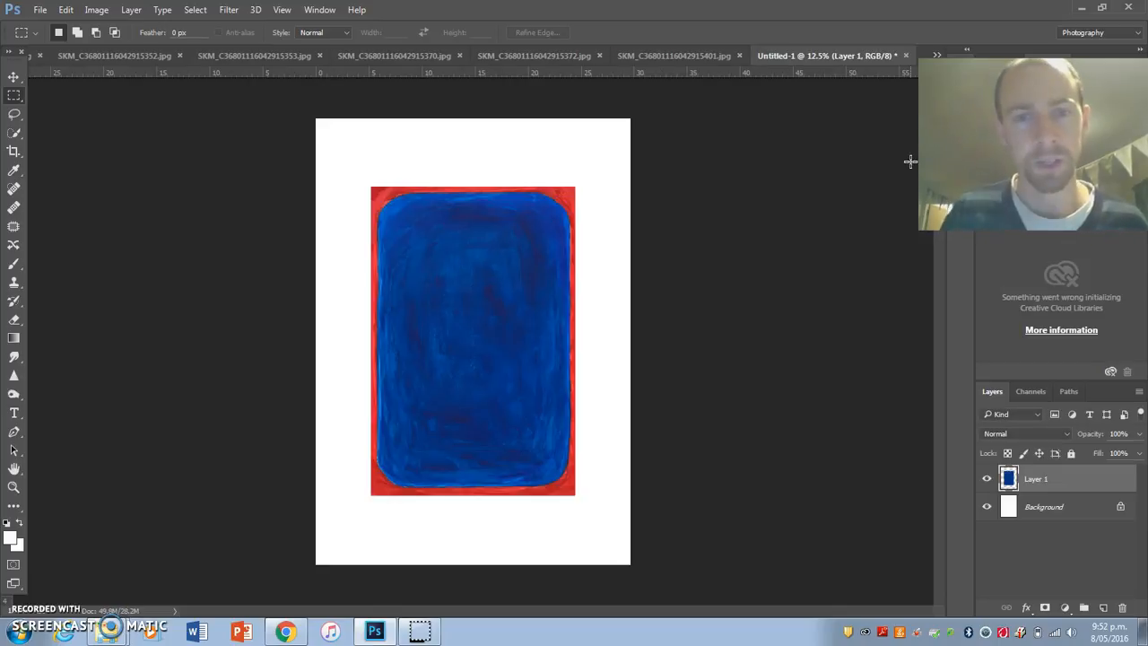
{"action": "left_click_drag", "start_coordinate": [473, 340], "coordinate": [453, 302]}
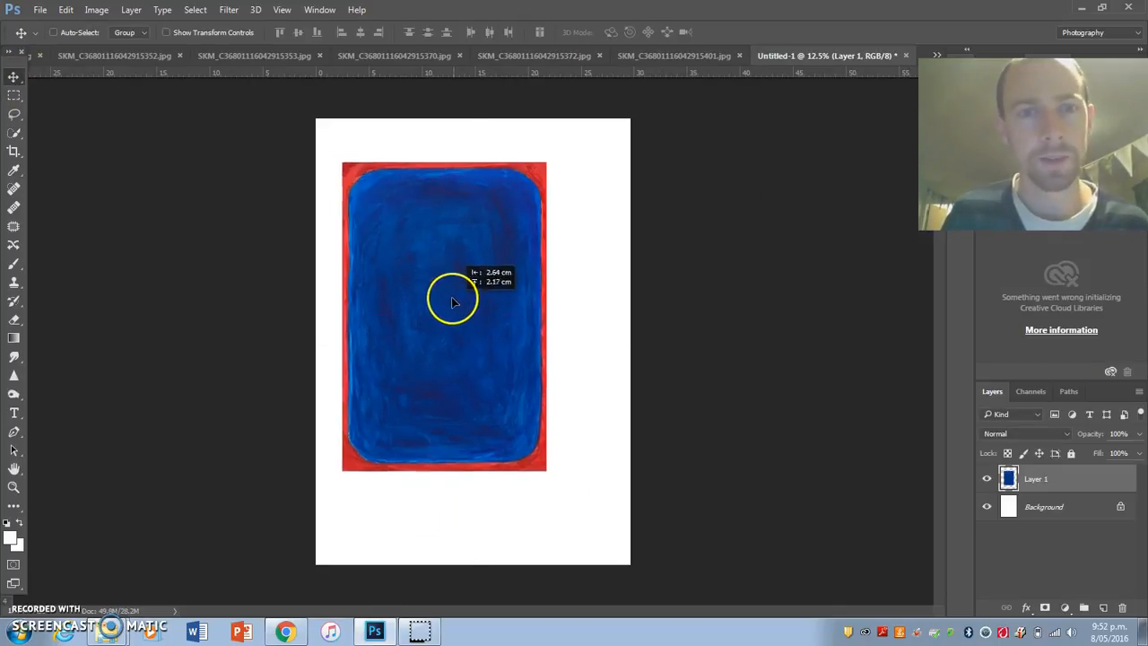
{"action": "left_click_drag", "start_coordinate": [453, 300], "coordinate": [480, 435]}
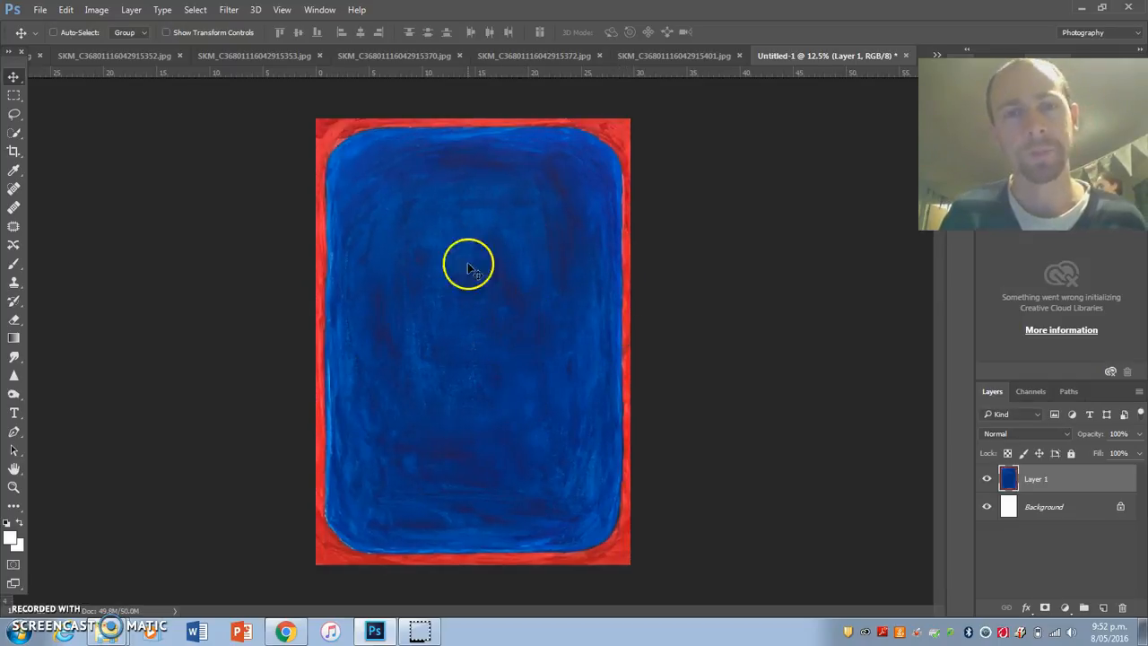
{"action": "mouse_move", "coordinate": [296, 27]}
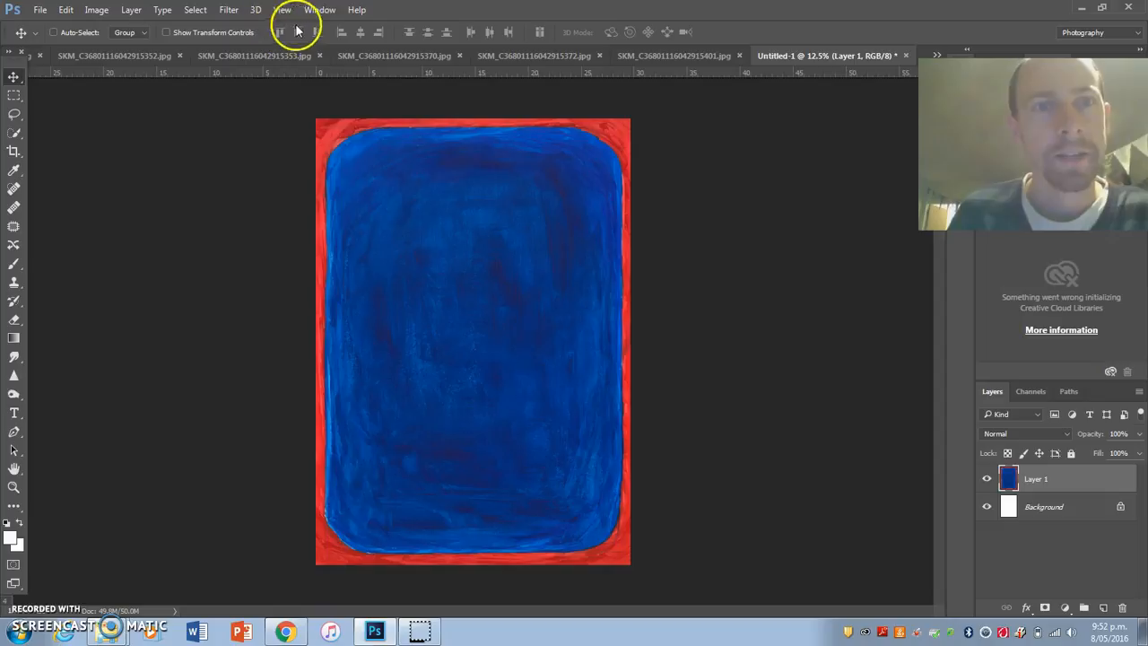
{"action": "mouse_move", "coordinate": [477, 146]}
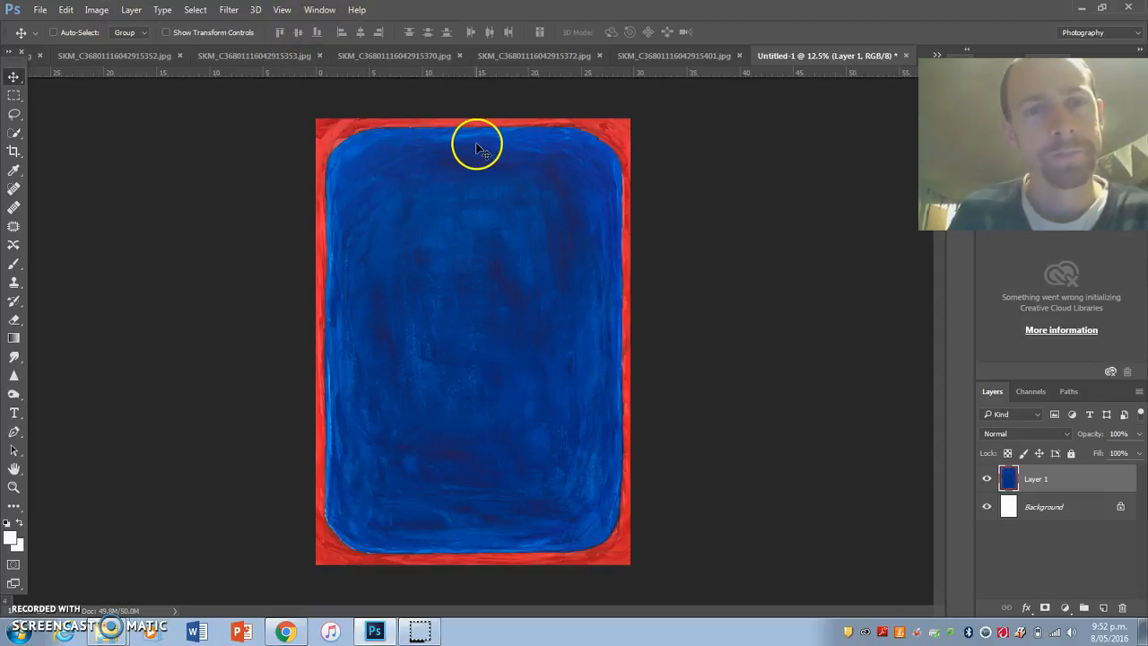
Bring up the seated woman scan and select her figure with the Quick Selection Tool.
{"action": "left_click", "coordinate": [377, 55]}
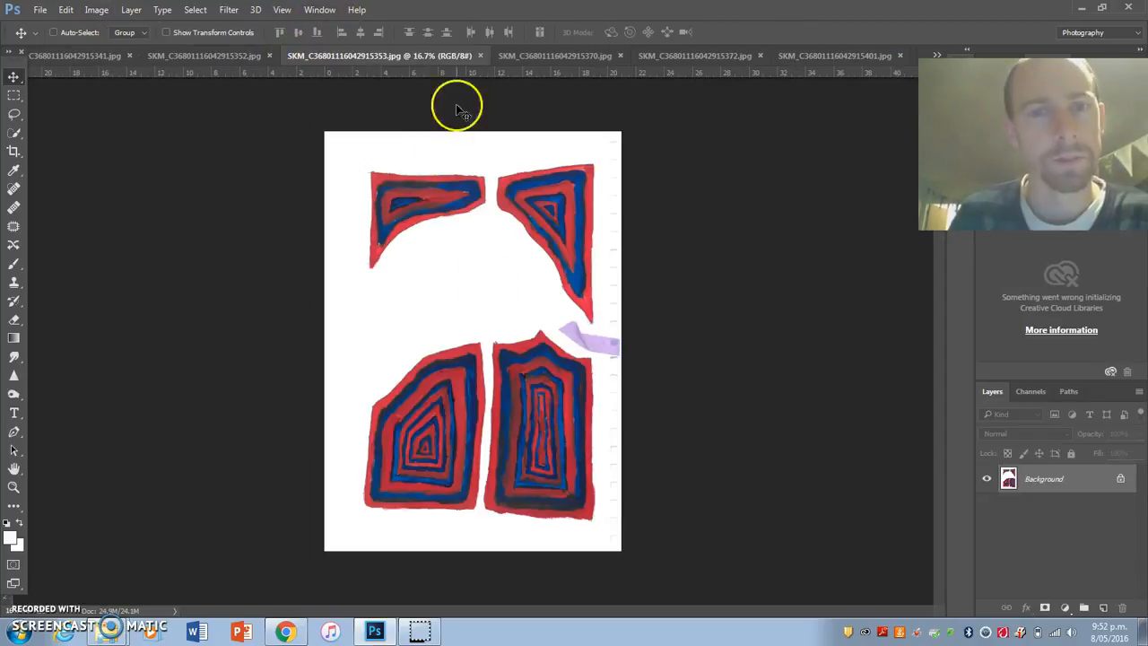
{"action": "left_click", "coordinate": [74, 55]}
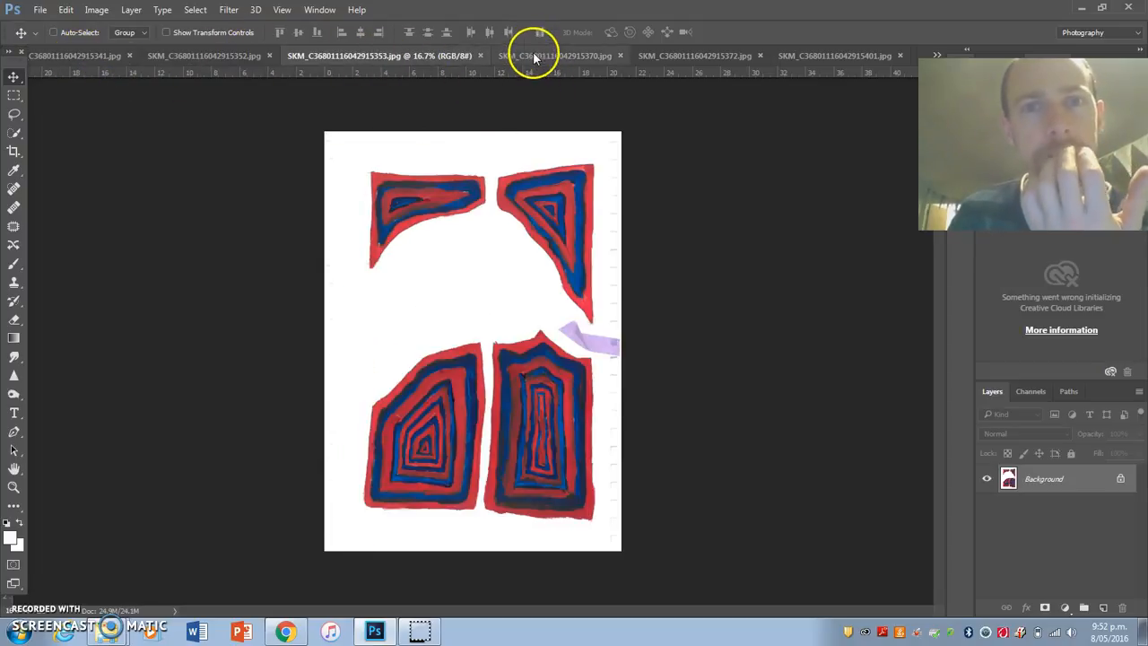
{"action": "left_click", "coordinate": [693, 56]}
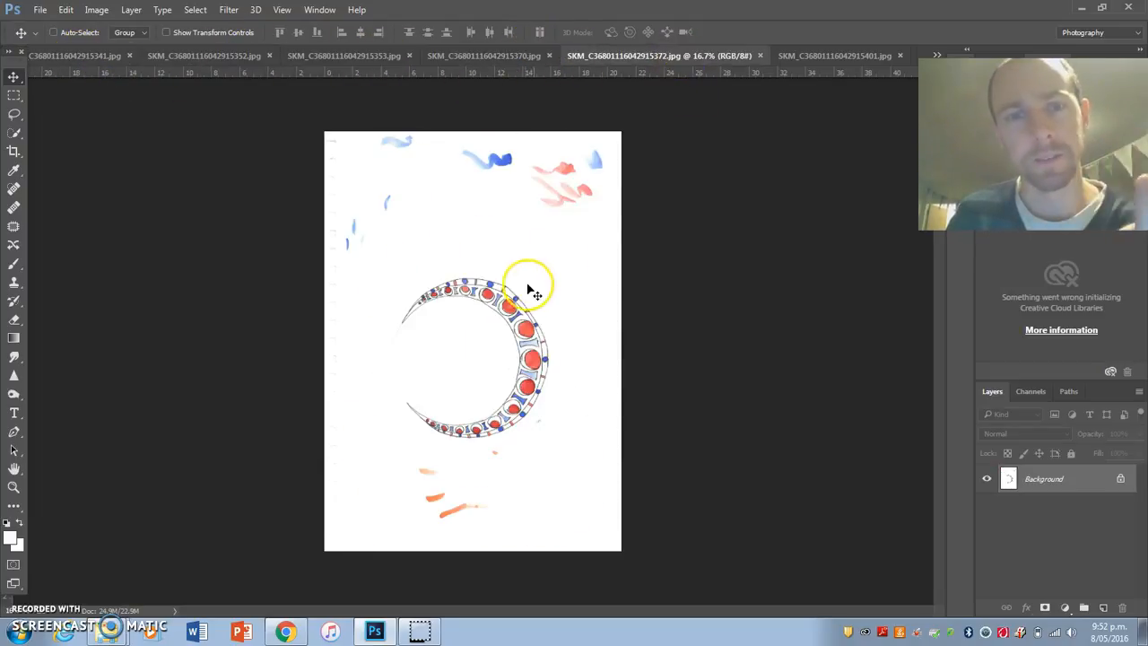
{"action": "left_click", "coordinate": [798, 55]}
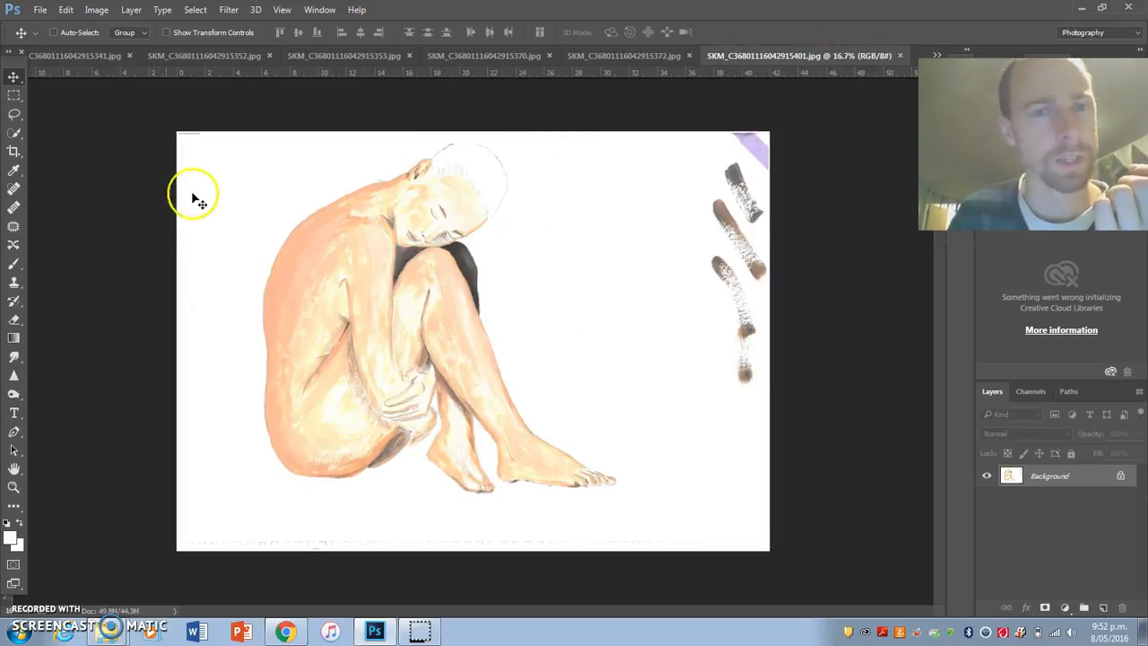
{"action": "mouse_move", "coordinate": [269, 309]}
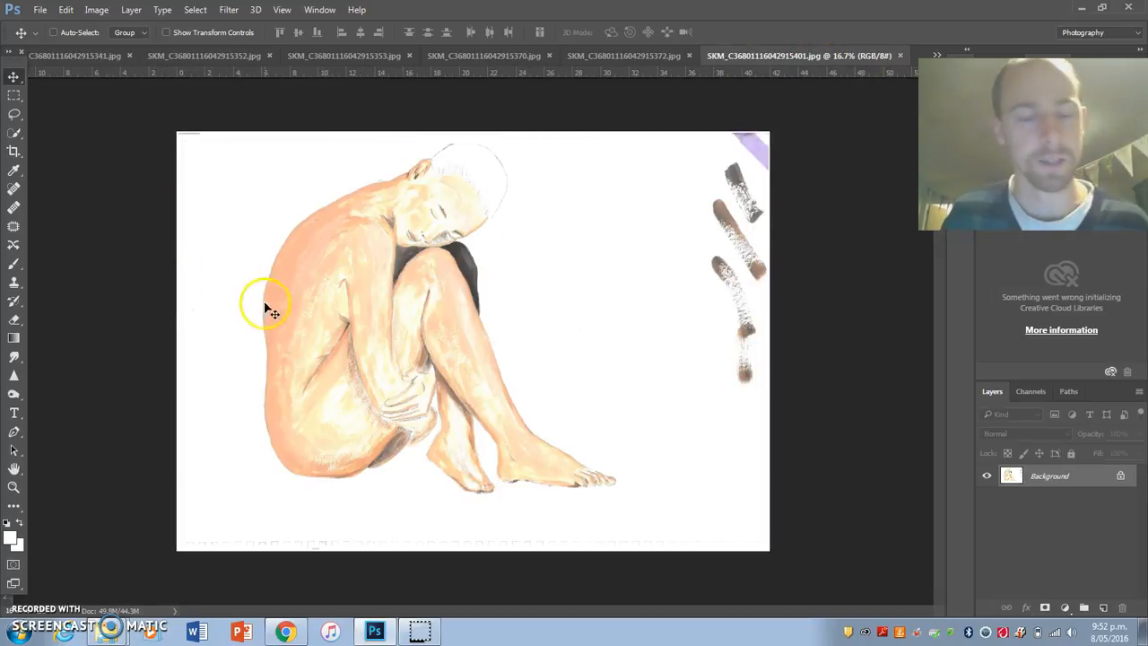
{"action": "mouse_move", "coordinate": [18, 134]}
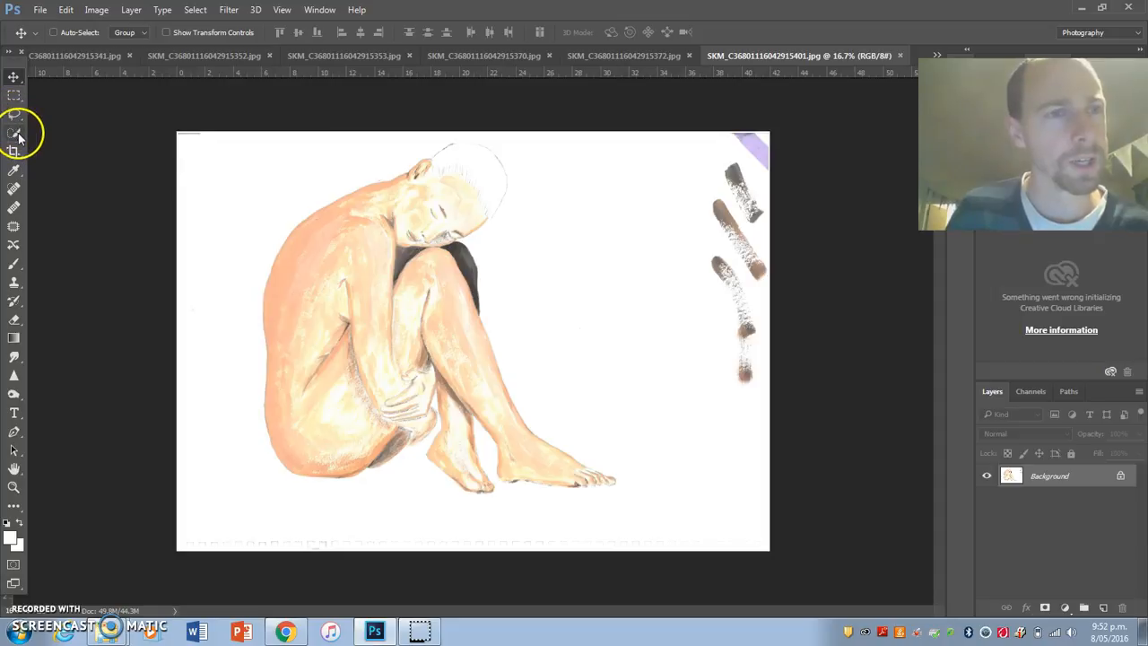
{"action": "left_click", "coordinate": [13, 134]}
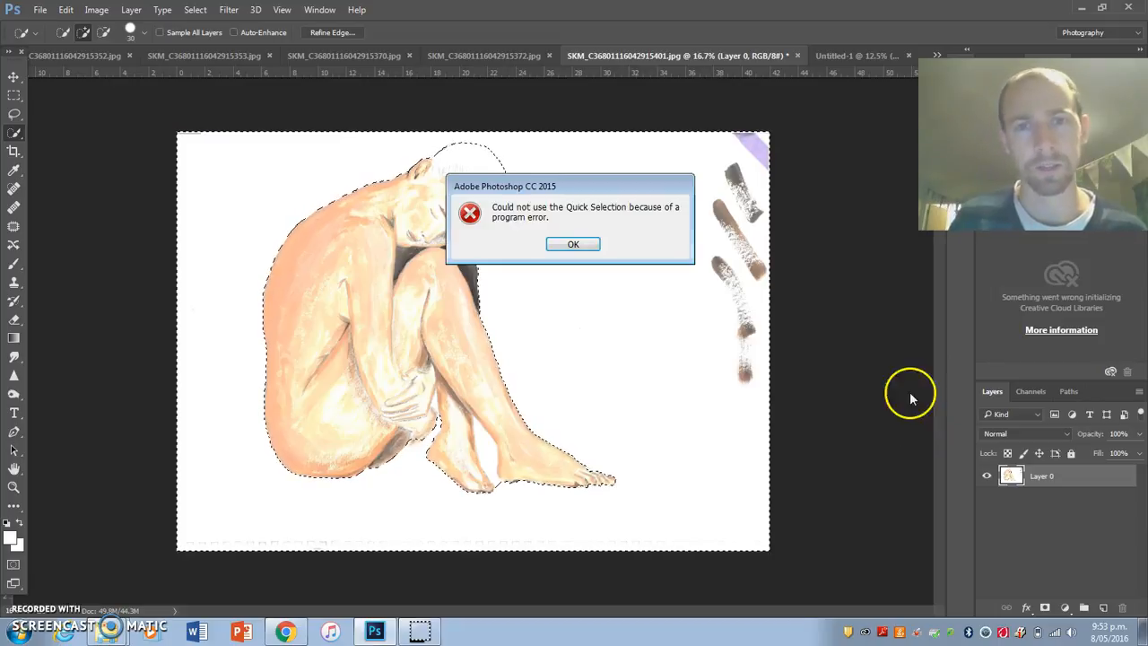
Dismiss the program error message.
{"action": "left_click", "coordinate": [573, 244]}
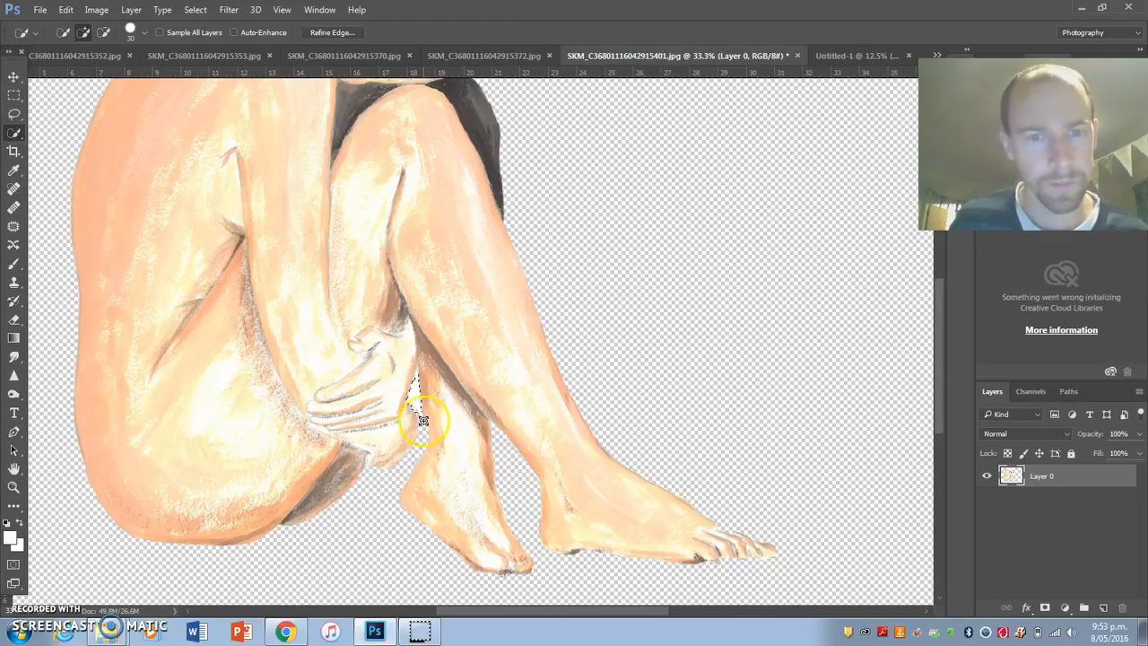
{"action": "mouse_move", "coordinate": [438, 464]}
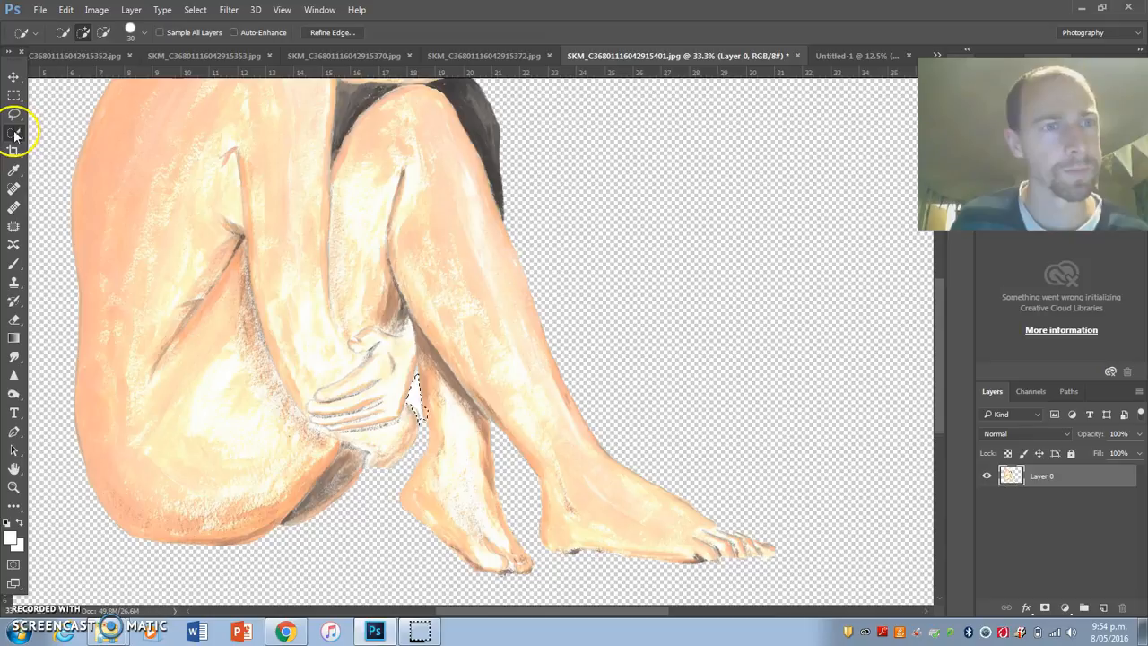
Switch to the Magnetic Lasso to refine the seated woman's outline.
{"action": "left_click", "coordinate": [13, 114]}
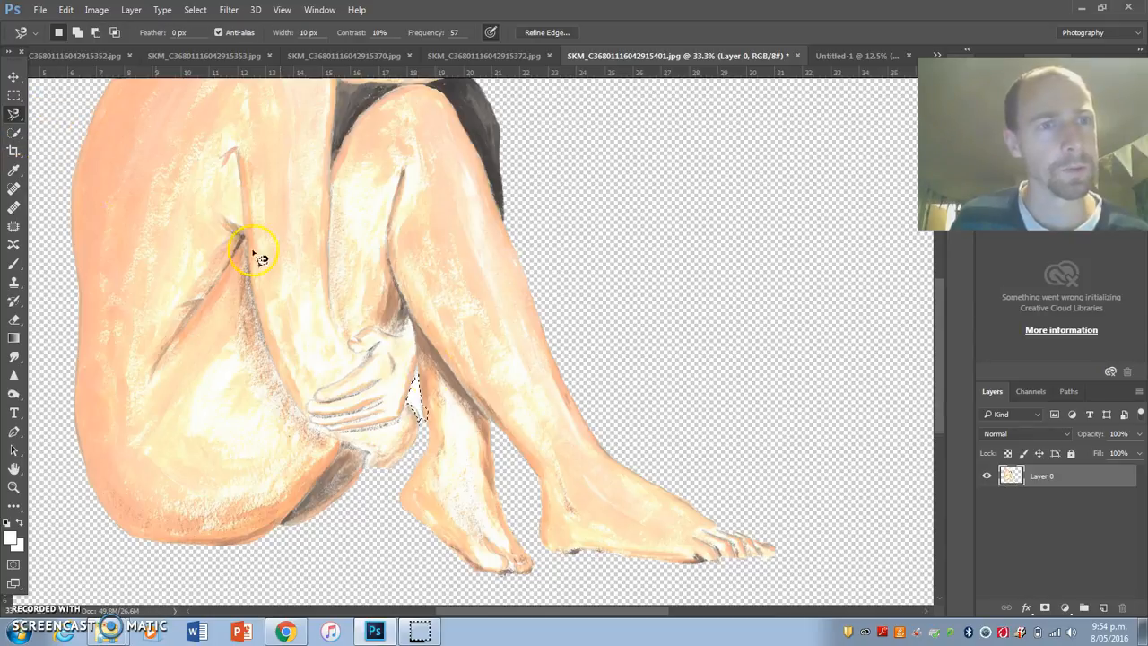
{"action": "mouse_move", "coordinate": [412, 407]}
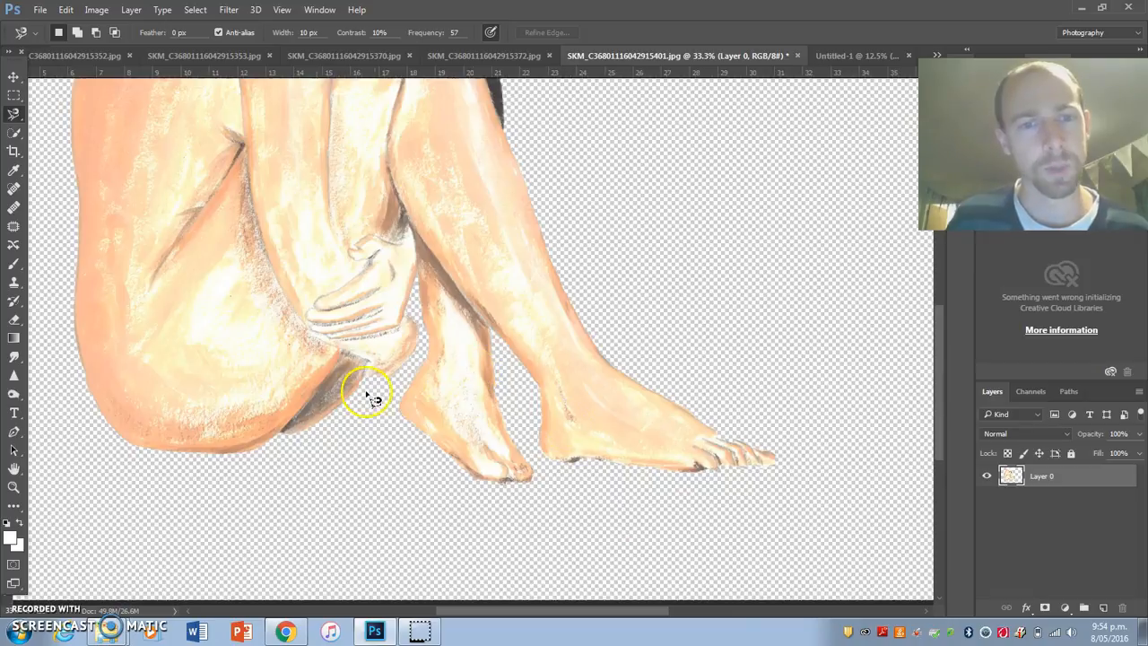
{"action": "mouse_move", "coordinate": [287, 336]}
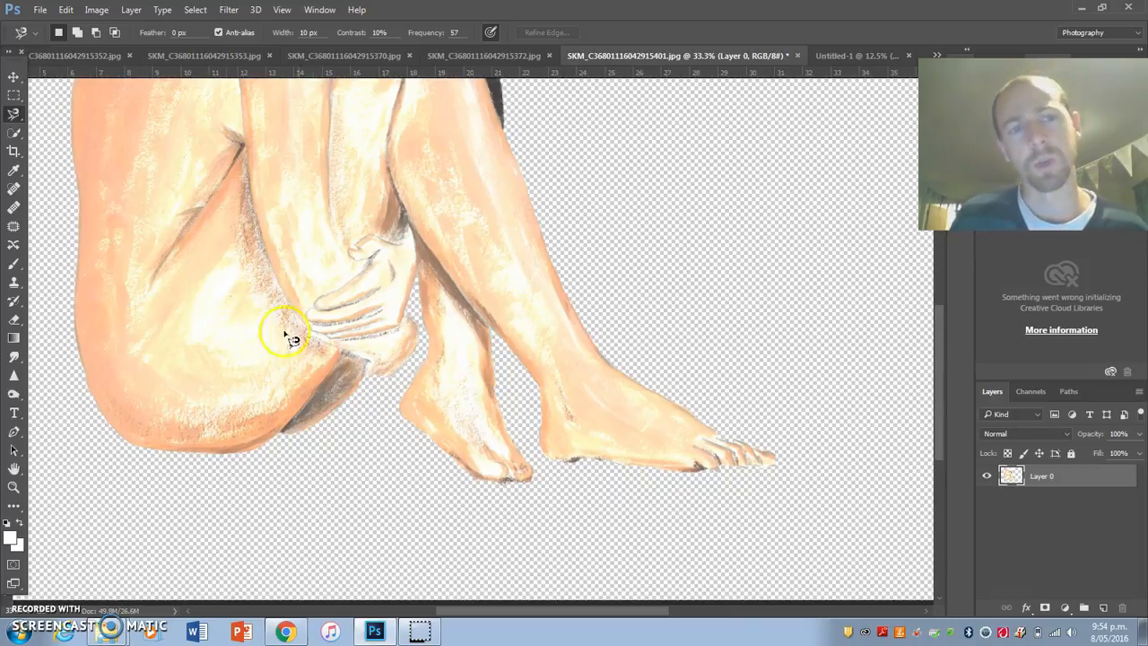
{"action": "mouse_move", "coordinate": [448, 381]}
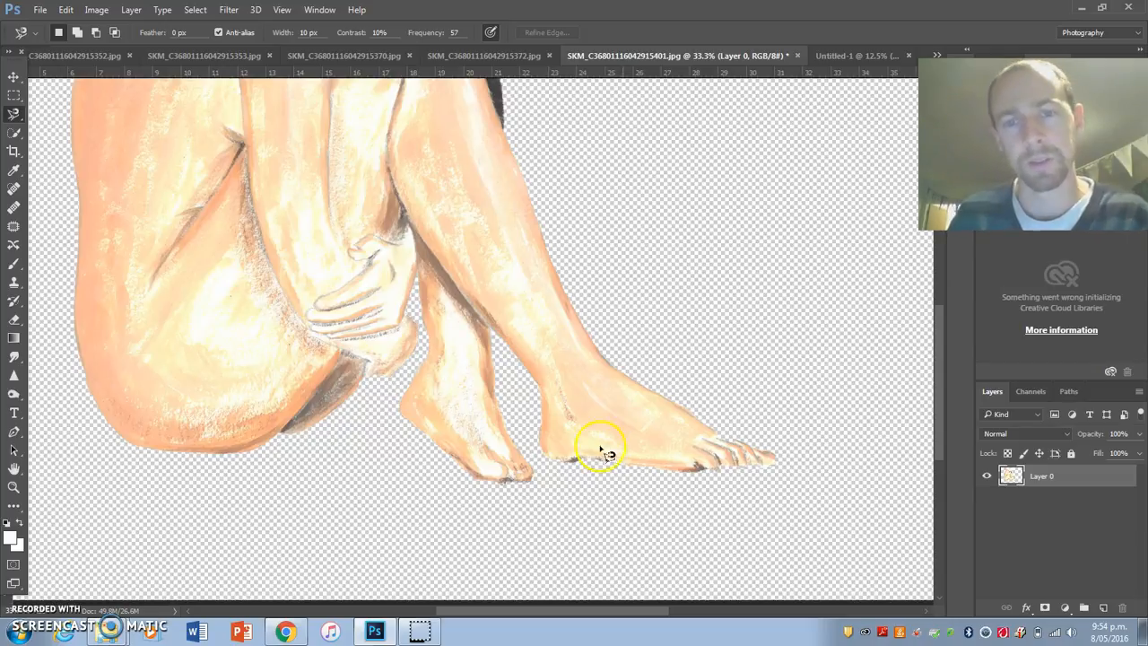
{"action": "mouse_move", "coordinate": [731, 453]}
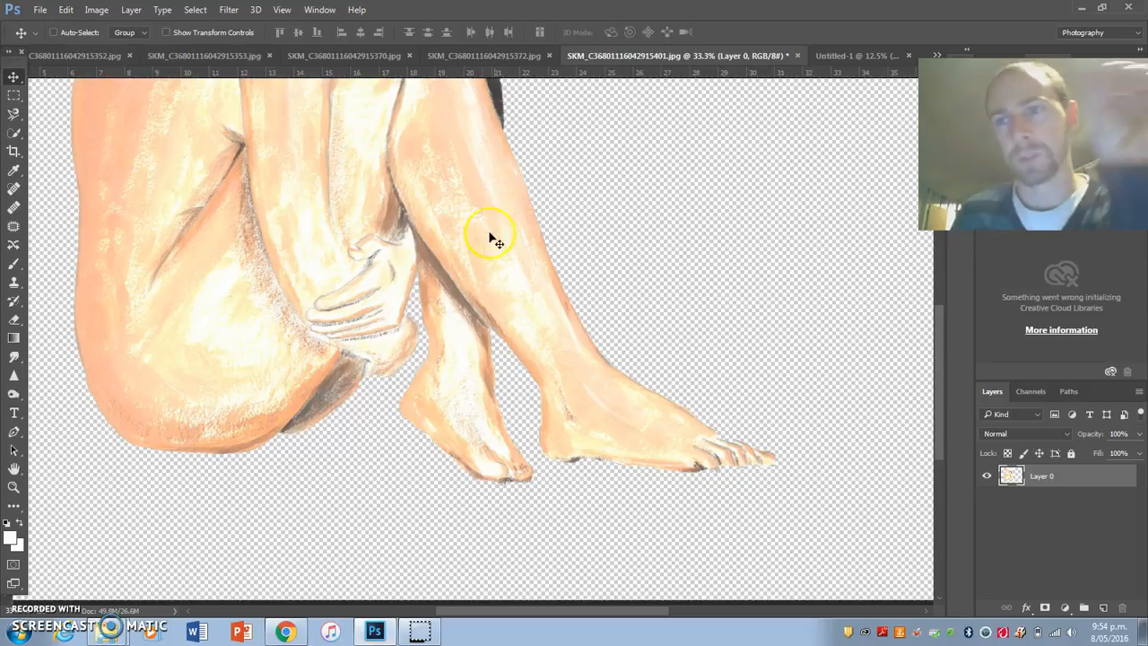
{"action": "mouse_move", "coordinate": [277, 178]}
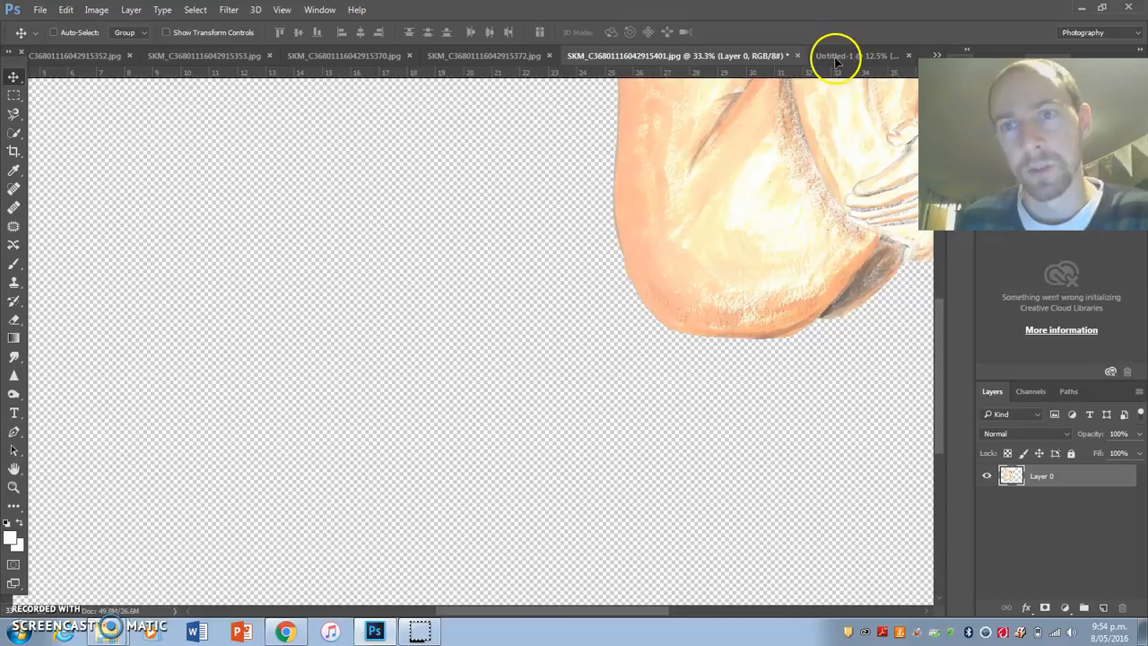
Drop the seated woman into the poster and move her onto the blue background.
{"action": "left_click", "coordinate": [834, 55]}
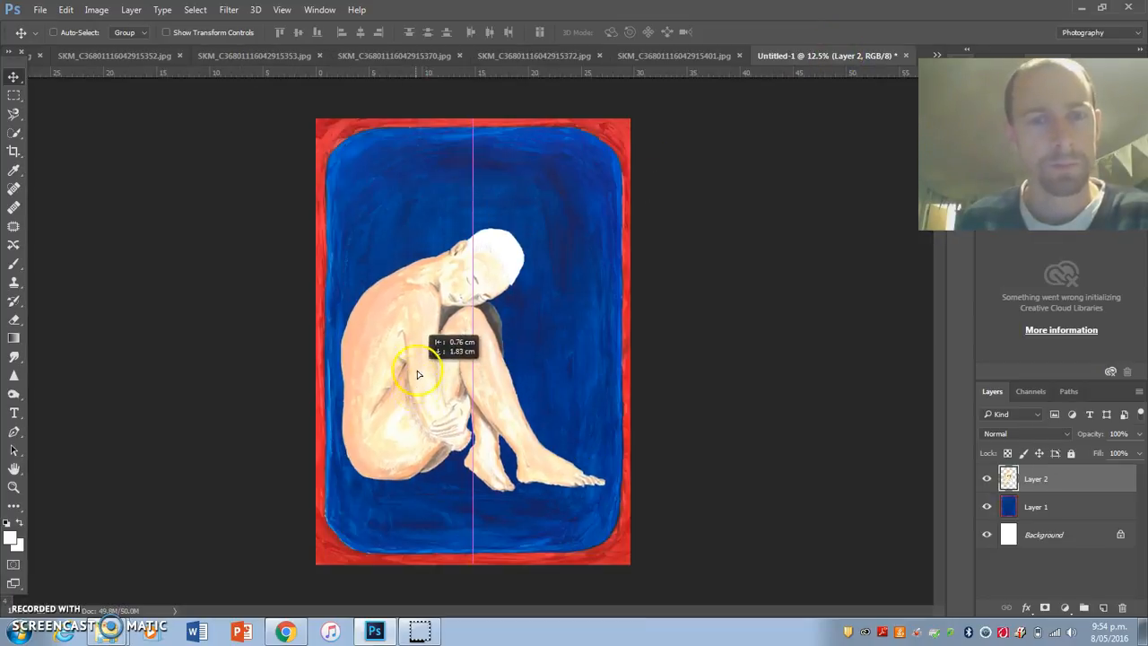
{"action": "left_click_drag", "start_coordinate": [422, 372], "coordinate": [507, 426]}
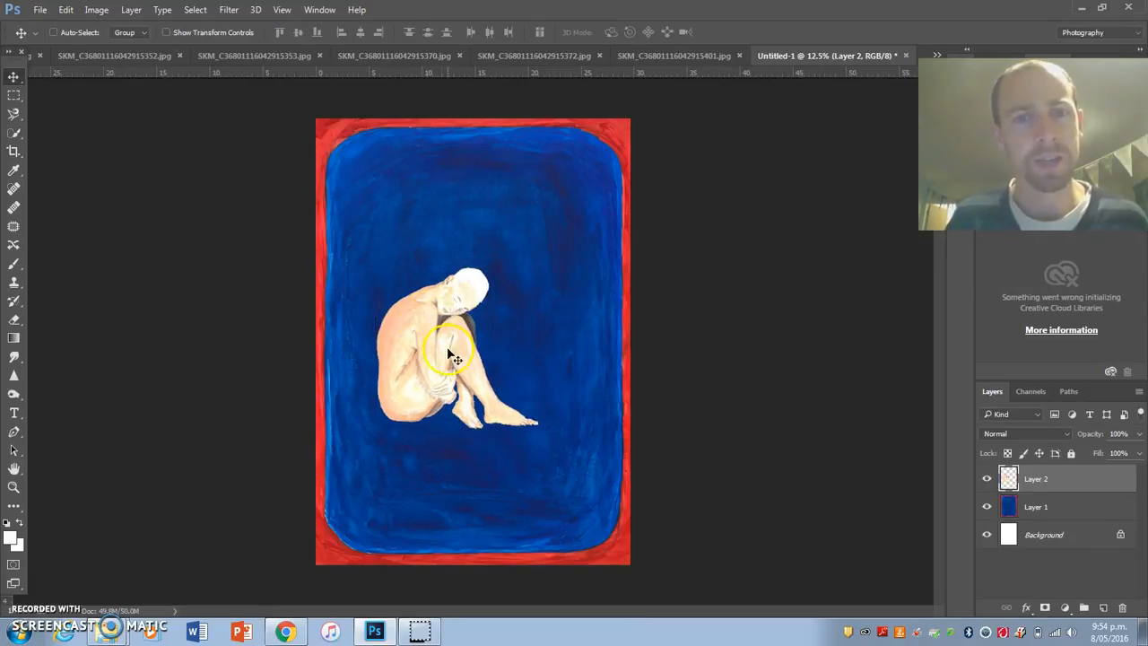
{"action": "left_click", "coordinate": [668, 56]}
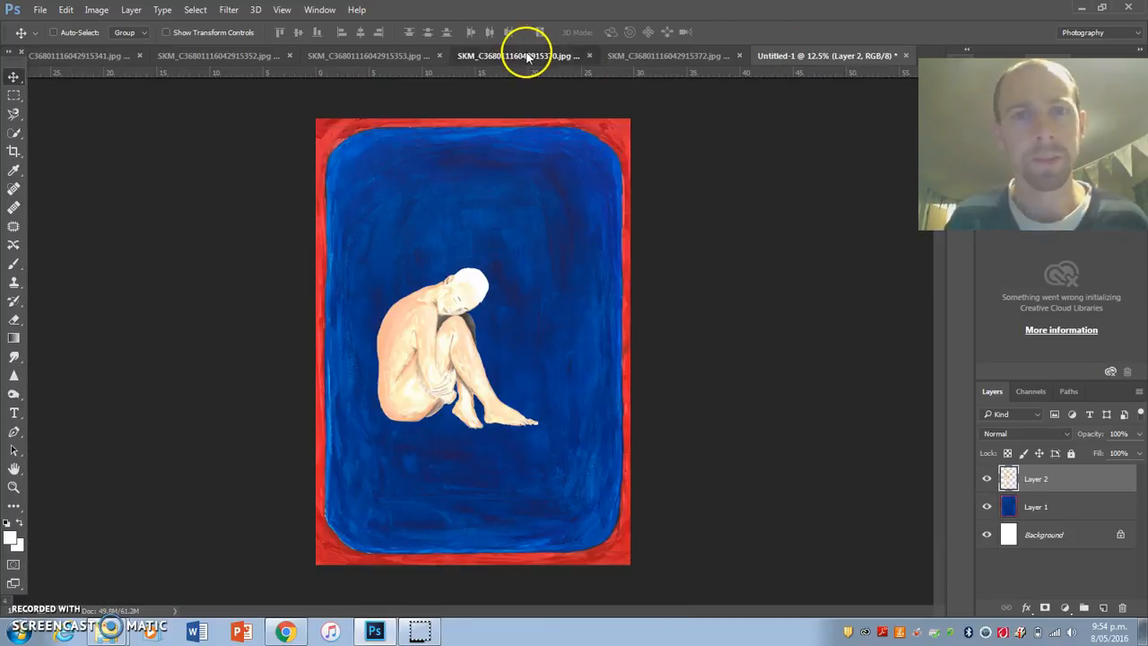
{"action": "left_click", "coordinate": [96, 10]}
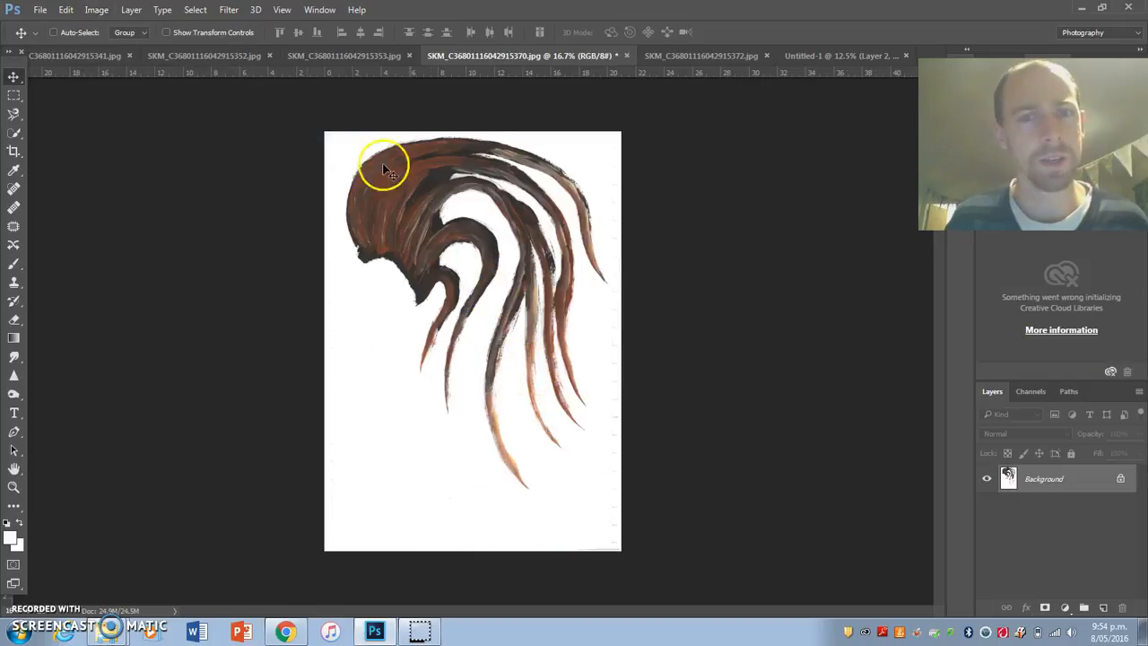
{"action": "mouse_move", "coordinate": [248, 12]}
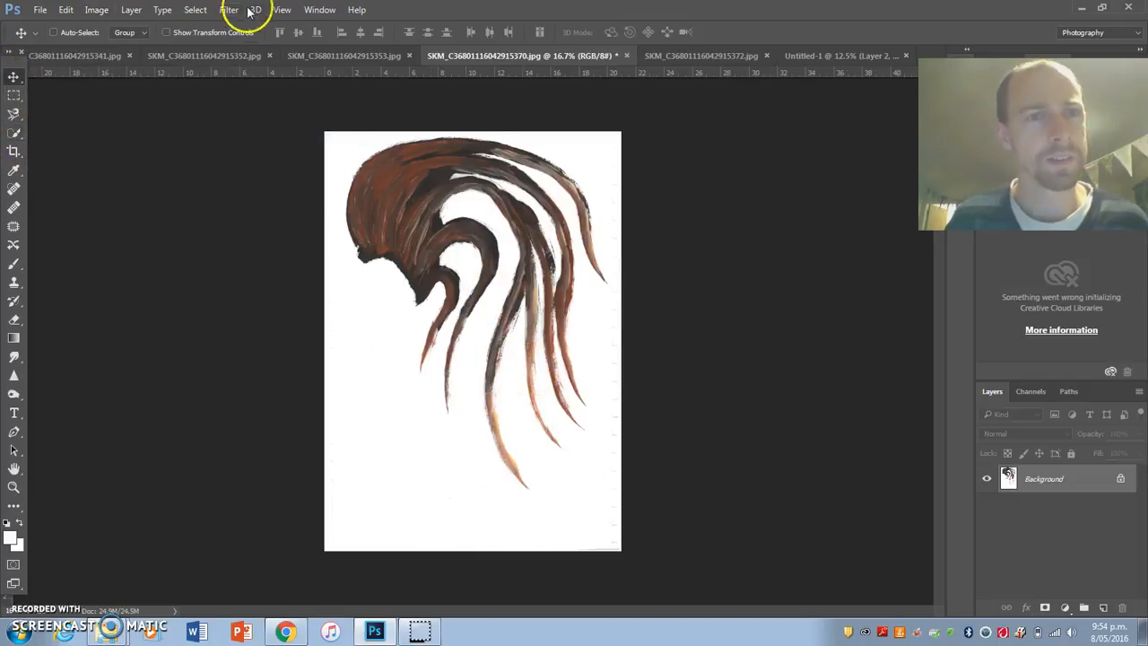
Select the swirl strokes via Color Range, unlock the Background layer, and carry the swirl into the poster.
{"action": "left_click", "coordinate": [195, 9]}
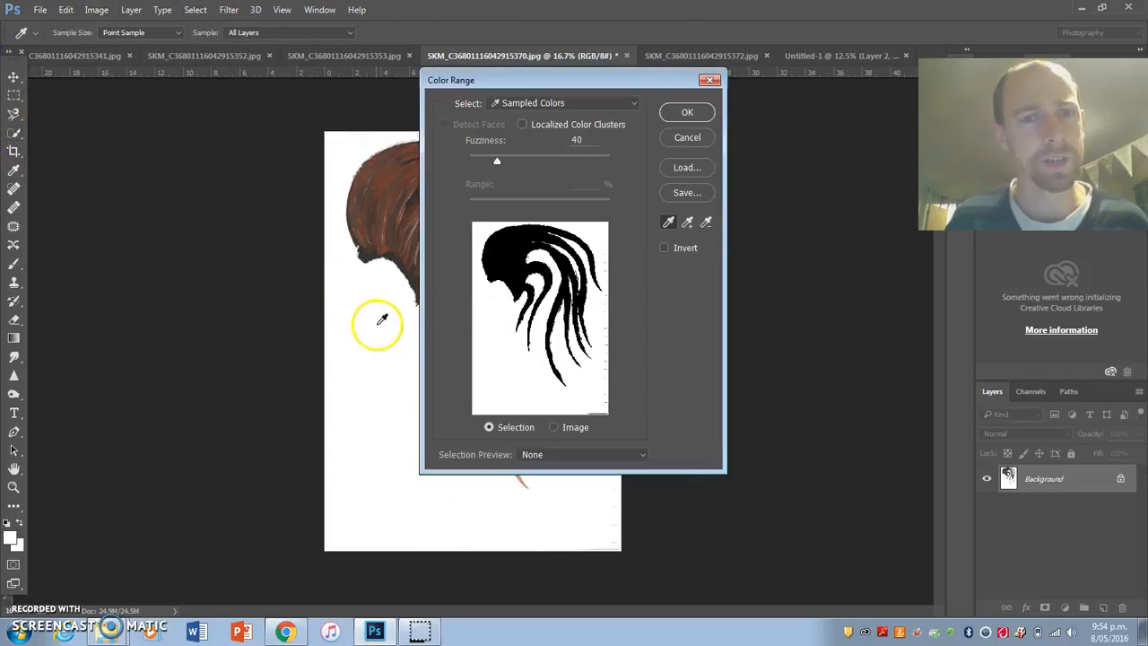
{"action": "left_click", "coordinate": [687, 111]}
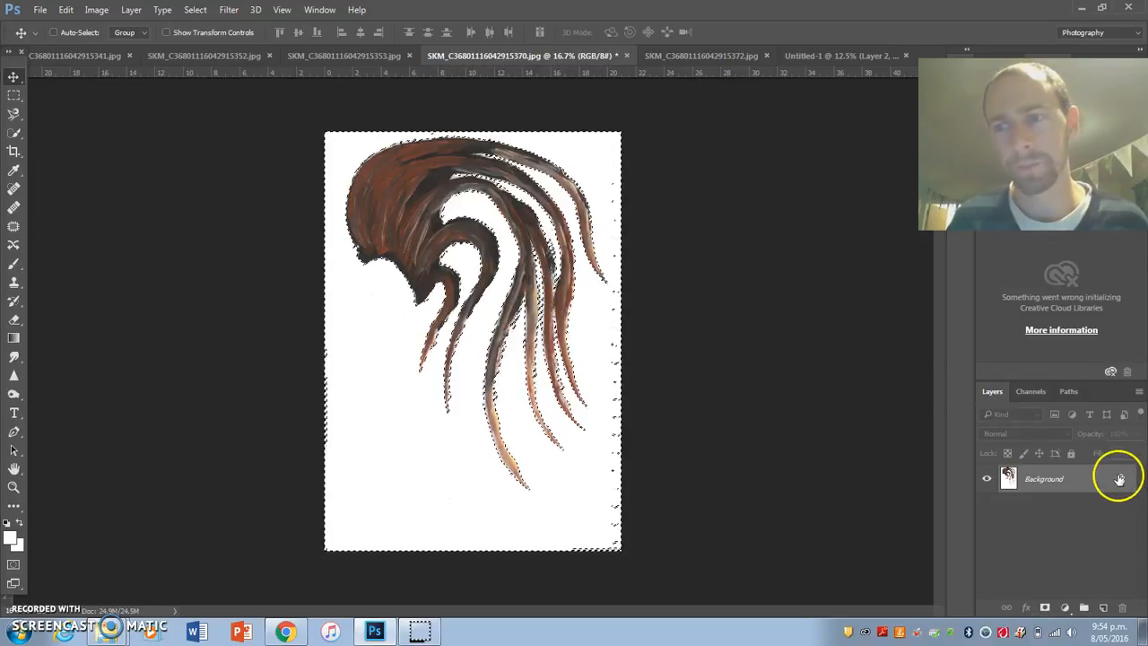
{"action": "double_click", "coordinate": [1042, 478]}
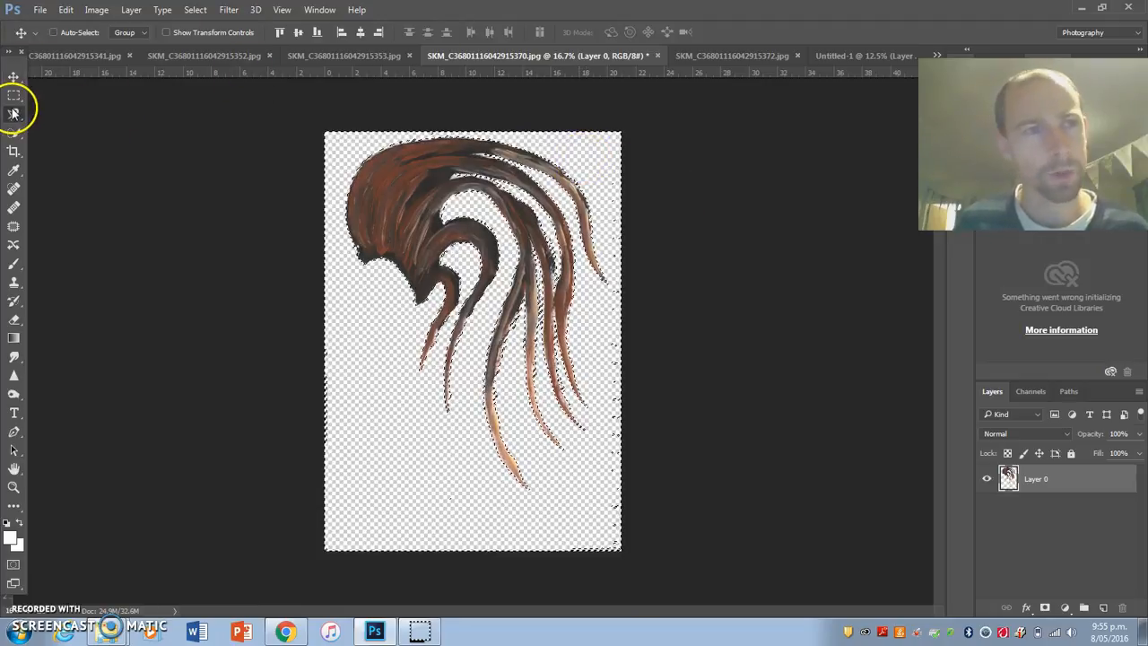
{"action": "left_click", "coordinate": [13, 114]}
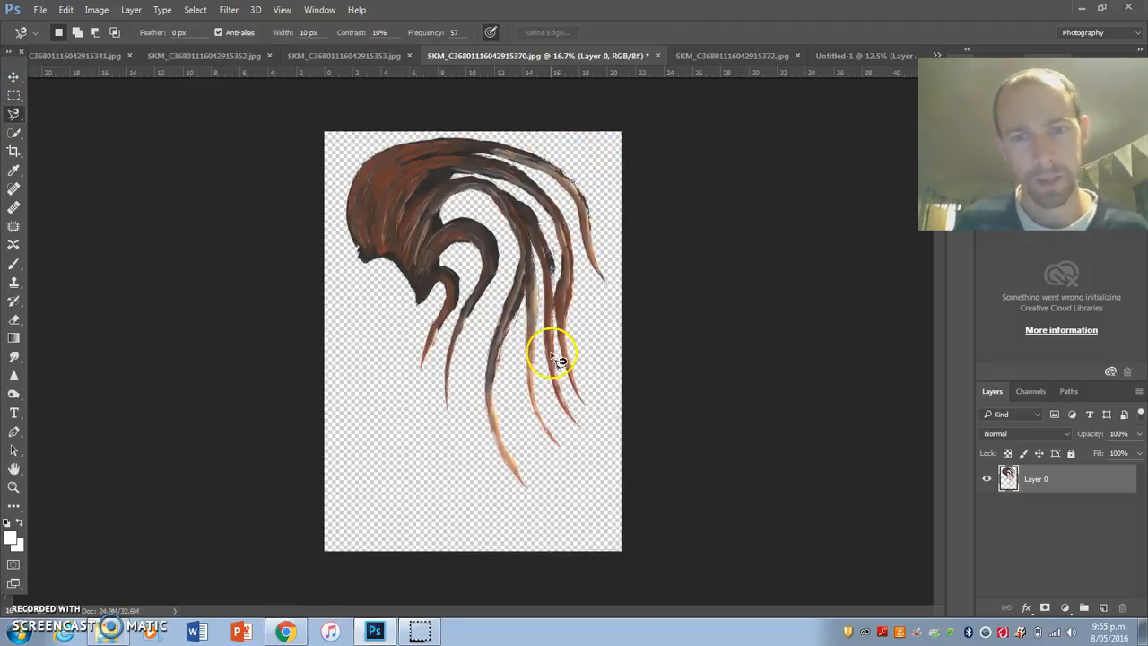
{"action": "mouse_move", "coordinate": [556, 278]}
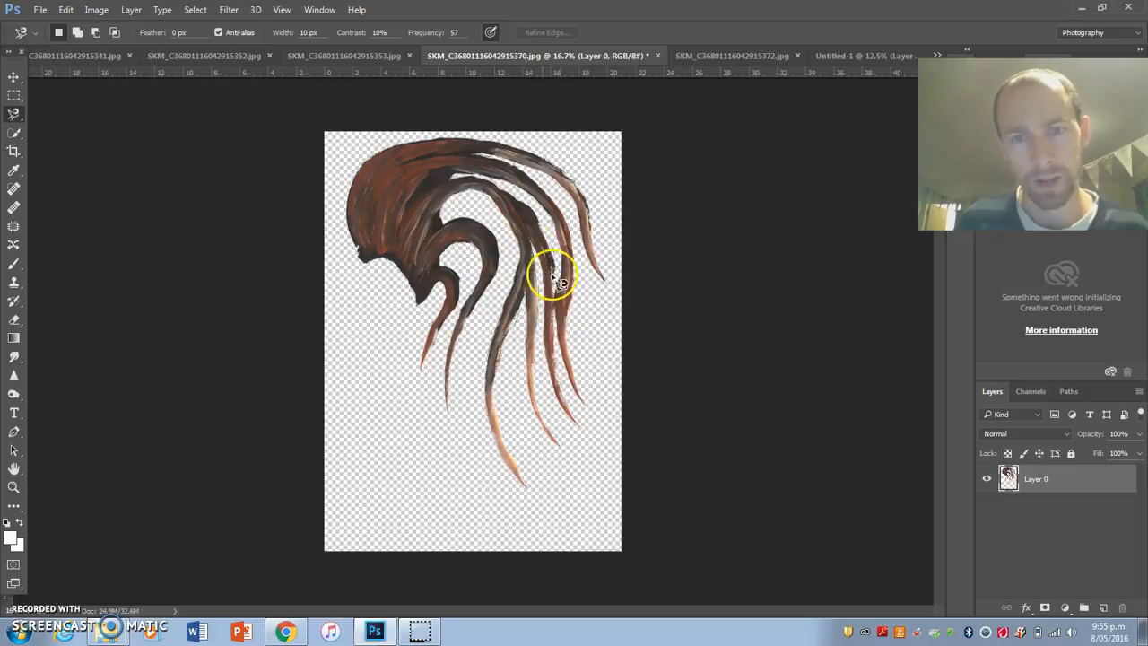
{"action": "left_click", "coordinate": [13, 76]}
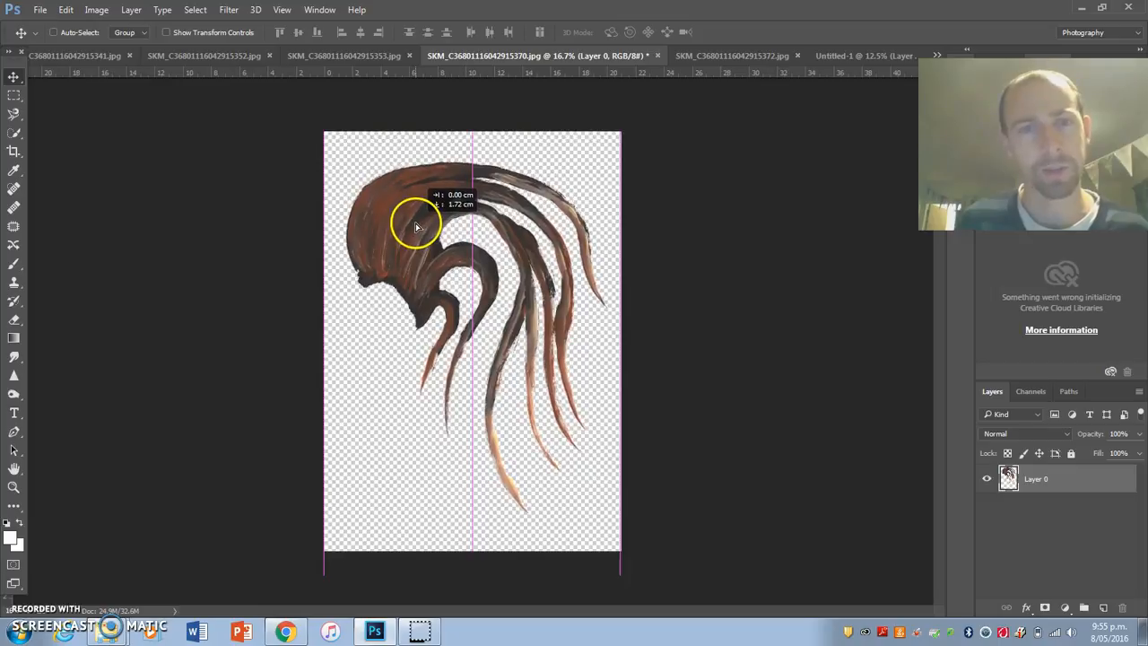
{"action": "left_click", "coordinate": [825, 56]}
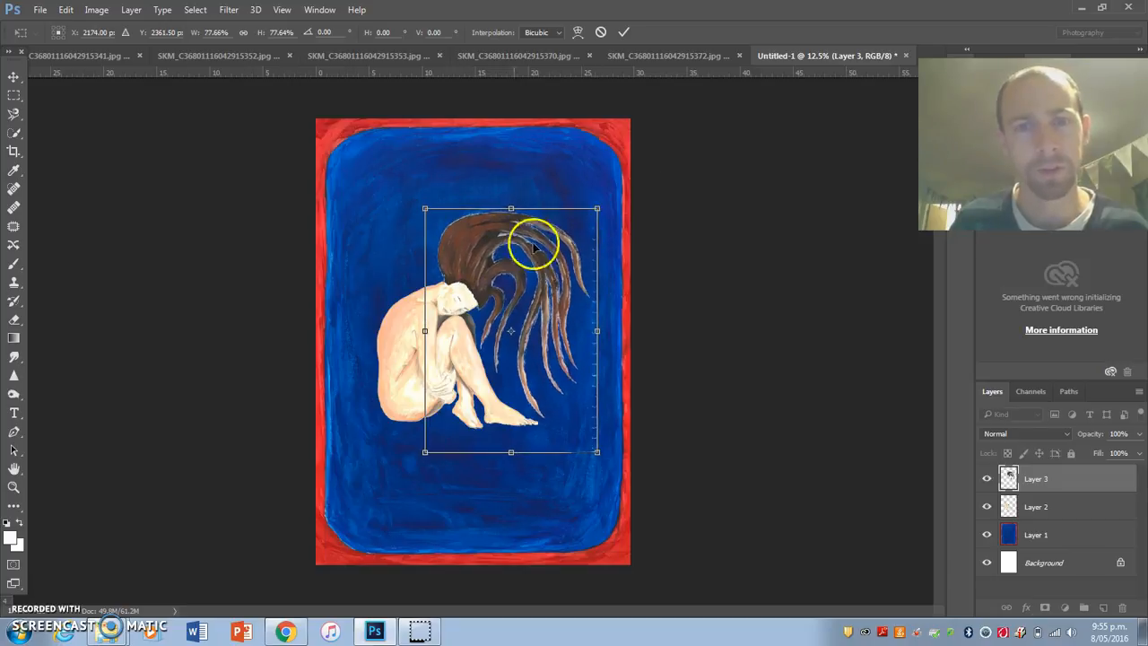
Drag the brown swirl above the woman's head so the hair flows from it.
{"action": "left_click_drag", "start_coordinate": [534, 246], "coordinate": [493, 251]}
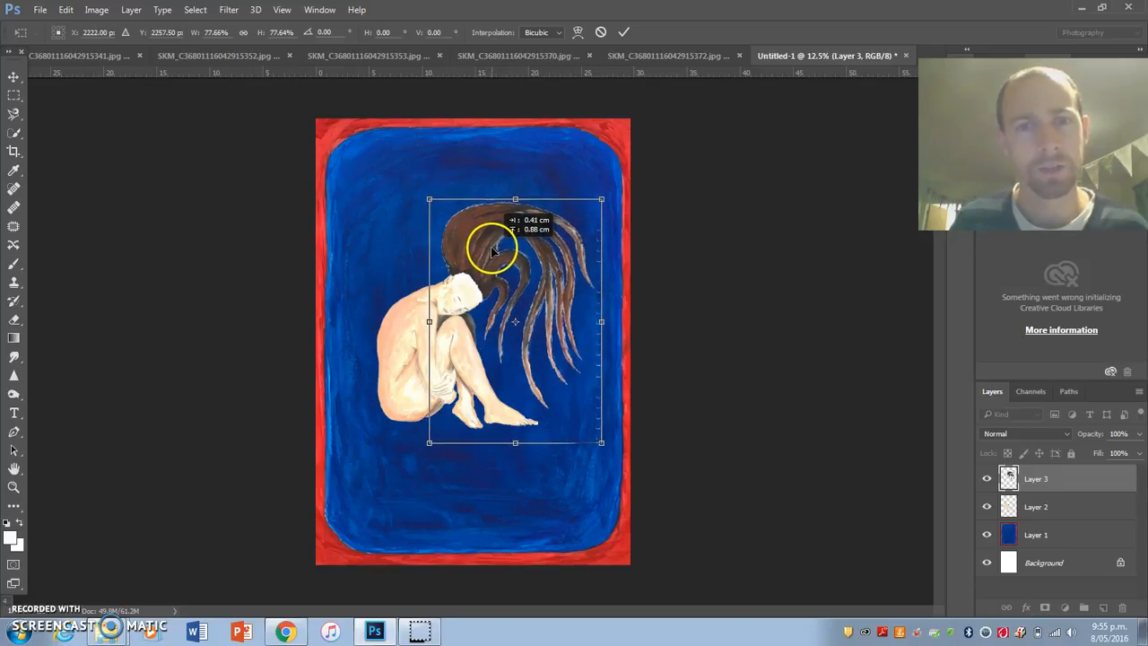
{"action": "left_click_drag", "start_coordinate": [493, 251], "coordinate": [516, 260]}
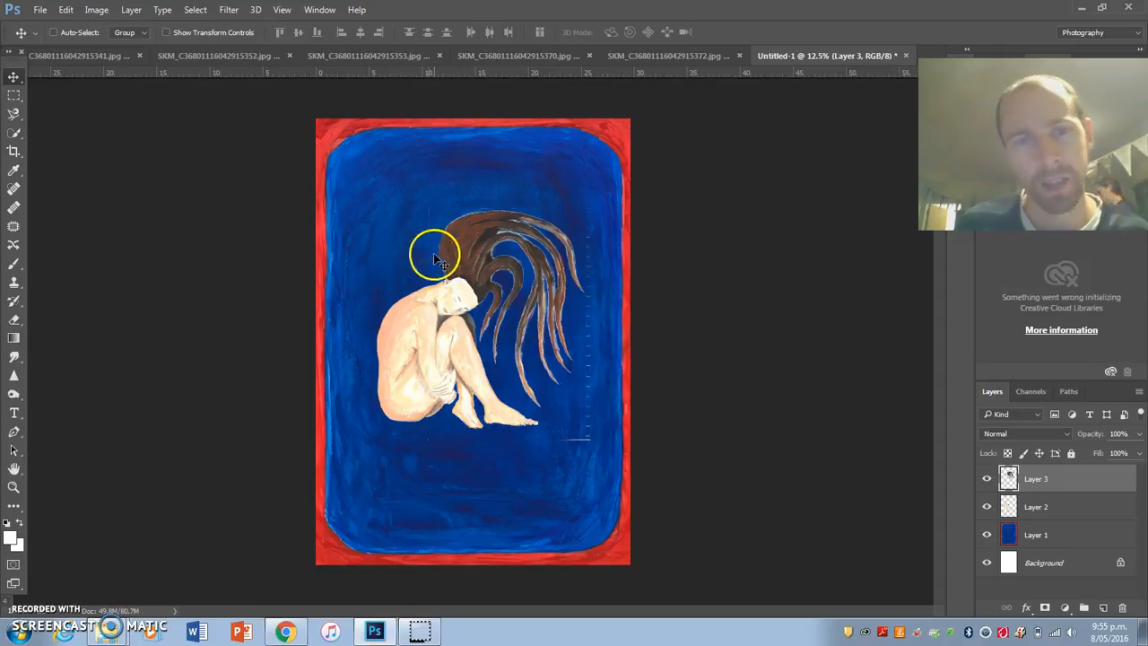
{"action": "left_click_drag", "start_coordinate": [434, 260], "coordinate": [543, 269]}
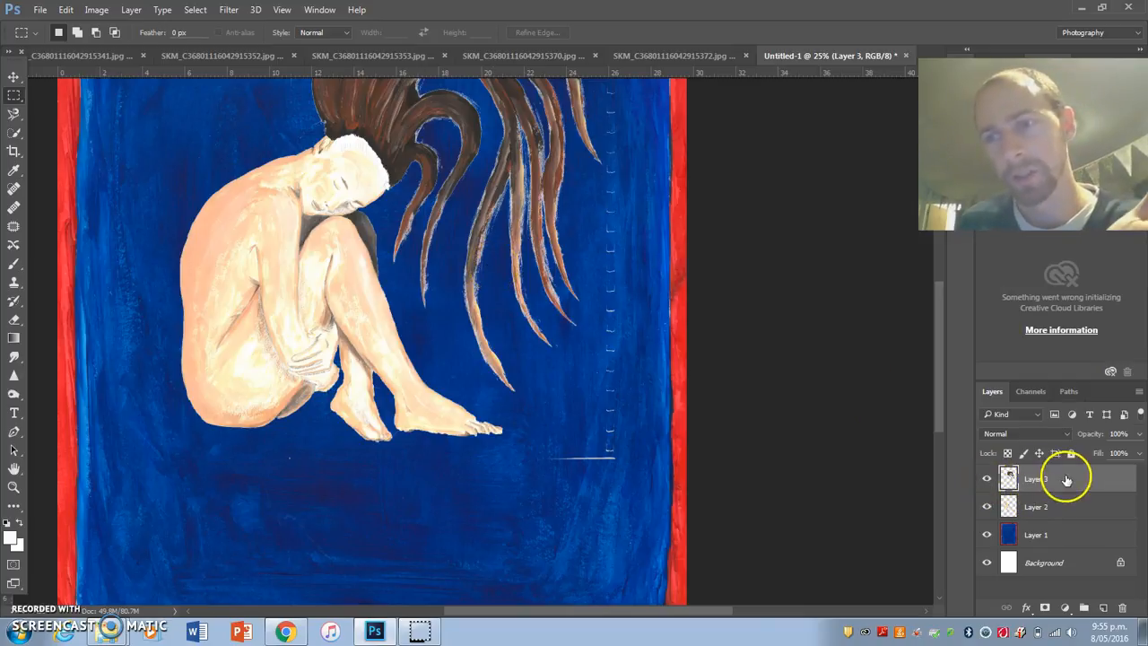
Duplicate the hair layer, Layer 3.
{"action": "right_click", "coordinate": [1035, 478]}
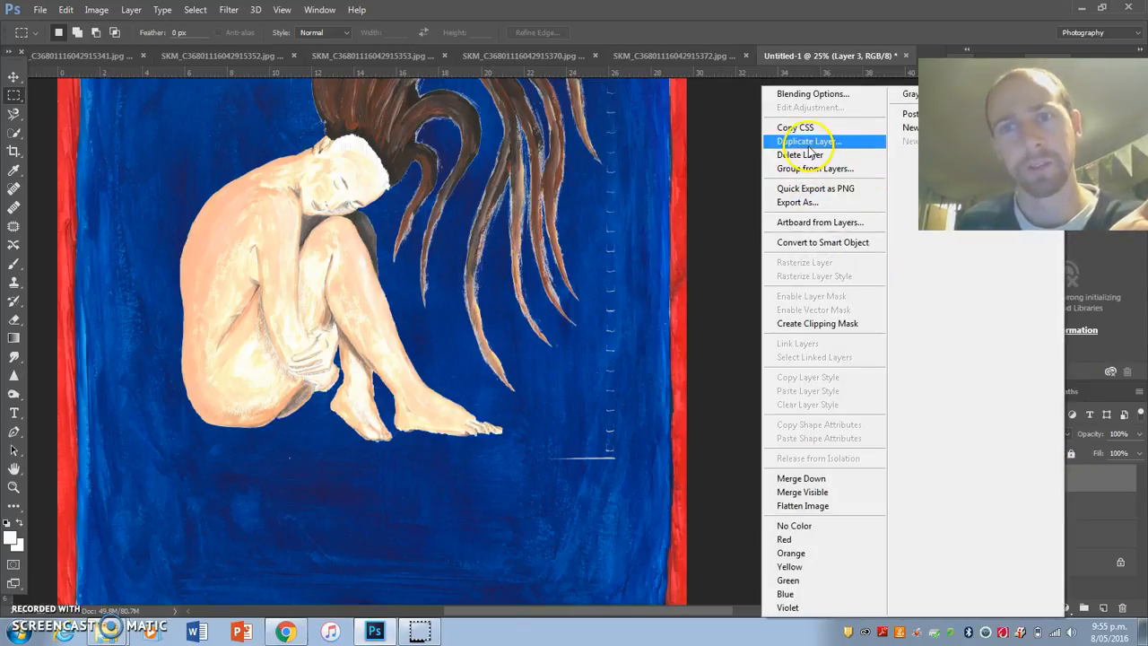
{"action": "left_click", "coordinate": [801, 154]}
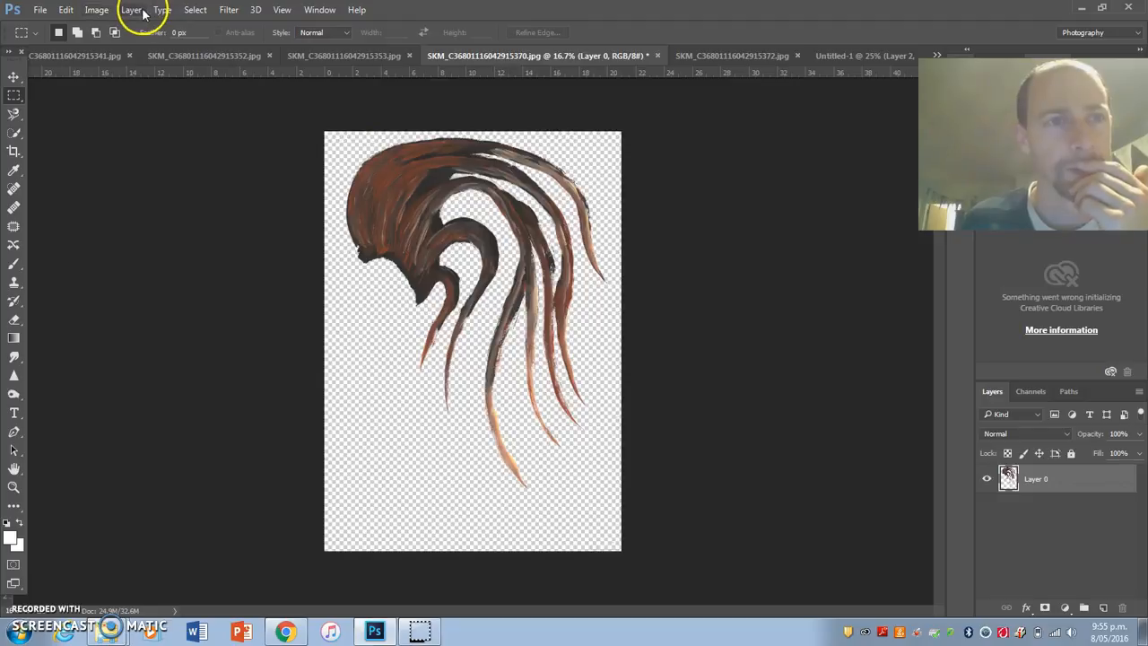
{"action": "mouse_move", "coordinate": [302, 139]}
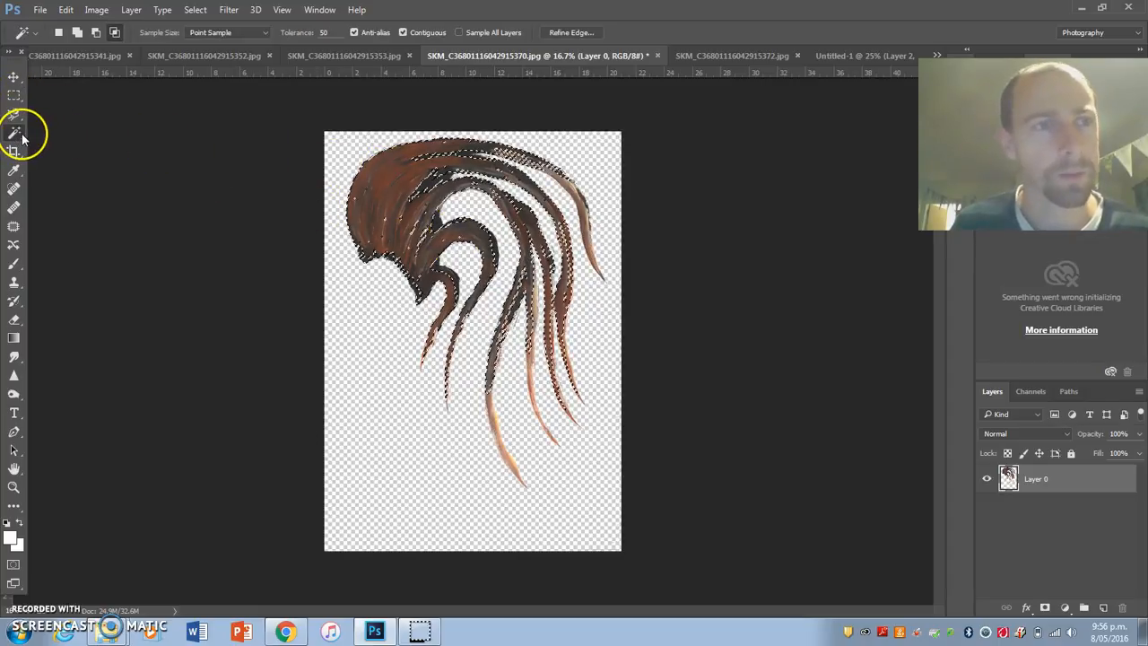
{"action": "left_click", "coordinate": [14, 113]}
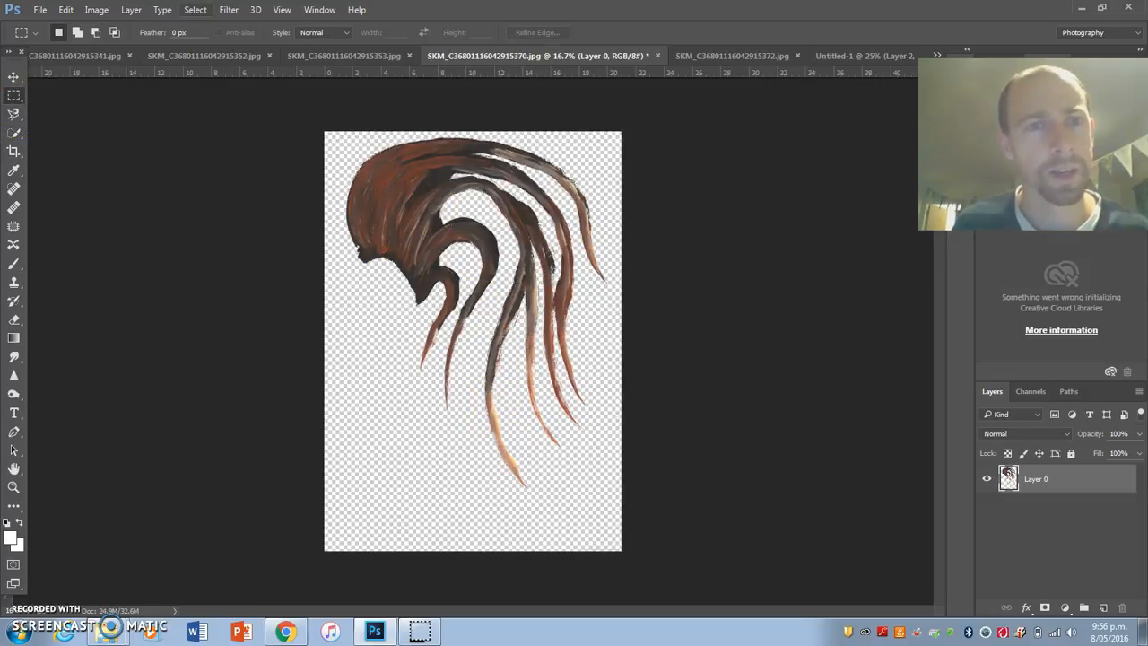
{"action": "left_click", "coordinate": [194, 10]}
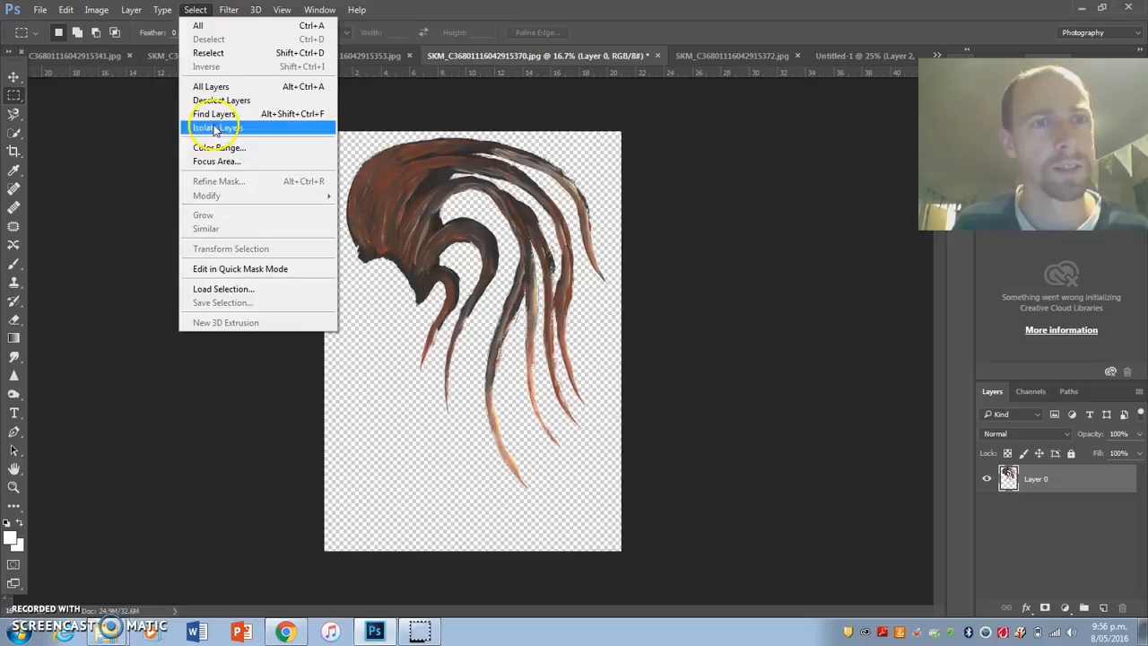
{"action": "left_click", "coordinate": [220, 147]}
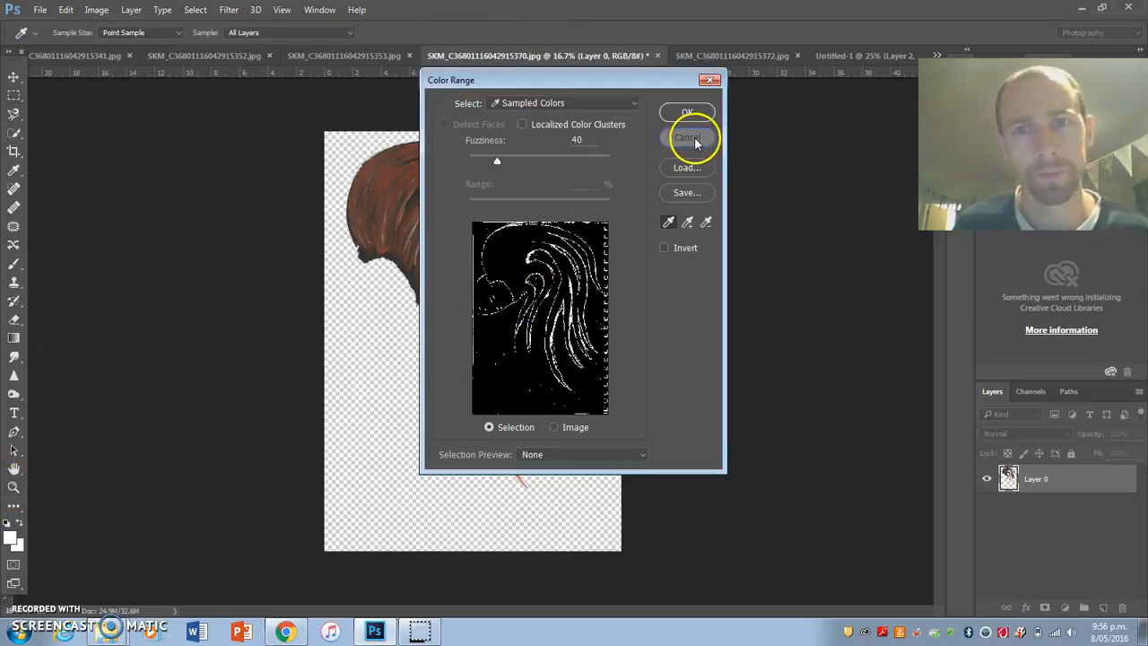
{"action": "left_click", "coordinate": [687, 138]}
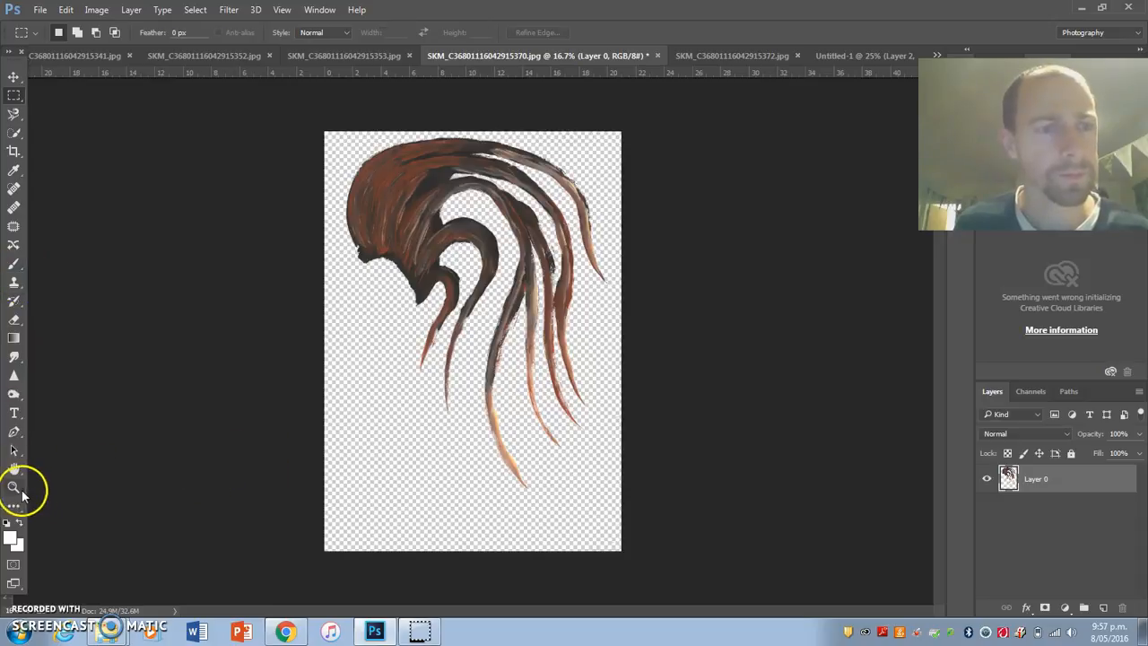
Zoom to 100% on the swirl's brush strokes and browse the Filter menu.
{"action": "left_click", "coordinate": [13, 486]}
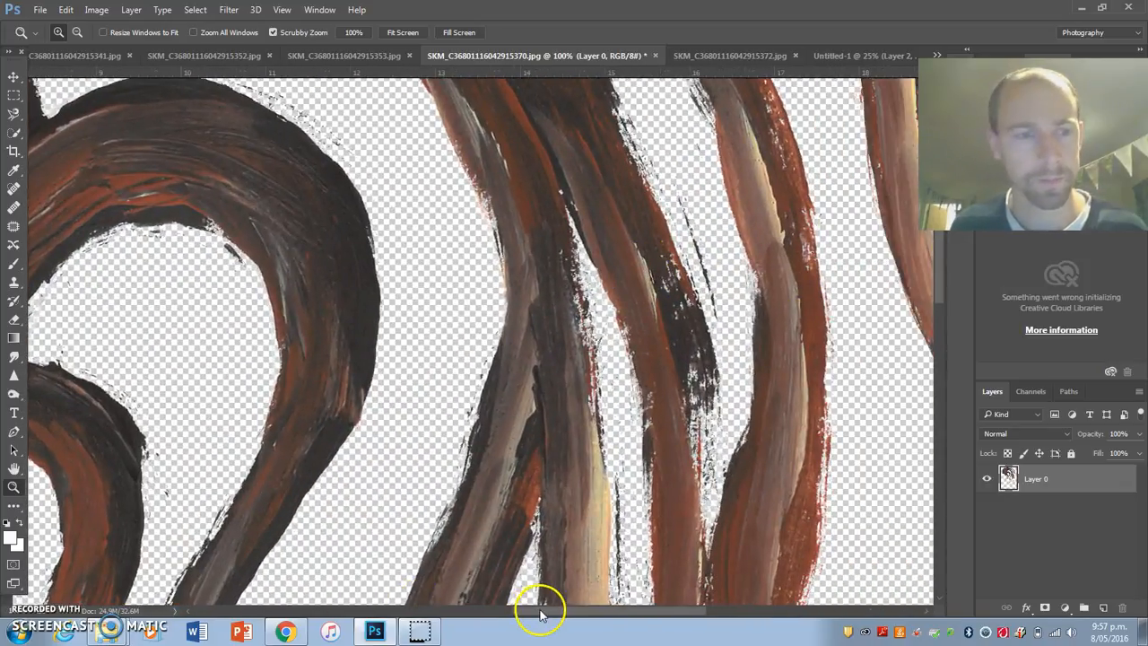
{"action": "mouse_move", "coordinate": [596, 483]}
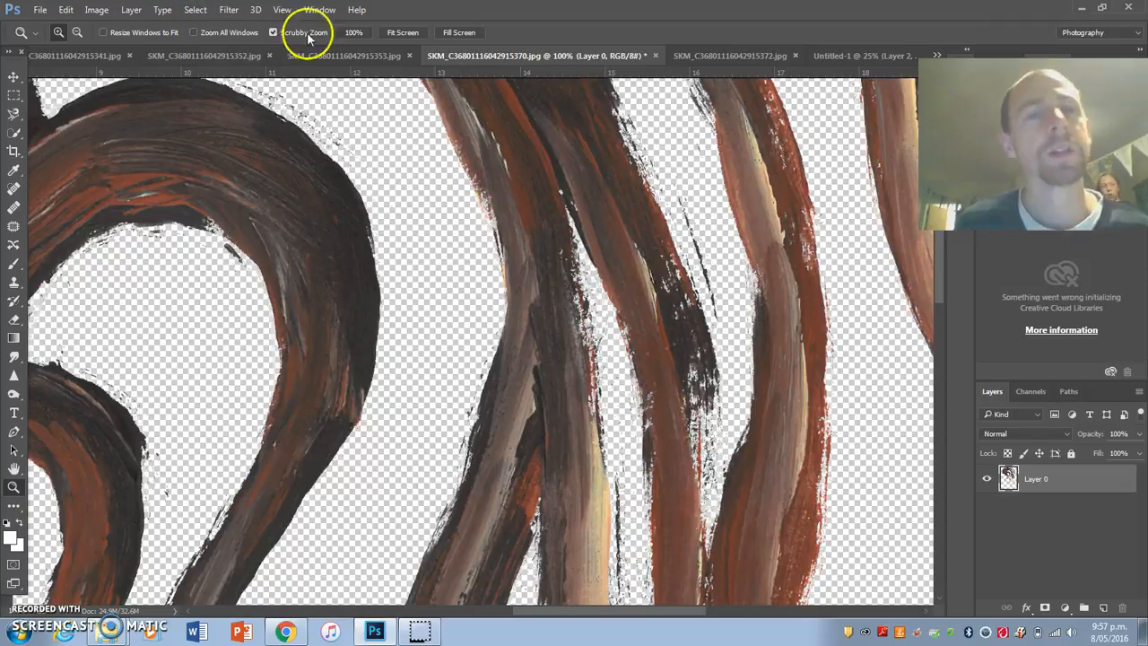
{"action": "left_click", "coordinate": [228, 10]}
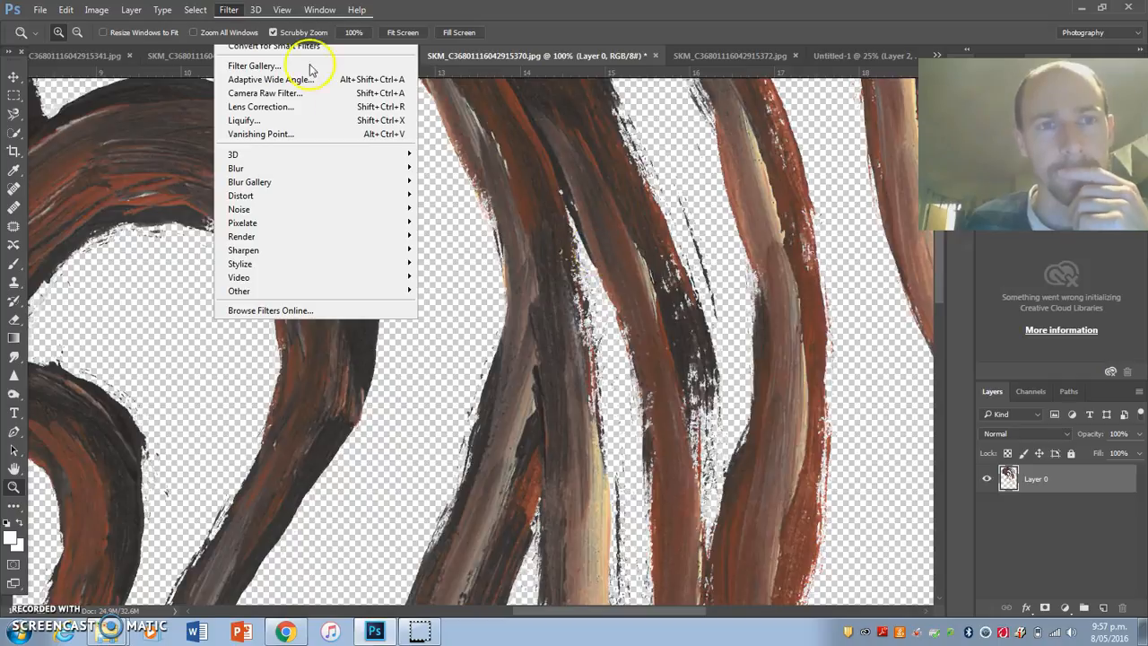
In Filter Gallery, compare Paint Daubs and Sponge, then apply Poster Edges to the hair.
{"action": "left_click", "coordinate": [253, 65]}
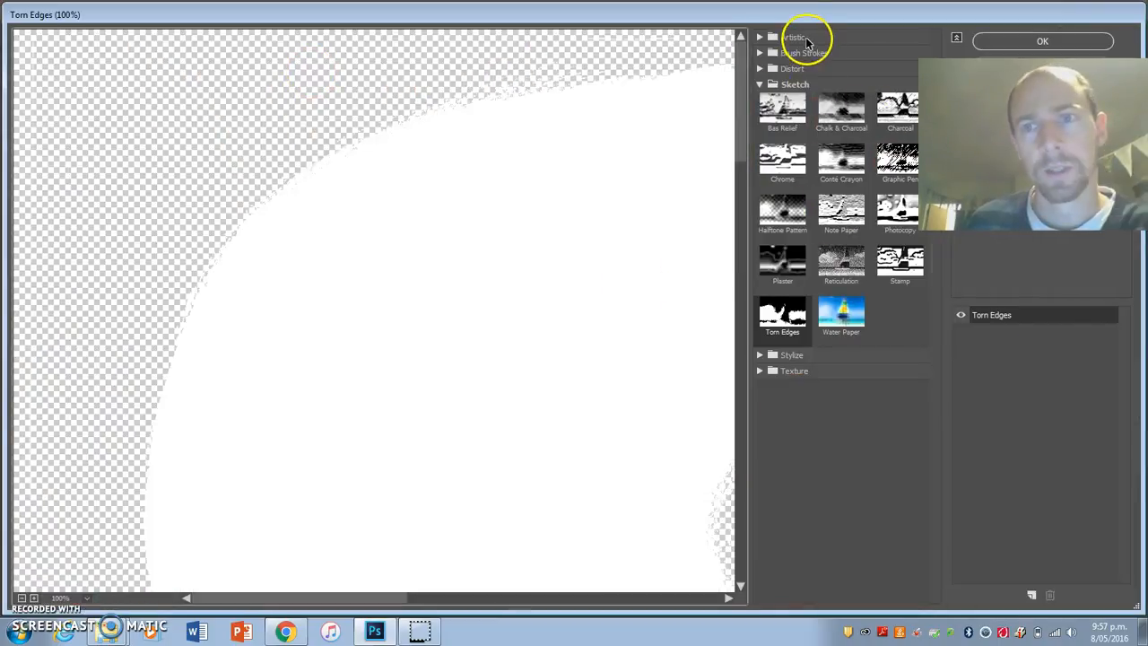
{"action": "left_click", "coordinate": [760, 37]}
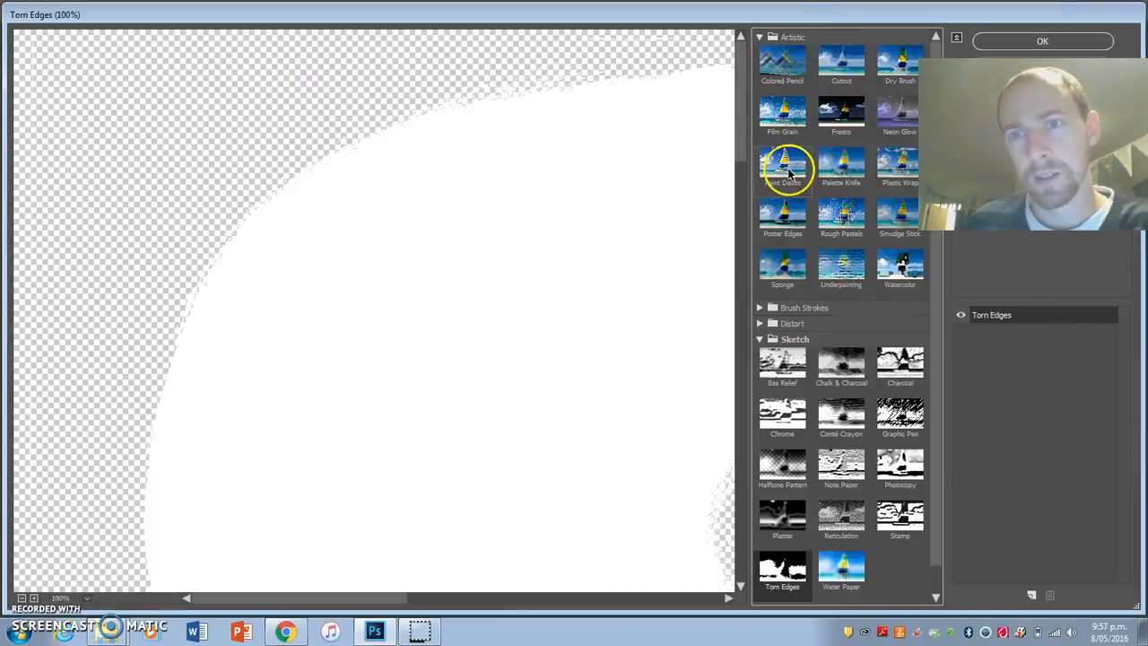
{"action": "left_click", "coordinate": [782, 166]}
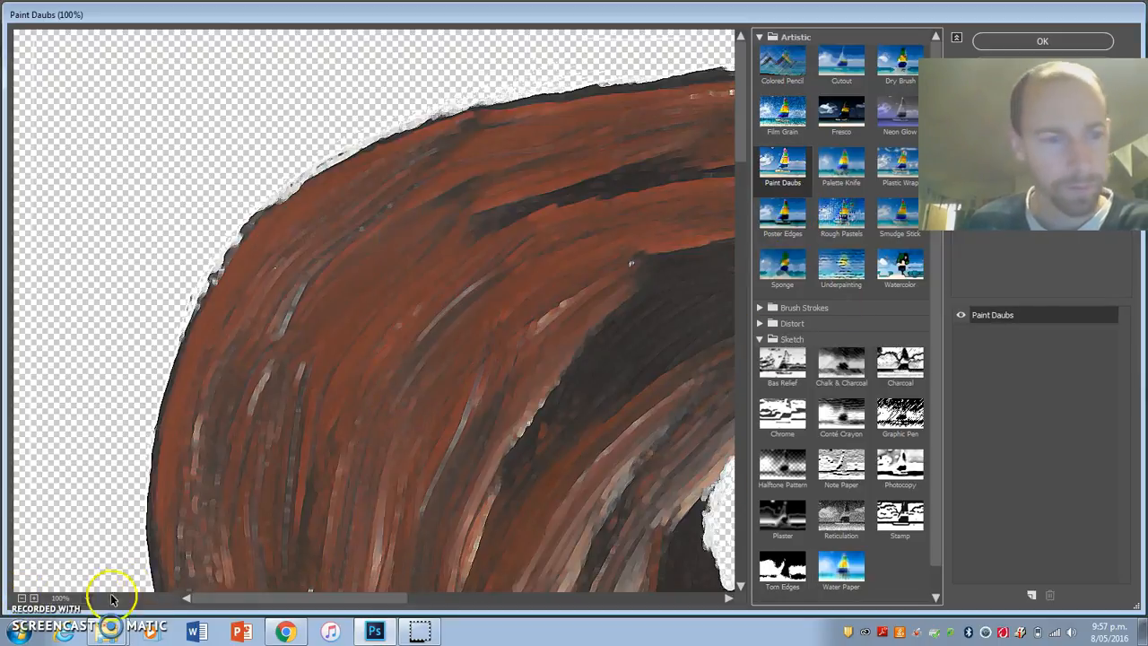
{"action": "left_click", "coordinate": [782, 220]}
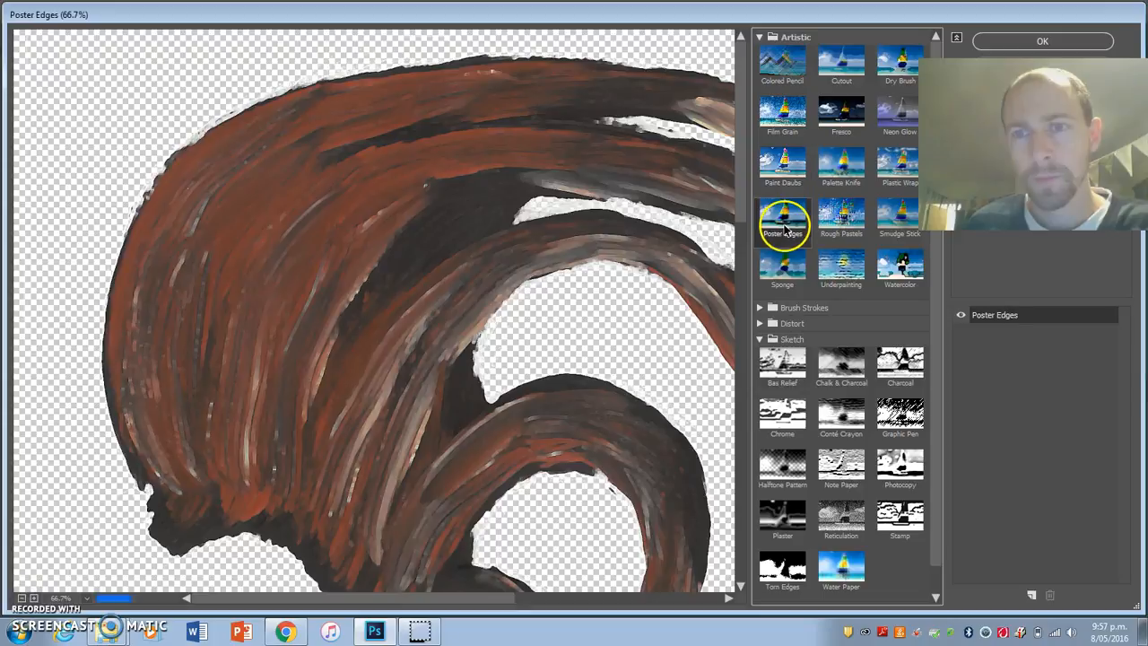
{"action": "left_click", "coordinate": [781, 264]}
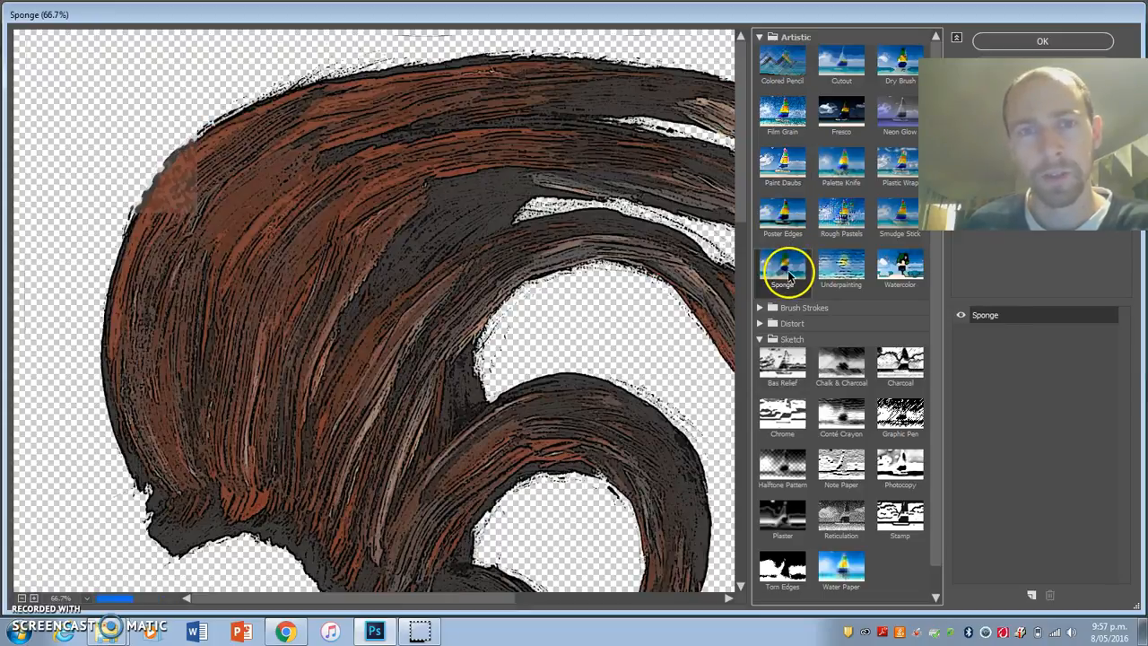
{"action": "left_click", "coordinate": [782, 215]}
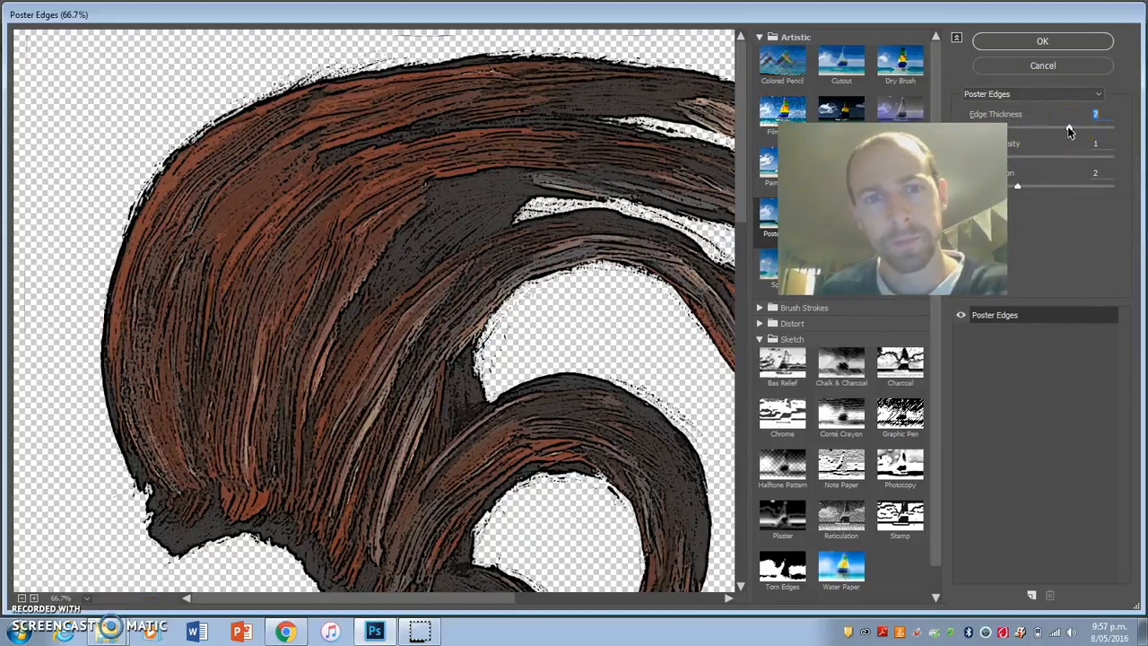
{"action": "left_click", "coordinate": [1042, 41]}
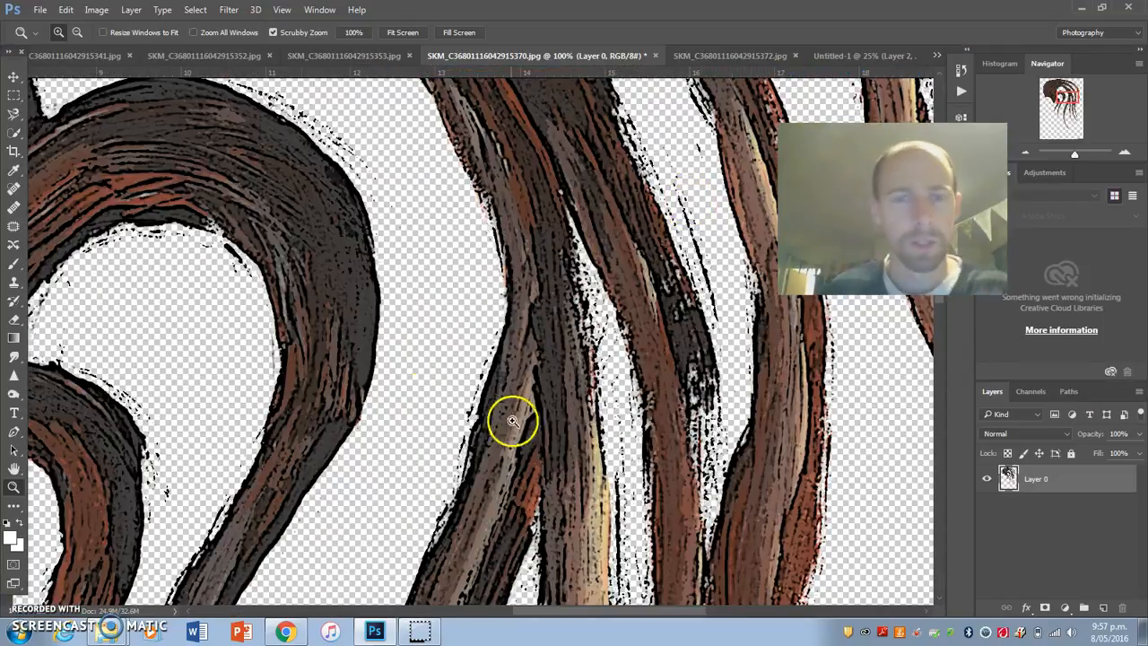
{"action": "mouse_move", "coordinate": [314, 425]}
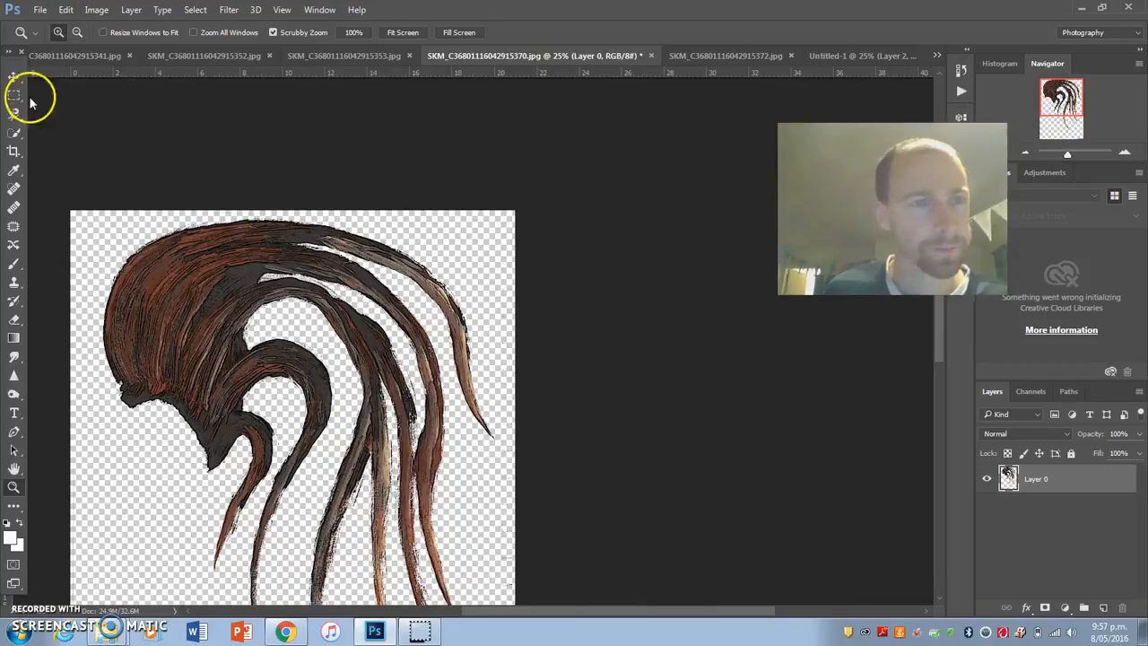
{"action": "left_click", "coordinate": [195, 10]}
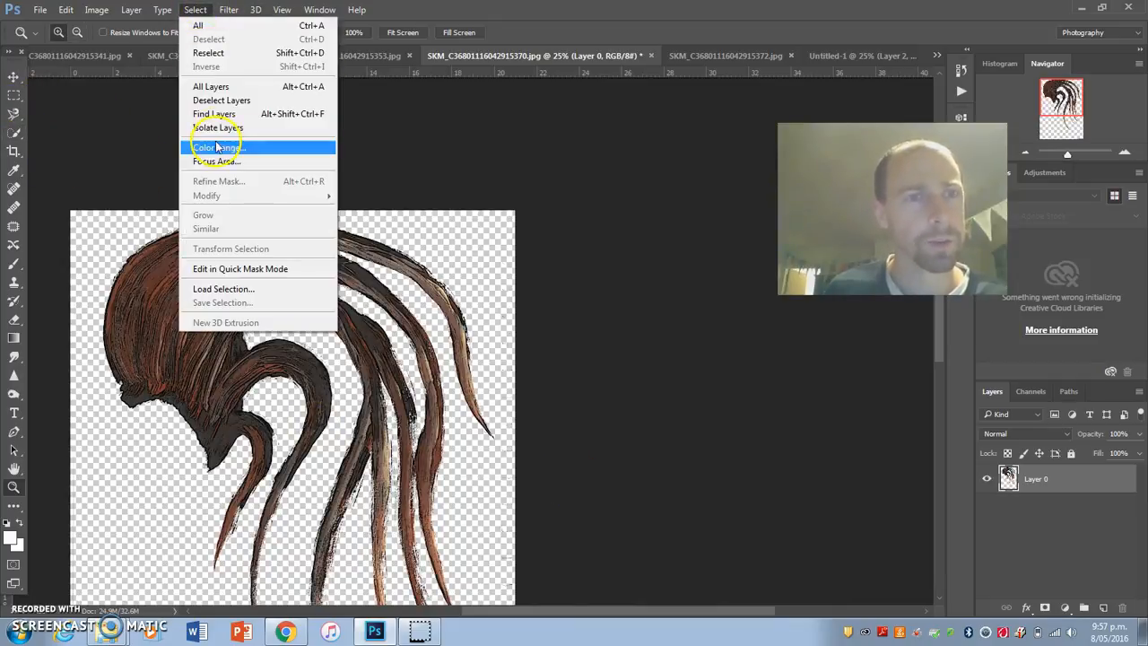
{"action": "left_click", "coordinate": [215, 147]}
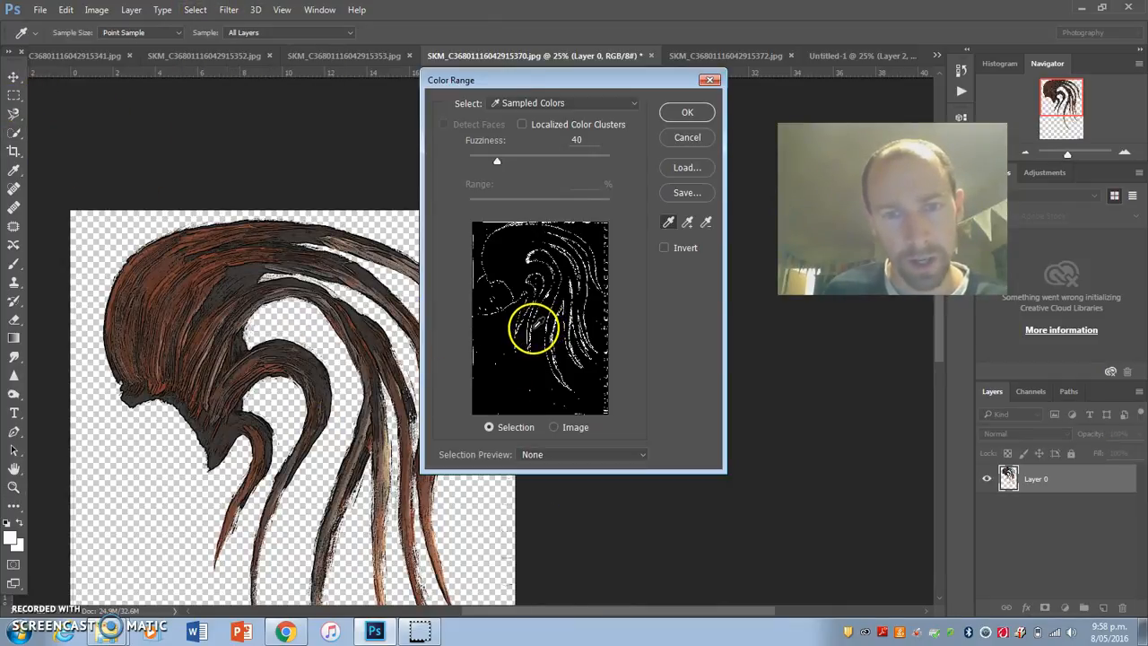
{"action": "left_click", "coordinate": [399, 417]}
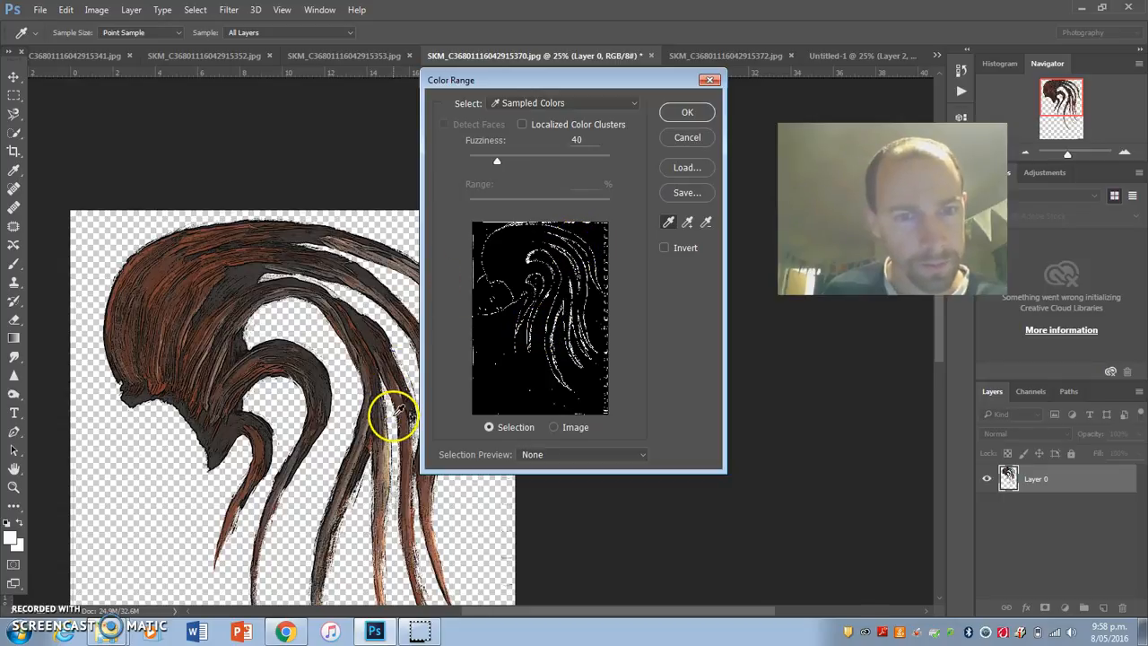
{"action": "left_click", "coordinate": [687, 112]}
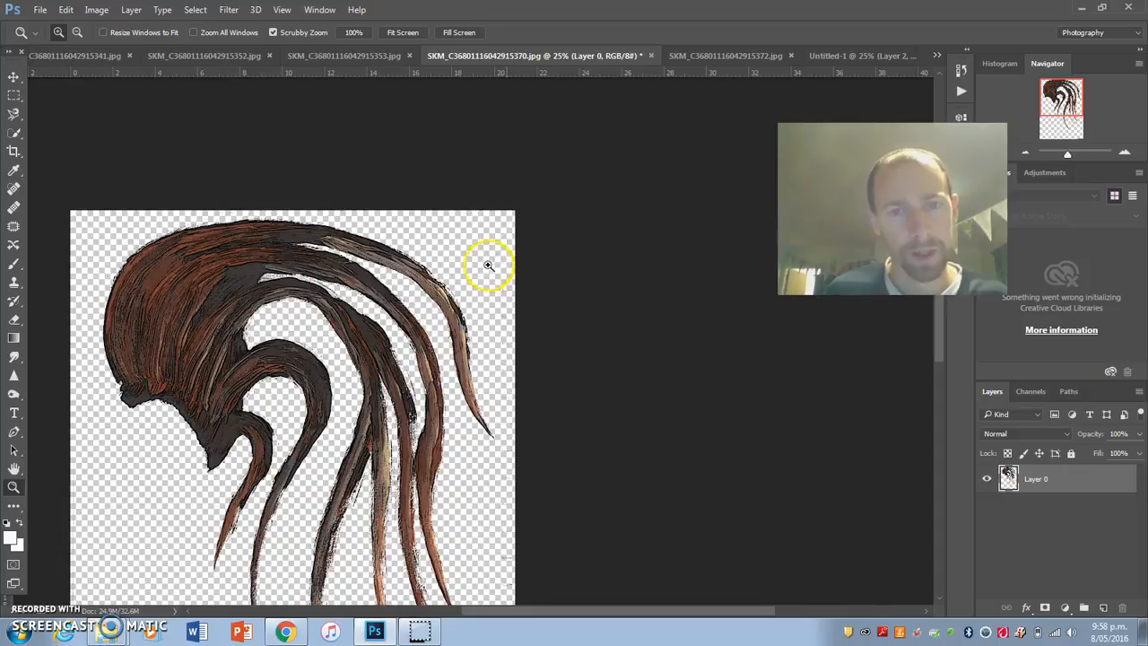
Move the hair into Untitled-1 as Layer 3 and close the hair scan unsaved.
{"action": "left_click", "coordinate": [14, 114]}
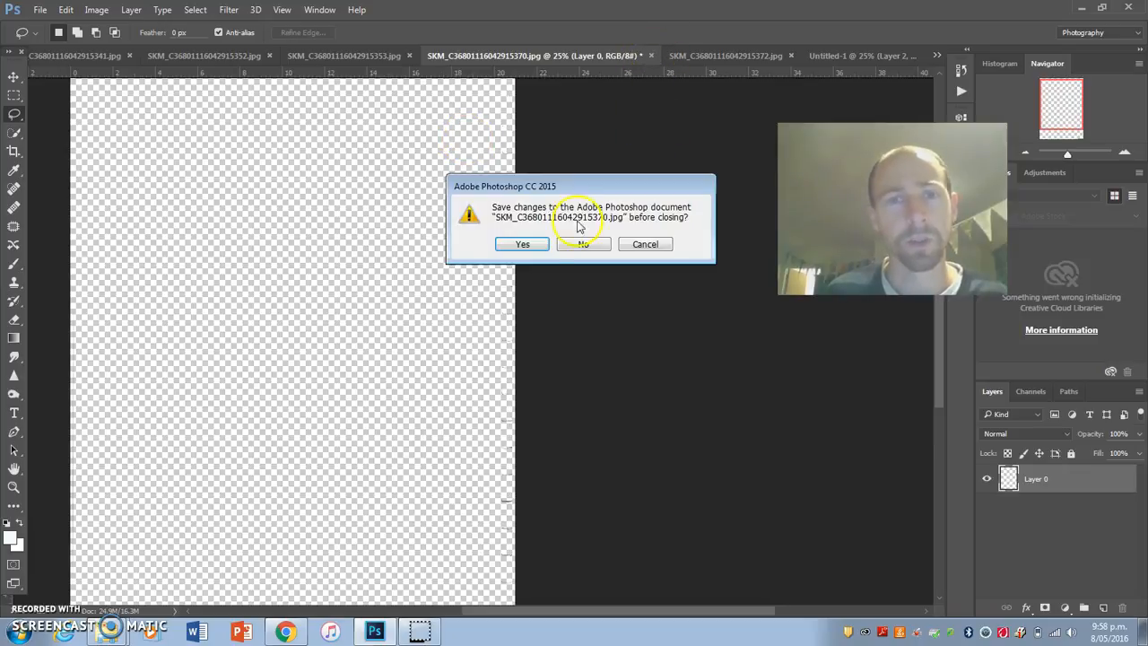
{"action": "left_click", "coordinate": [582, 244]}
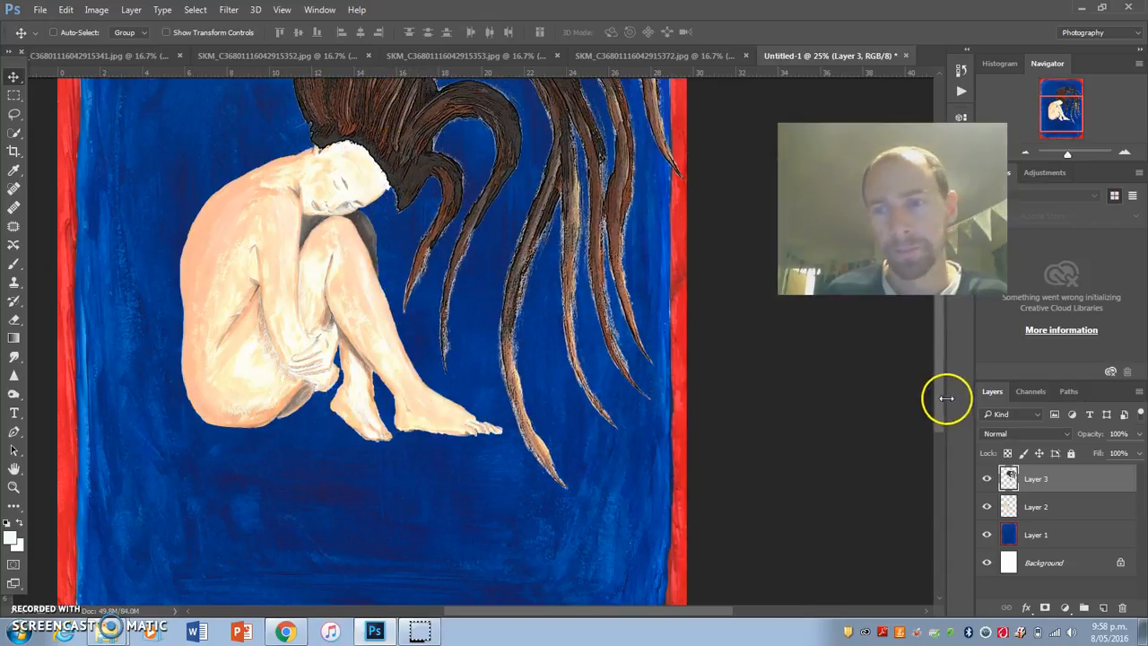
Scale the hair to about 81%, rotate it about 2.7°, and place it on her head.
{"action": "key", "text": "Ctrl+T"}
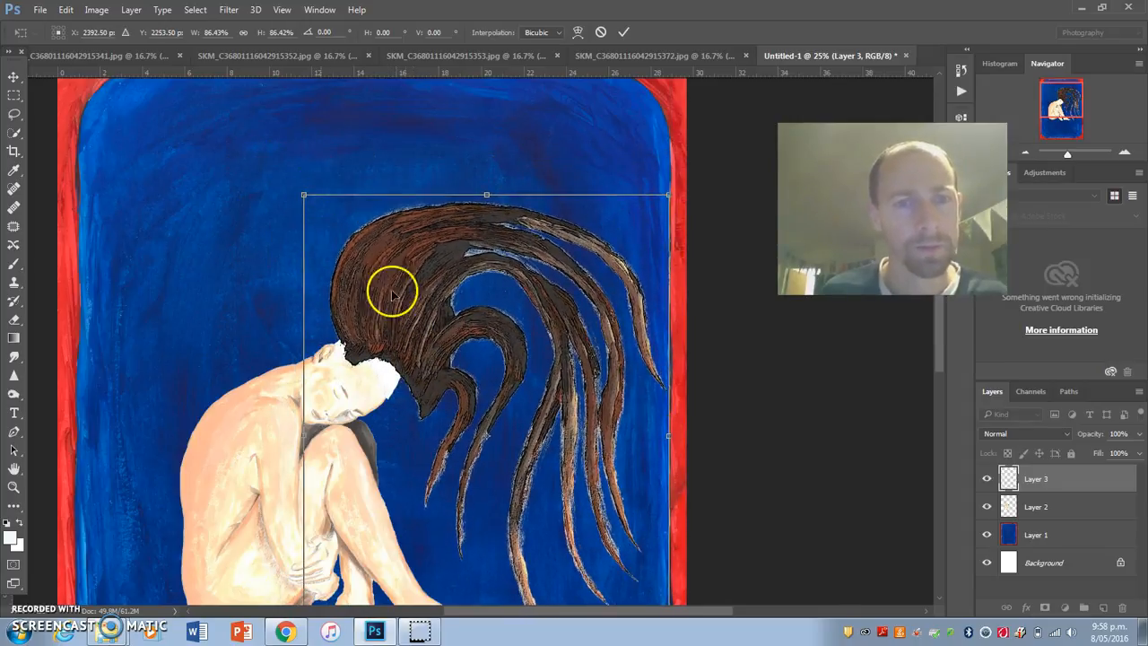
{"action": "left_click_drag", "start_coordinate": [391, 292], "coordinate": [385, 309]}
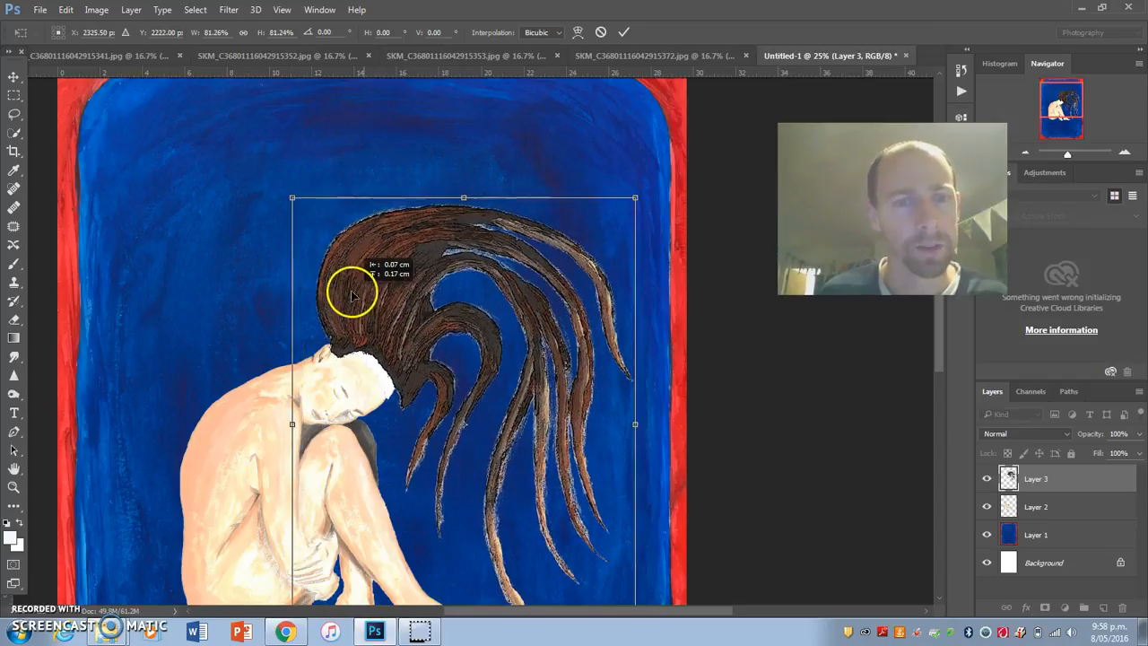
{"action": "left_click_drag", "start_coordinate": [350, 296], "coordinate": [565, 220]}
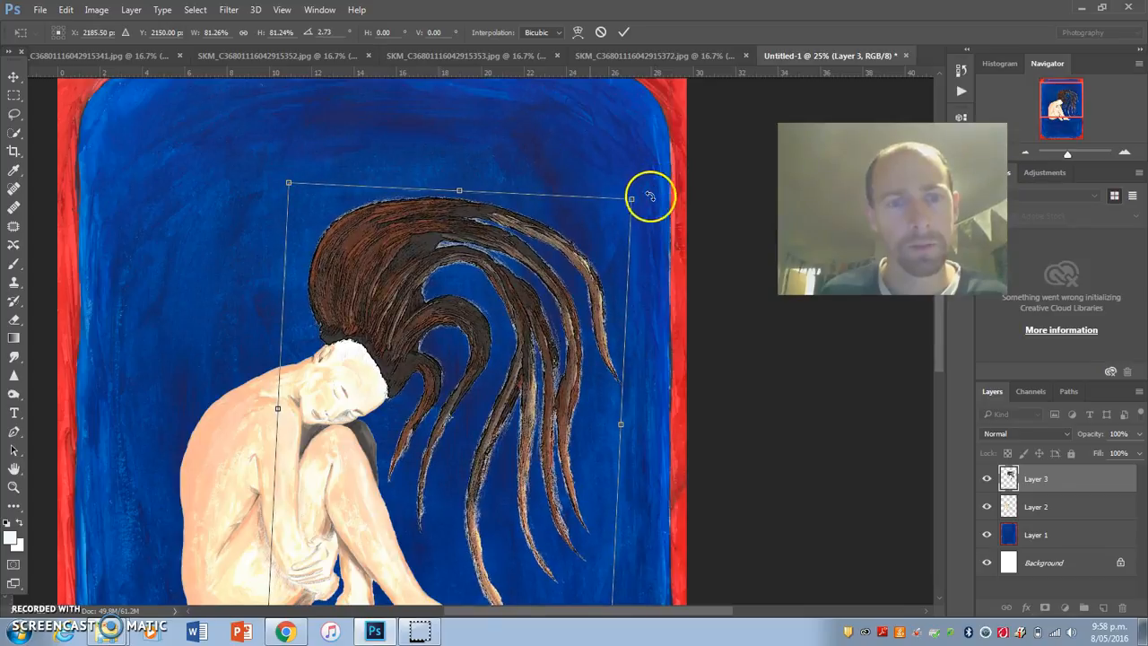
{"action": "left_click_drag", "start_coordinate": [650, 196], "coordinate": [372, 336]}
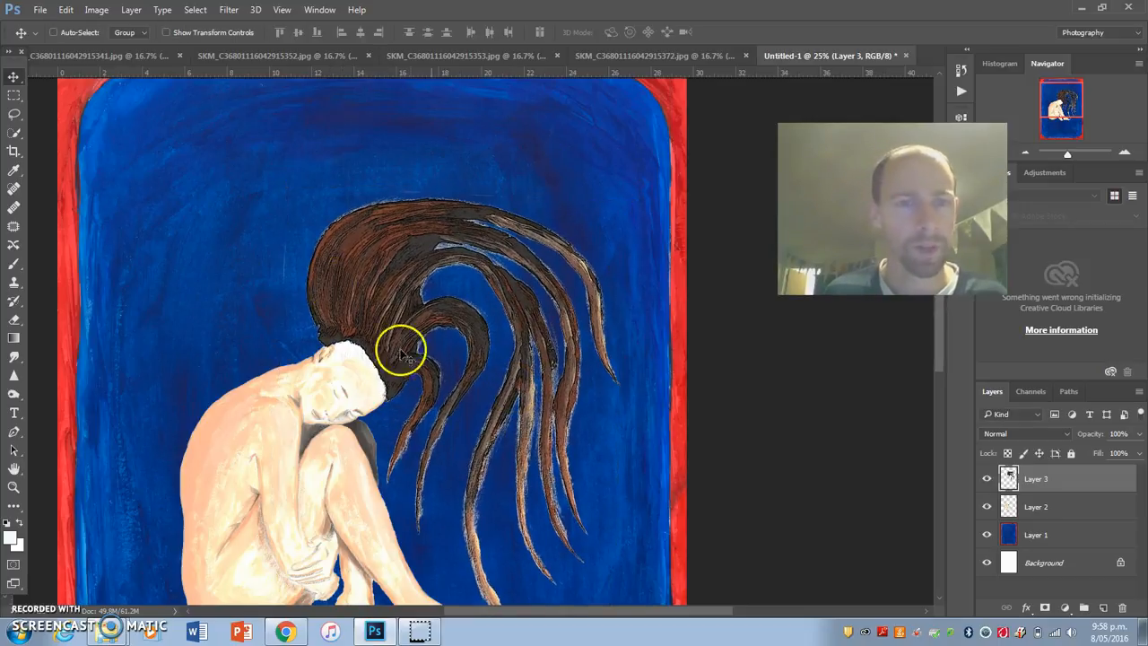
{"action": "left_click", "coordinate": [14, 487]}
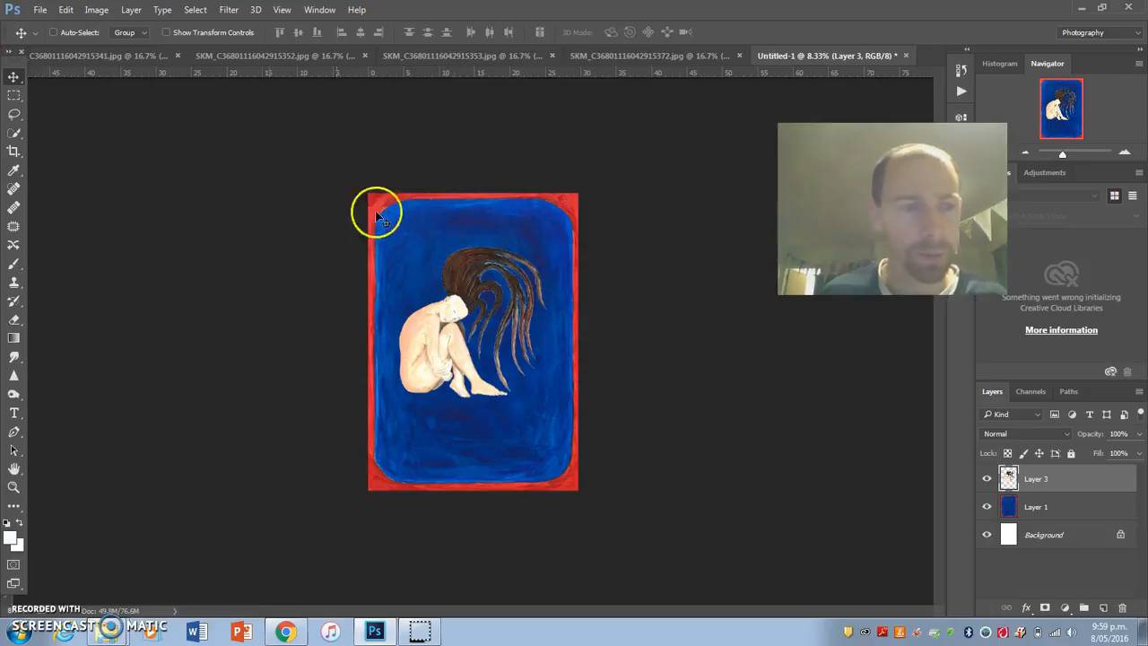
{"action": "left_click", "coordinate": [278, 56]}
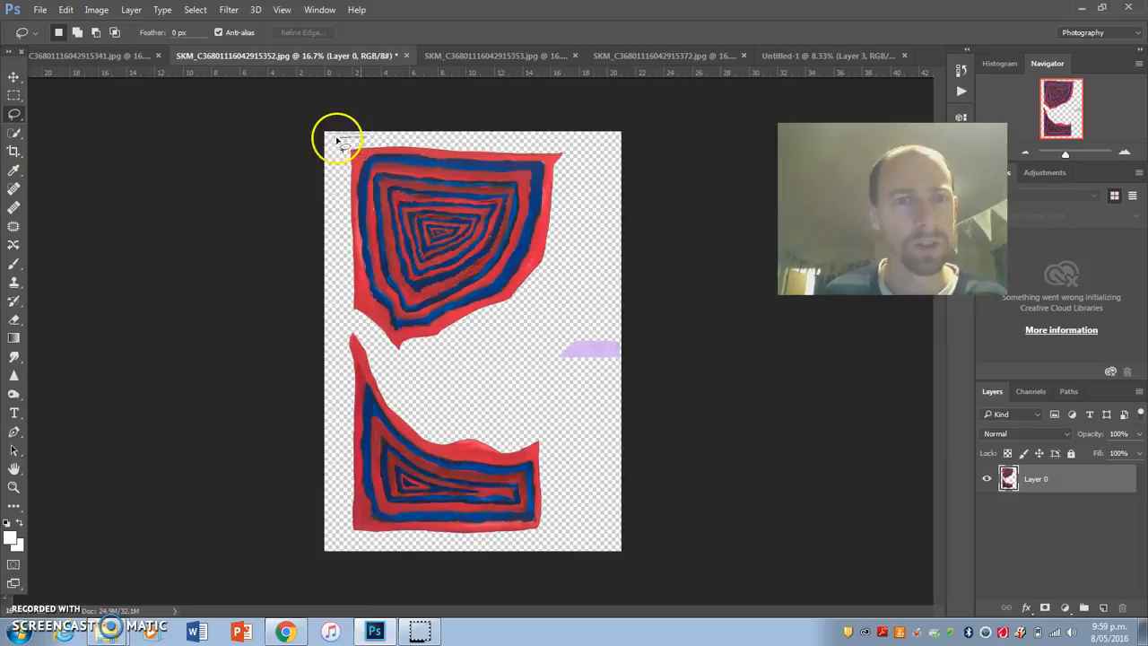
Lasso the top and bottom red-blue spirals onto the poster's left edge, then close the scan unsaved.
{"action": "left_click_drag", "start_coordinate": [337, 139], "coordinate": [551, 287]}
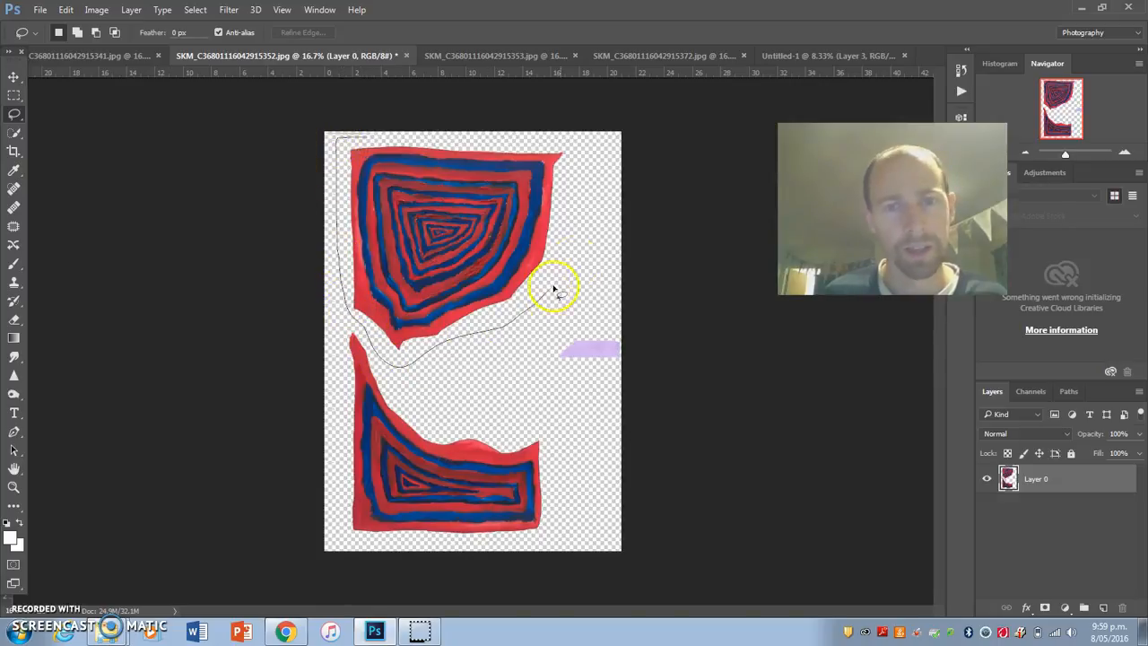
{"action": "left_click", "coordinate": [588, 197]}
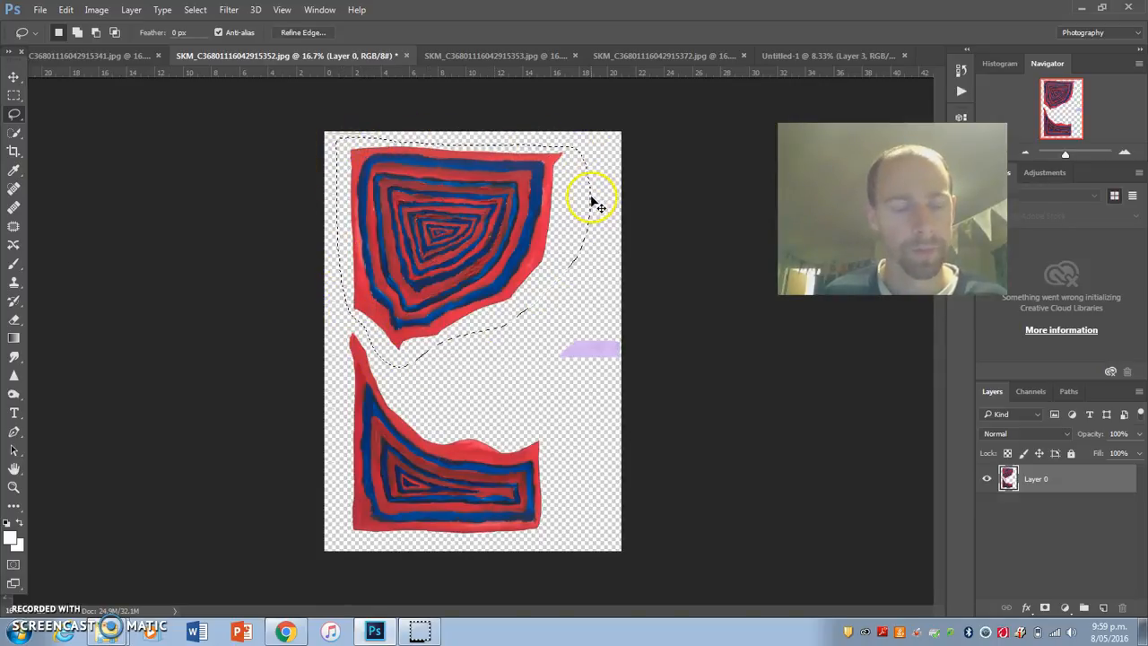
{"action": "left_click", "coordinate": [825, 56]}
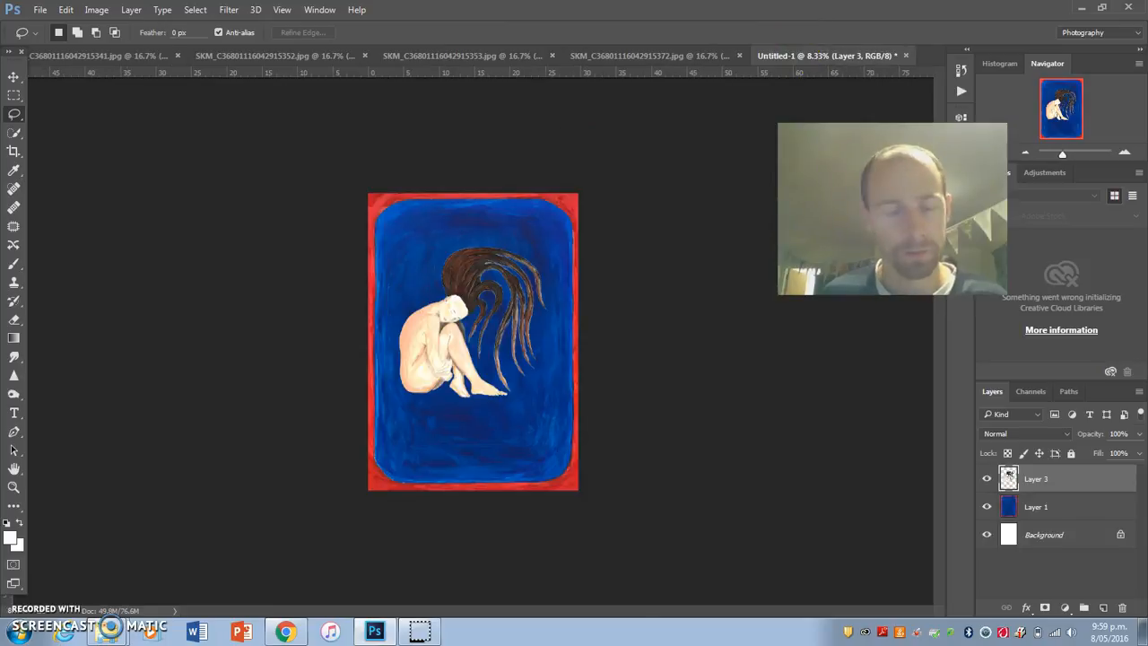
{"action": "left_click", "coordinate": [274, 55]}
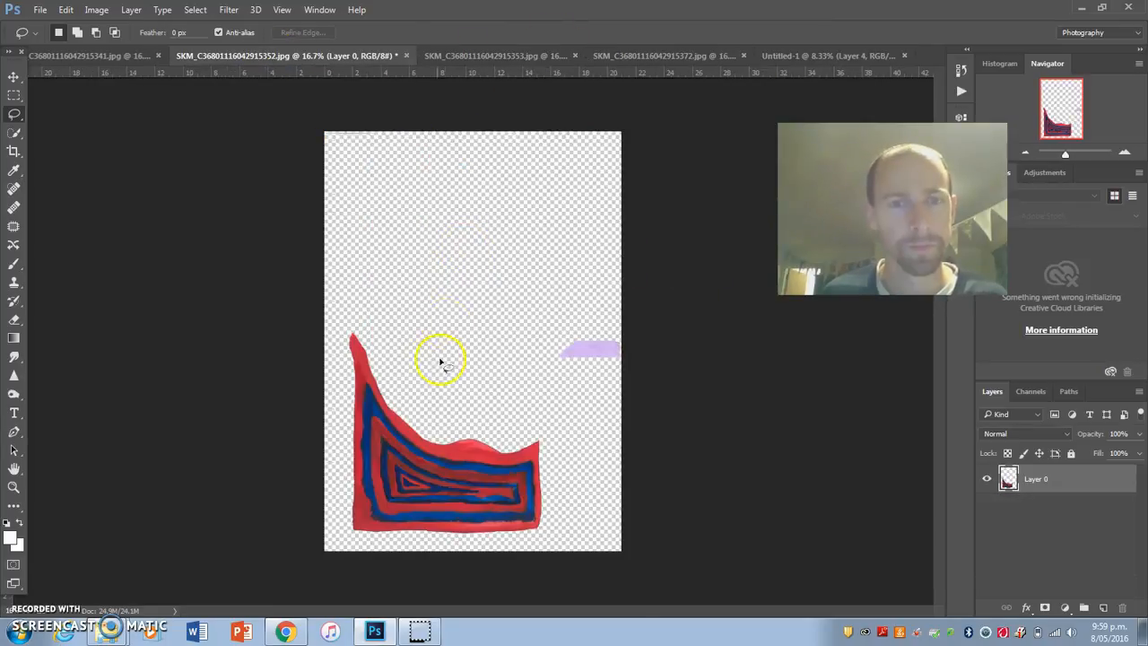
{"action": "left_click_drag", "start_coordinate": [439, 359], "coordinate": [341, 493]}
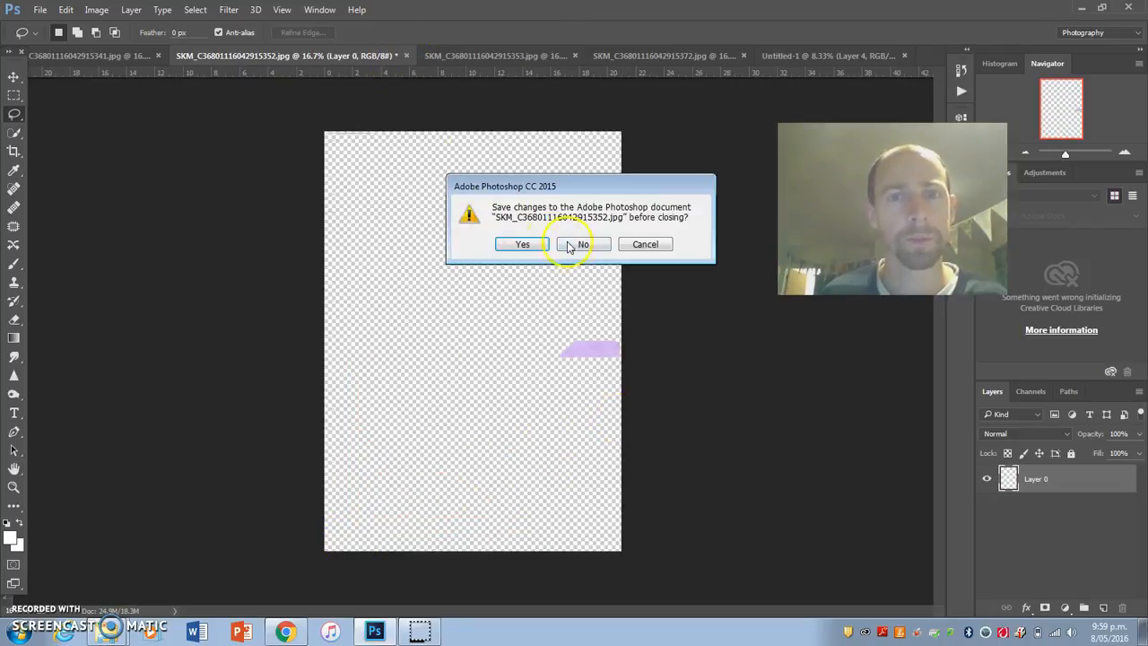
{"action": "left_click", "coordinate": [583, 244]}
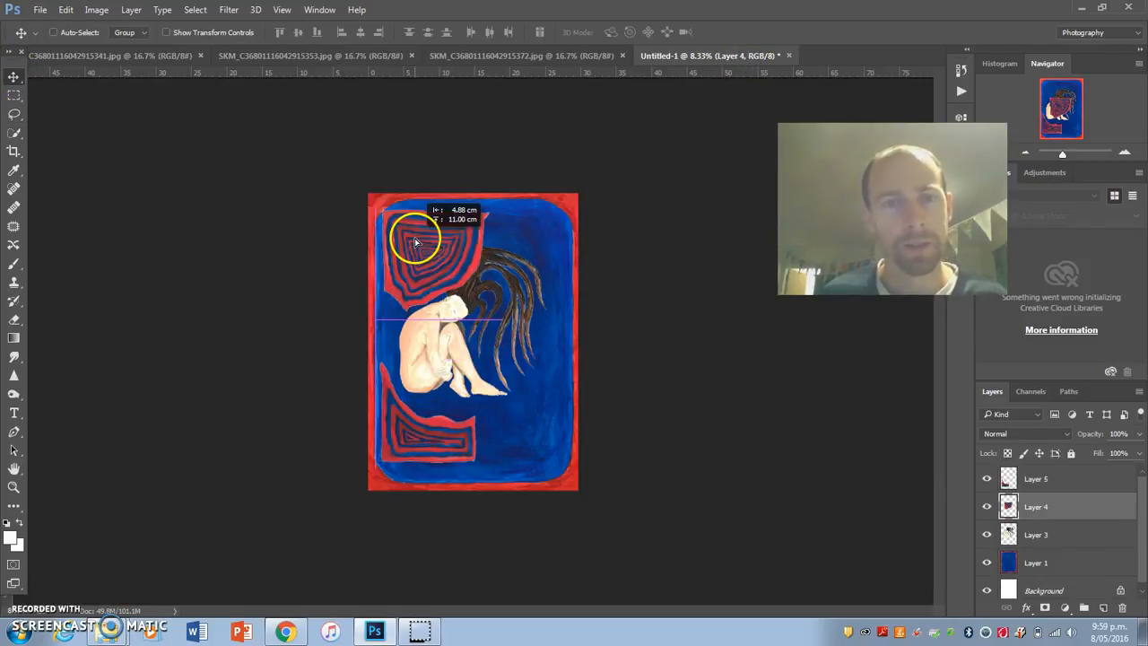
Select the white paper with Color Range, cut the four spiral pieces into the poster, and close the scan unsaved.
{"action": "left_click", "coordinate": [311, 56]}
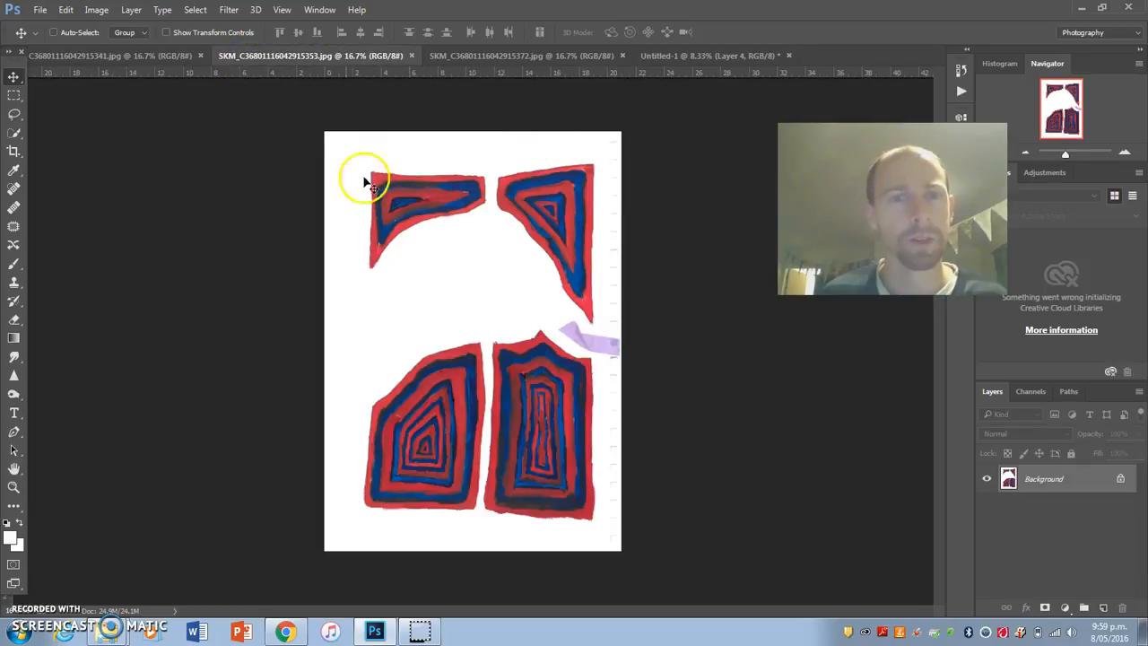
{"action": "left_click", "coordinate": [195, 10]}
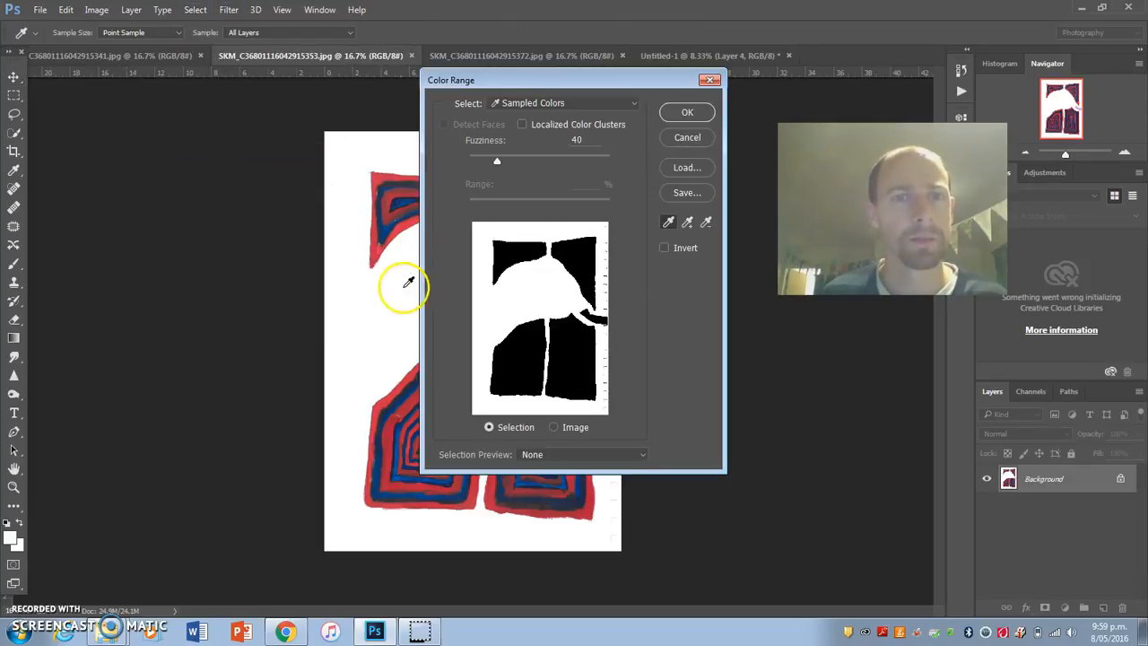
{"action": "left_click", "coordinate": [686, 112]}
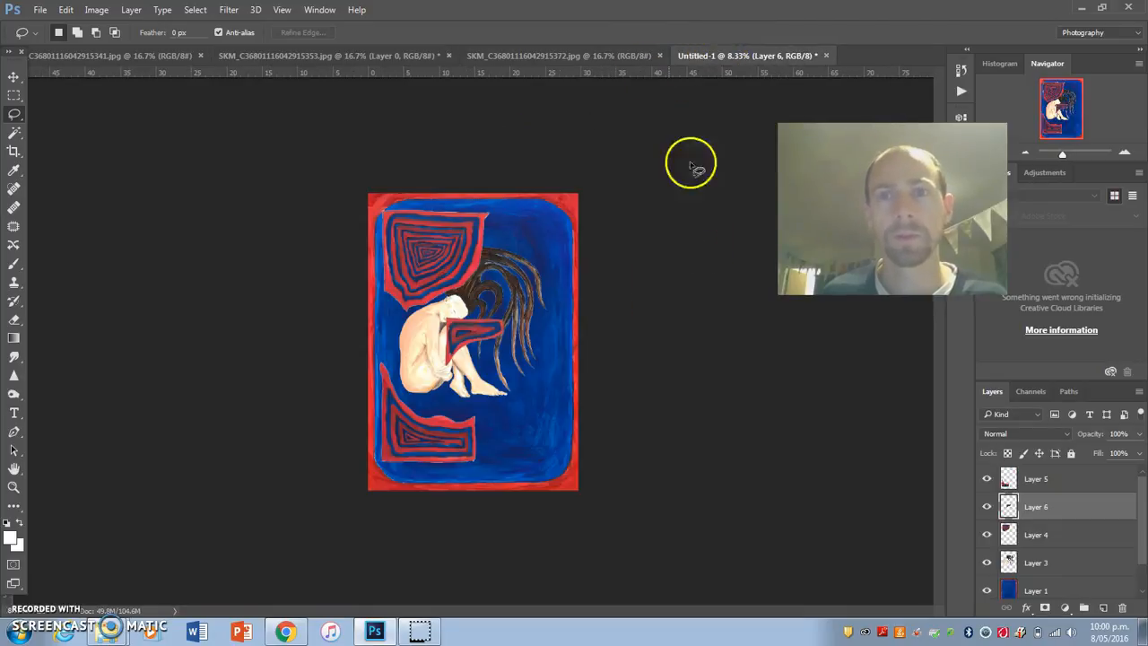
{"action": "left_click", "coordinate": [332, 55]}
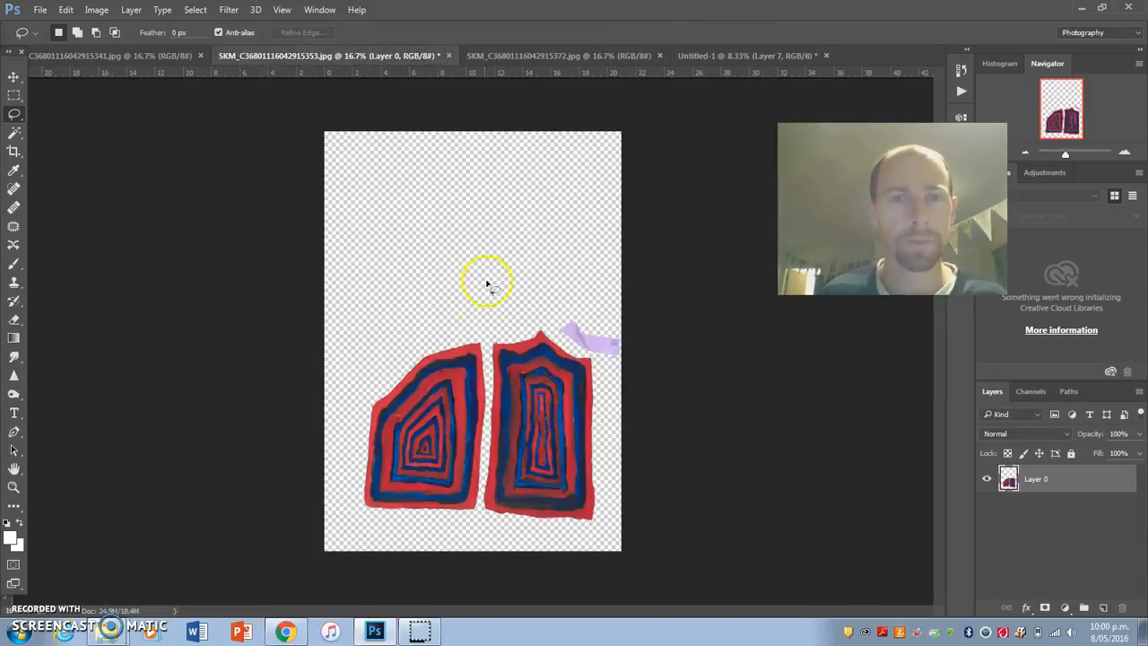
{"action": "left_click_drag", "start_coordinate": [489, 282], "coordinate": [484, 515]}
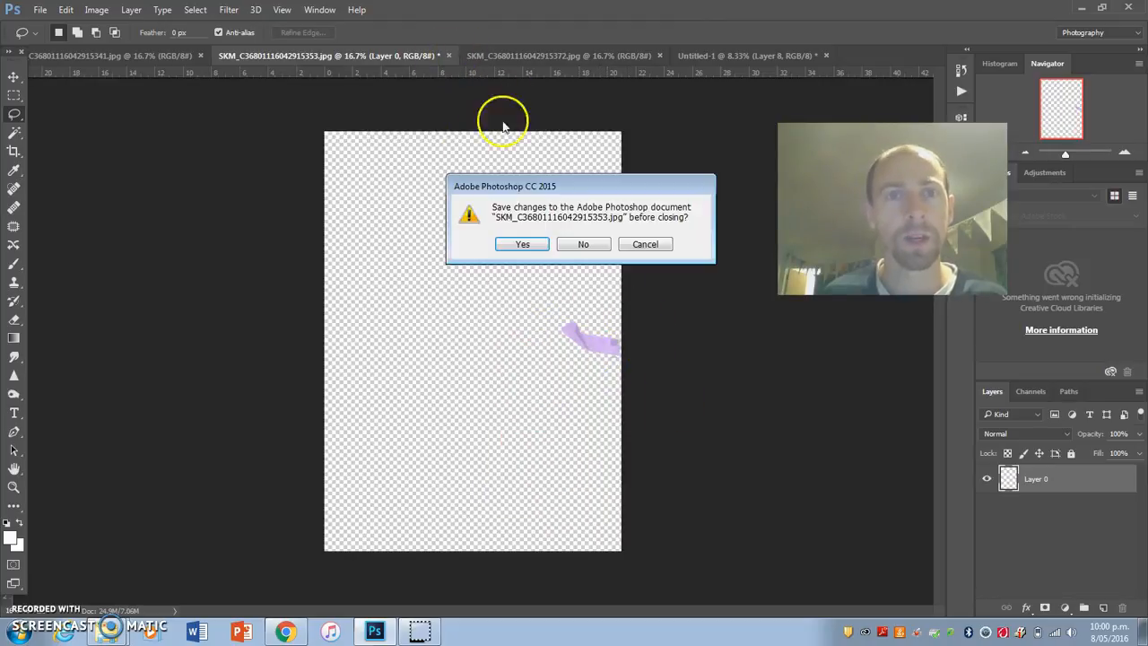
{"action": "left_click", "coordinate": [582, 244]}
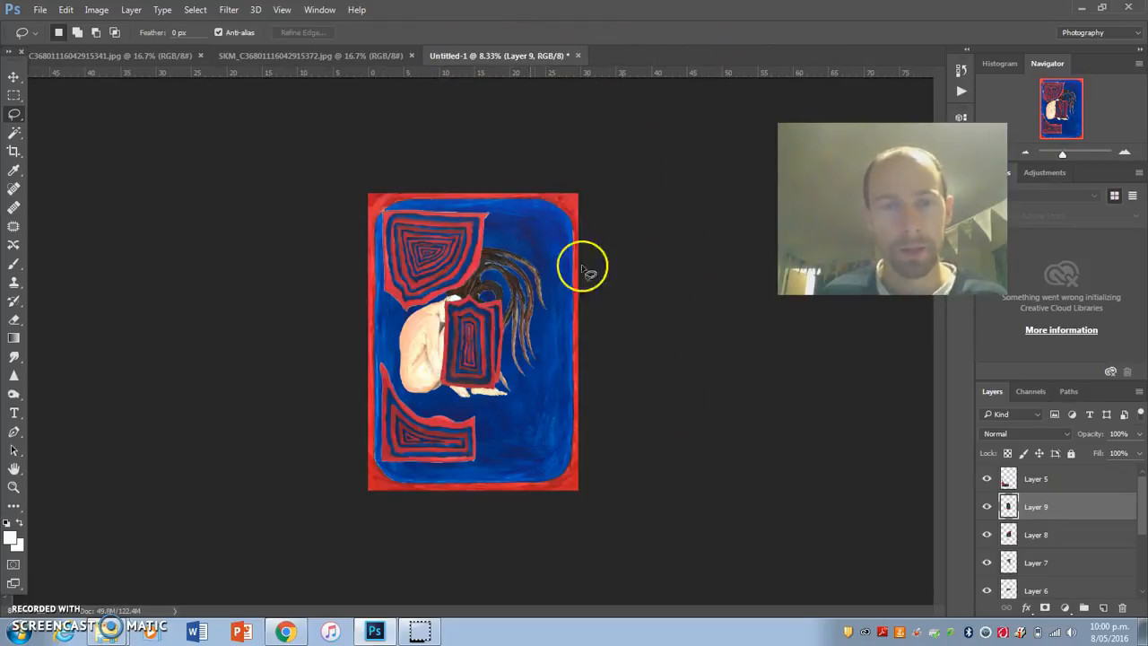
Rotate the crescent necklace drawing 90° clockwise into an upright U-shape.
{"action": "left_click", "coordinate": [312, 56]}
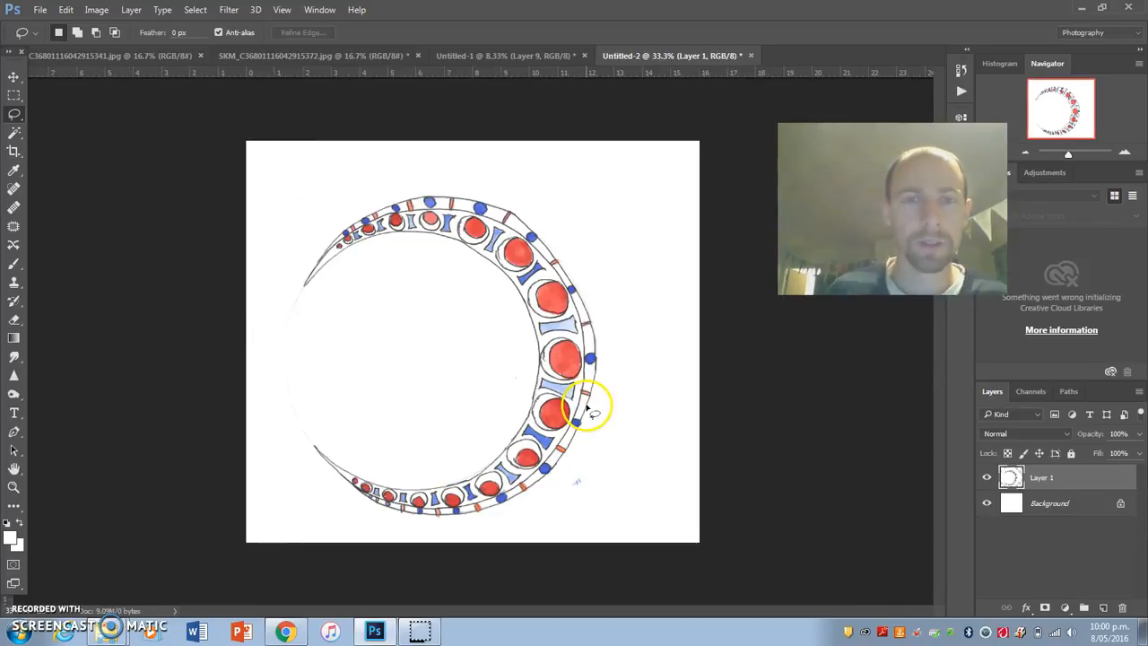
{"action": "left_click", "coordinate": [96, 10]}
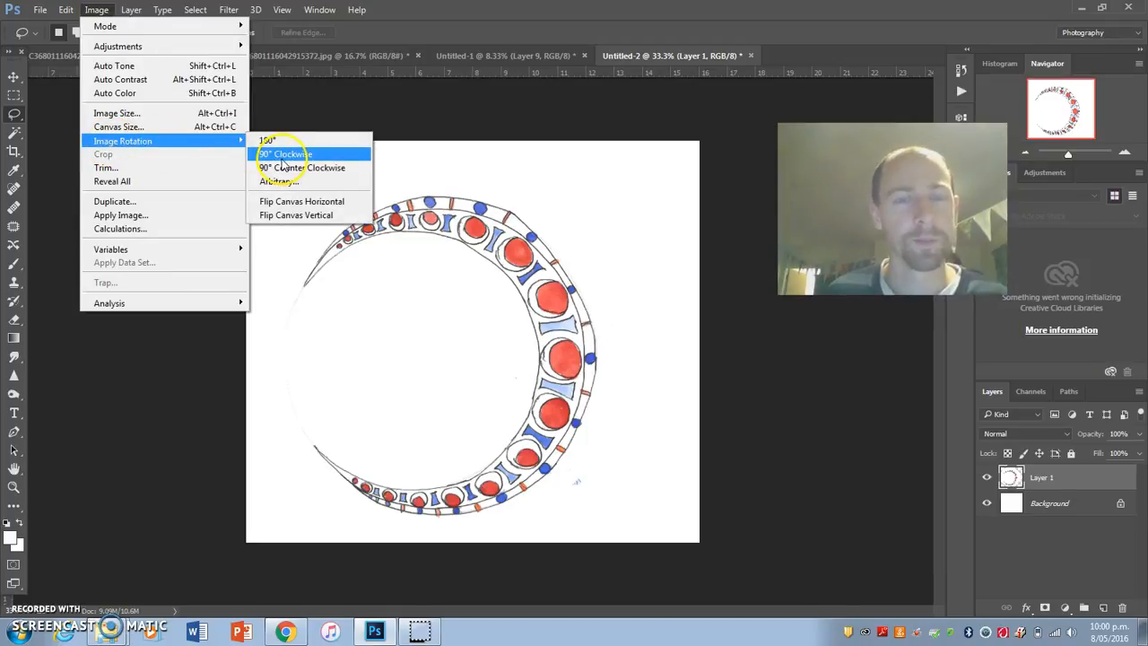
{"action": "left_click", "coordinate": [285, 154]}
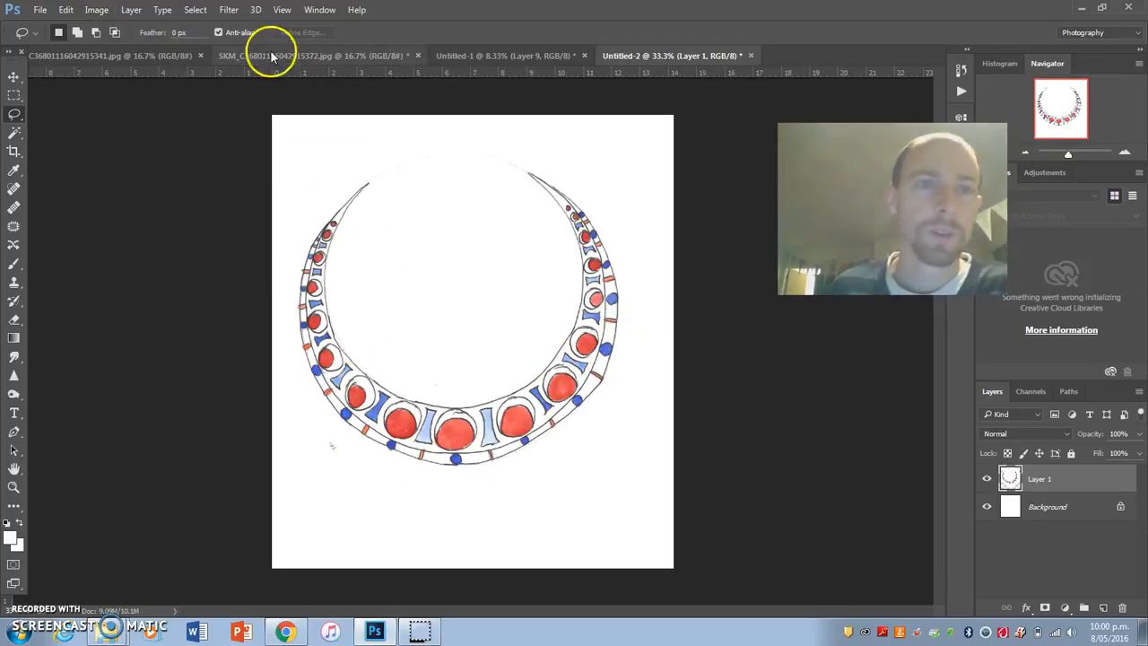
{"action": "left_click", "coordinate": [96, 10]}
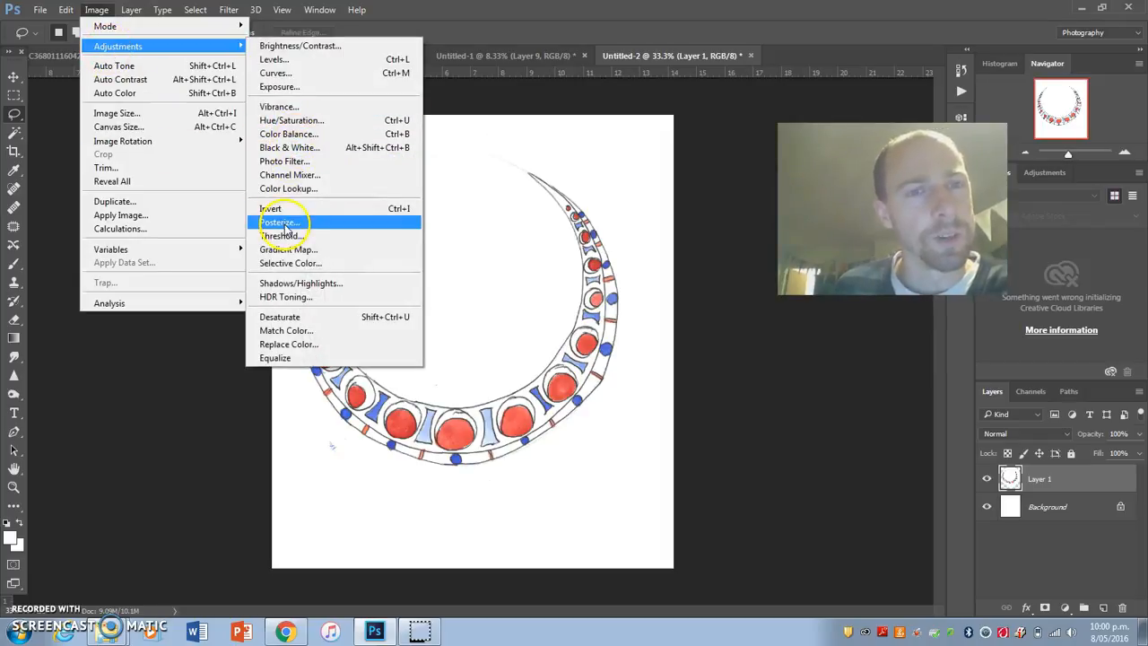
{"action": "left_click", "coordinate": [280, 235]}
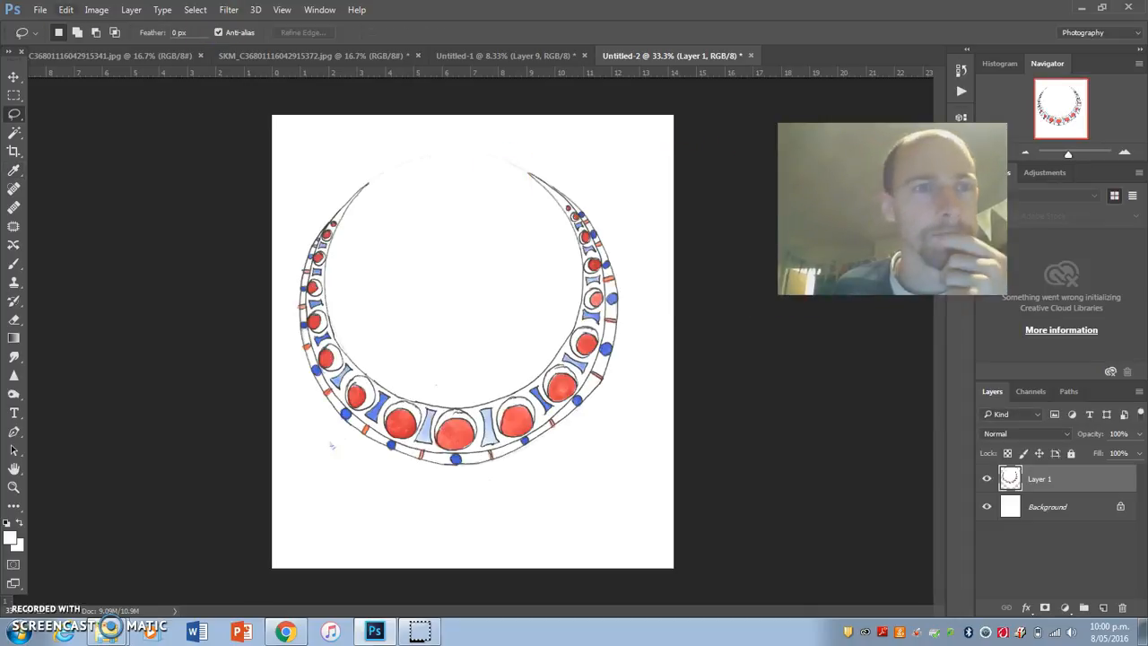
Open Image > Adjustments > Posterize on the necklace and set Levels to 2.
{"action": "left_click", "coordinate": [131, 10]}
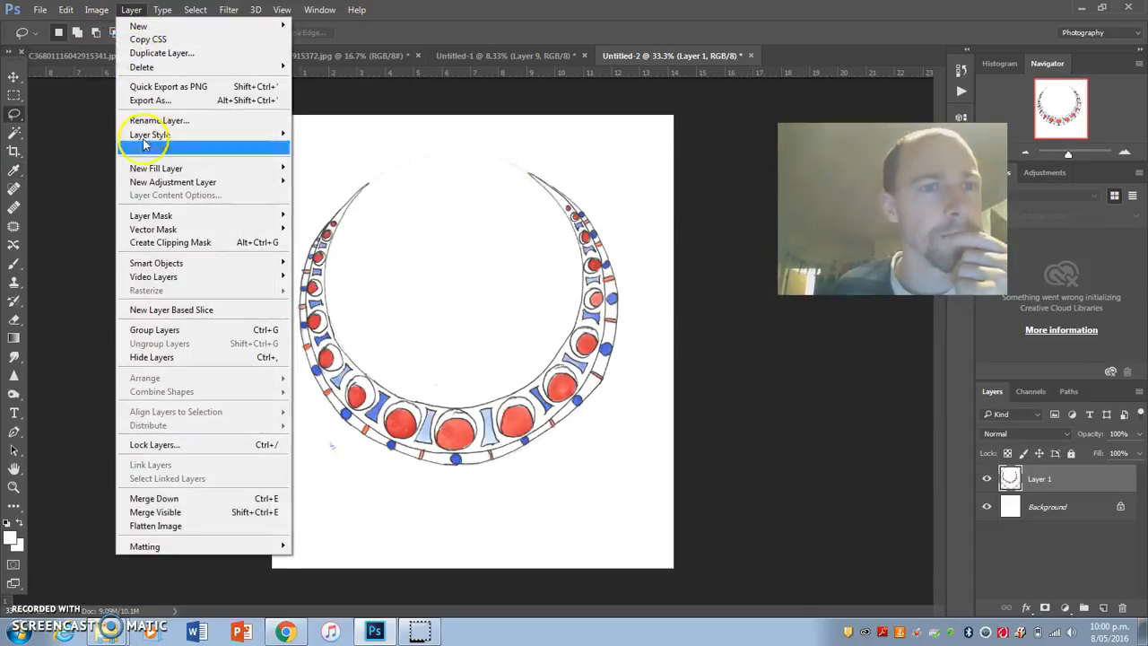
{"action": "left_click", "coordinate": [96, 10]}
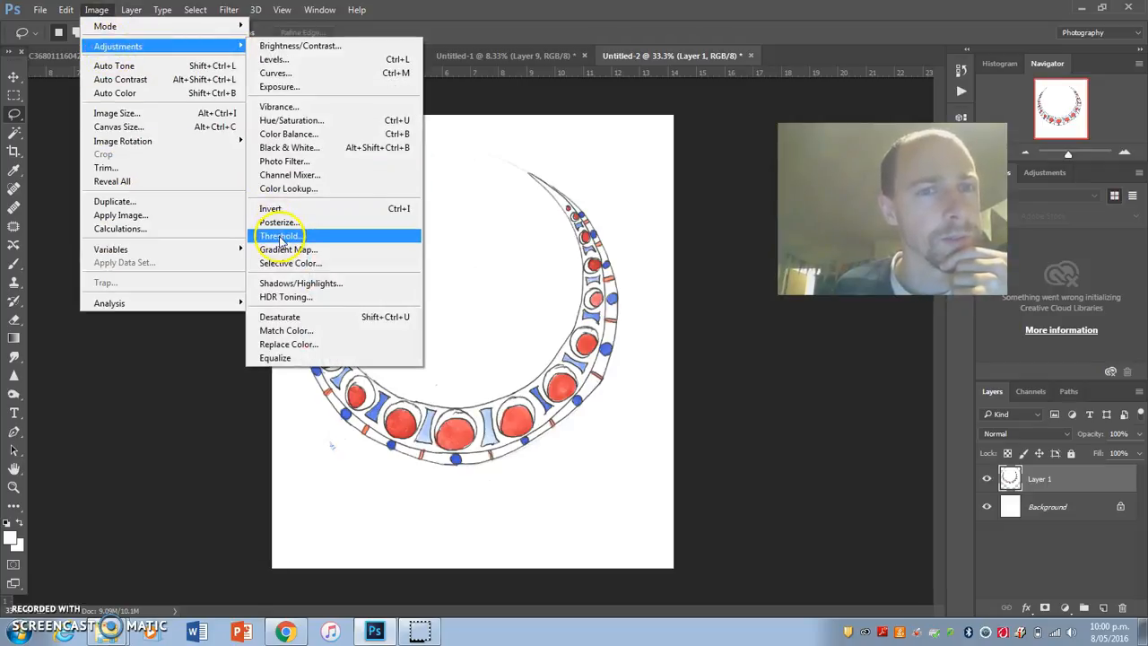
{"action": "left_click", "coordinate": [278, 222]}
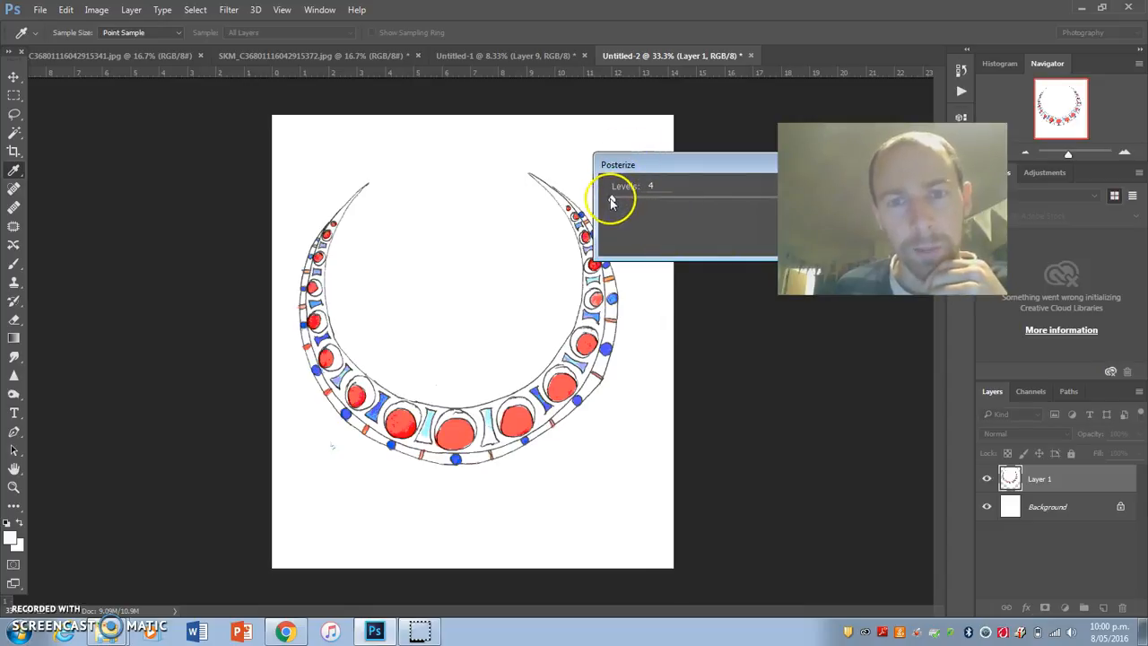
{"action": "type", "text": "2"}
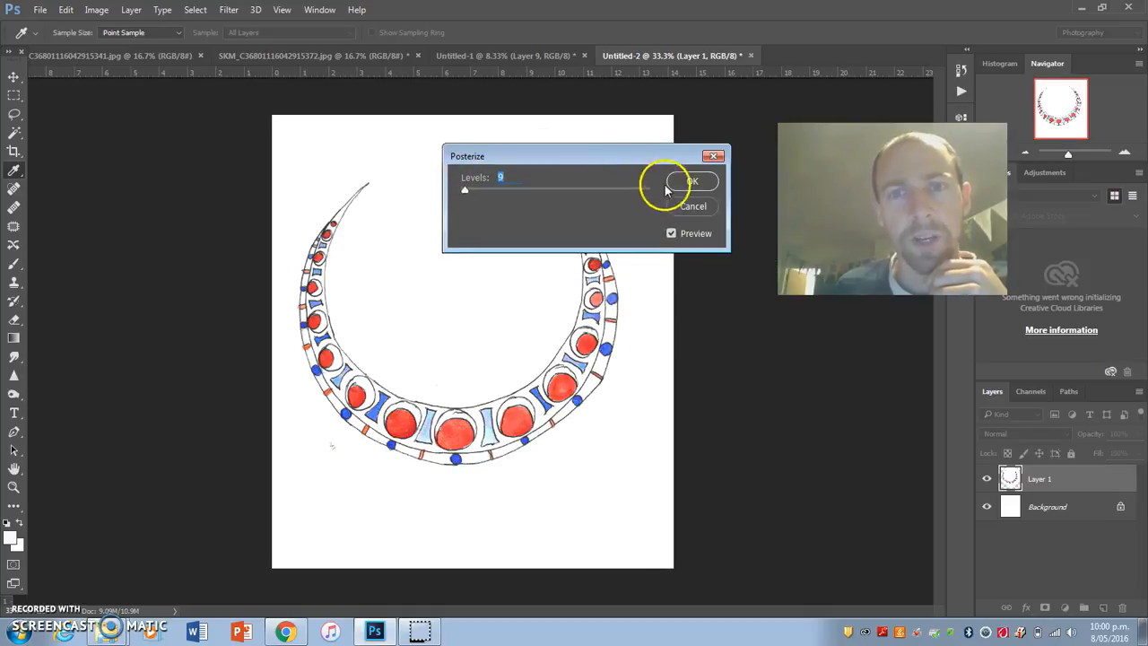
Confirm Posterize, then preview Palette Knife, Paint Daubs and Poster Edges in Filter Gallery.
{"action": "left_click", "coordinate": [228, 10]}
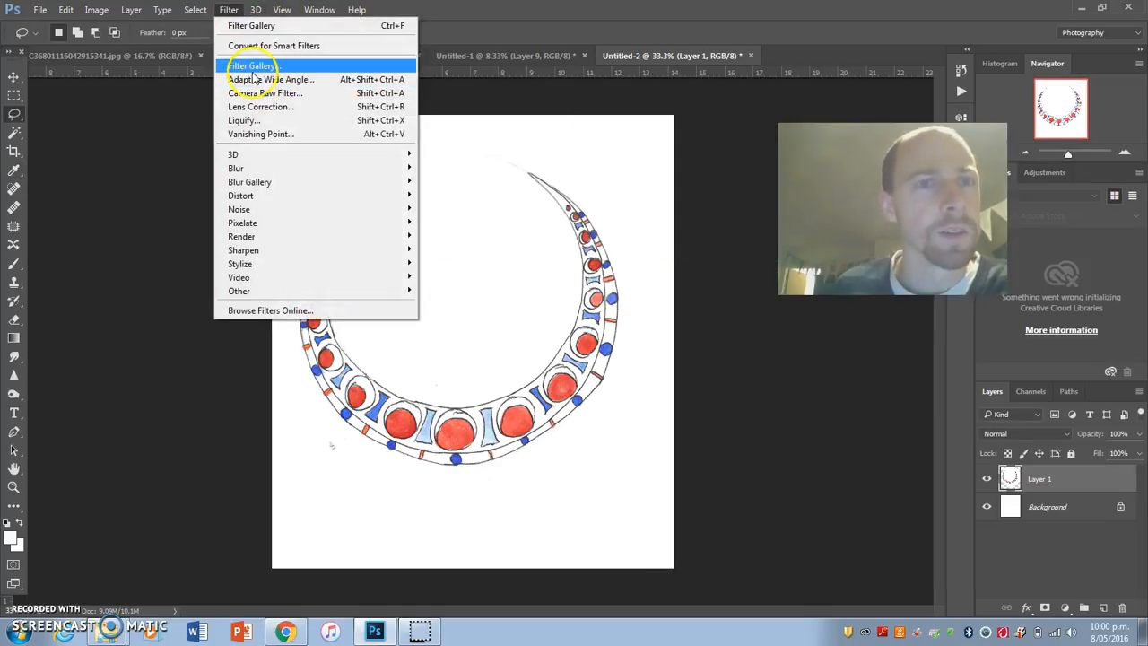
{"action": "left_click", "coordinate": [251, 64]}
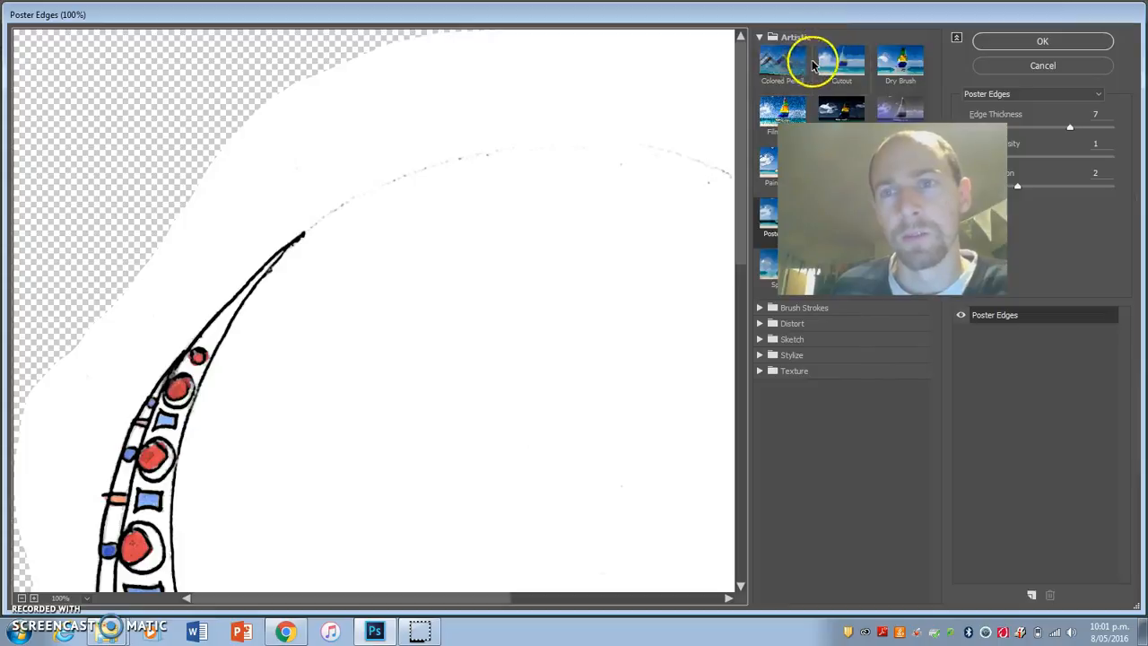
{"action": "left_click", "coordinate": [841, 161]}
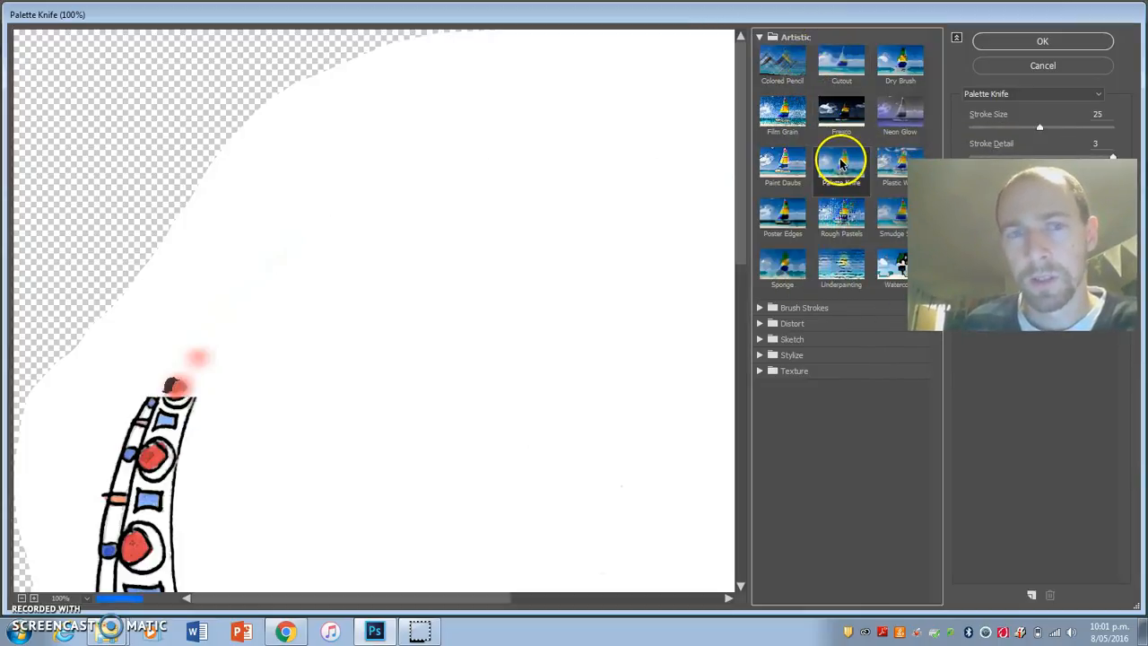
{"action": "left_click", "coordinate": [782, 164]}
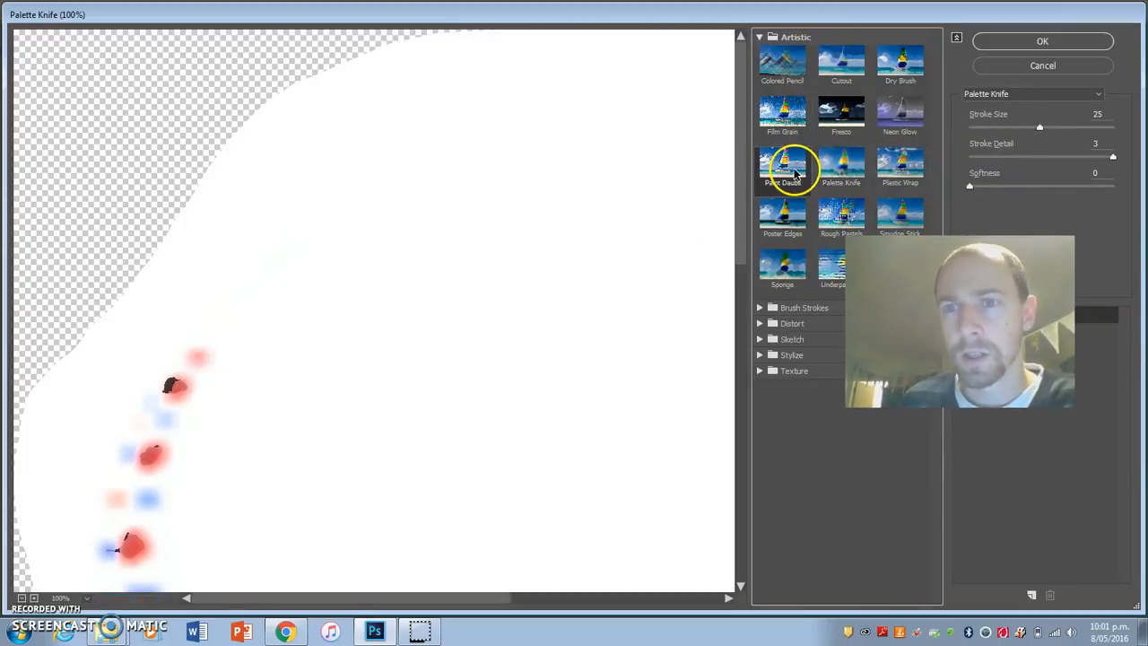
{"action": "left_click", "coordinate": [781, 215]}
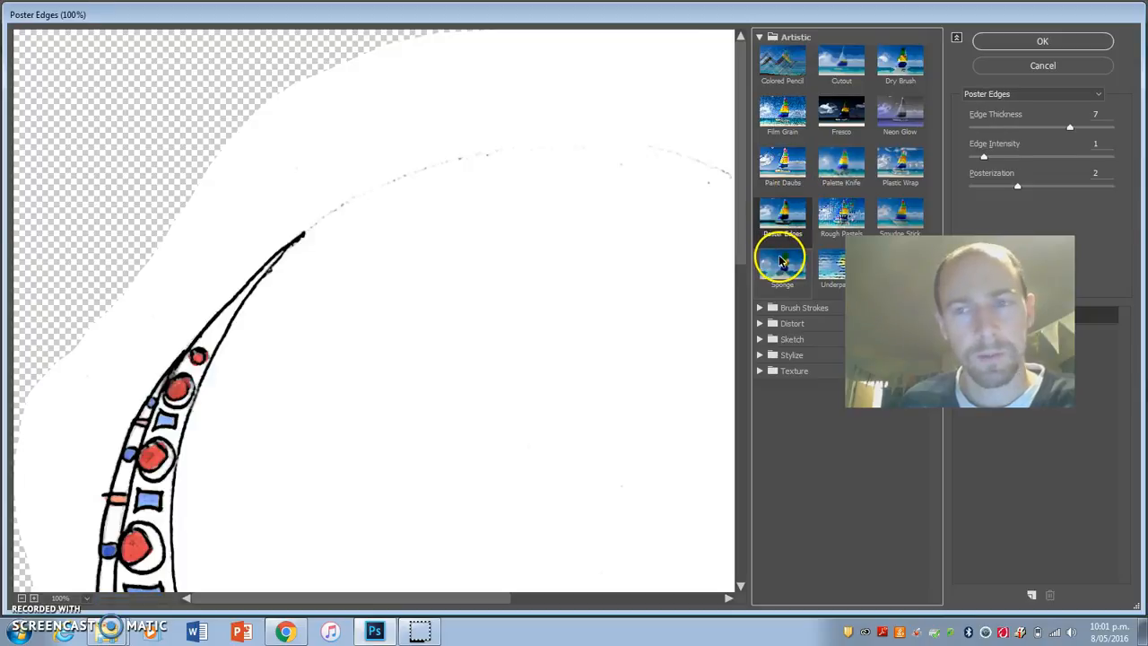
{"action": "mouse_move", "coordinate": [814, 246]}
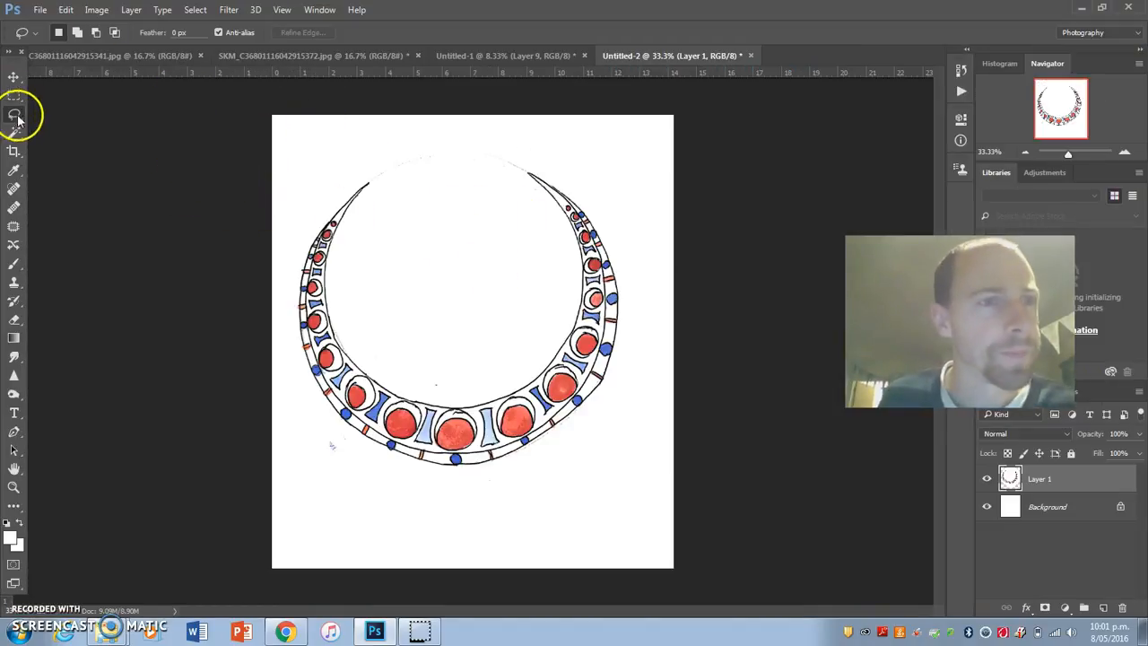
Switch to the Magnetic Lasso Tool to trace the necklace outline.
{"action": "left_click", "coordinate": [14, 114]}
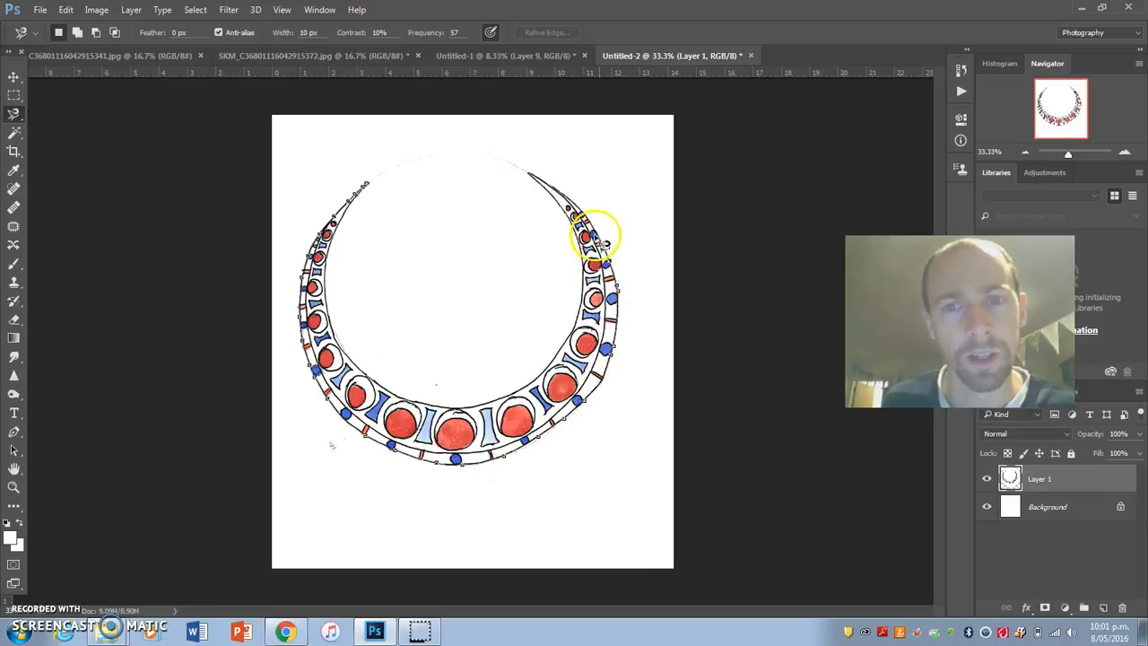
{"action": "mouse_move", "coordinate": [547, 184]}
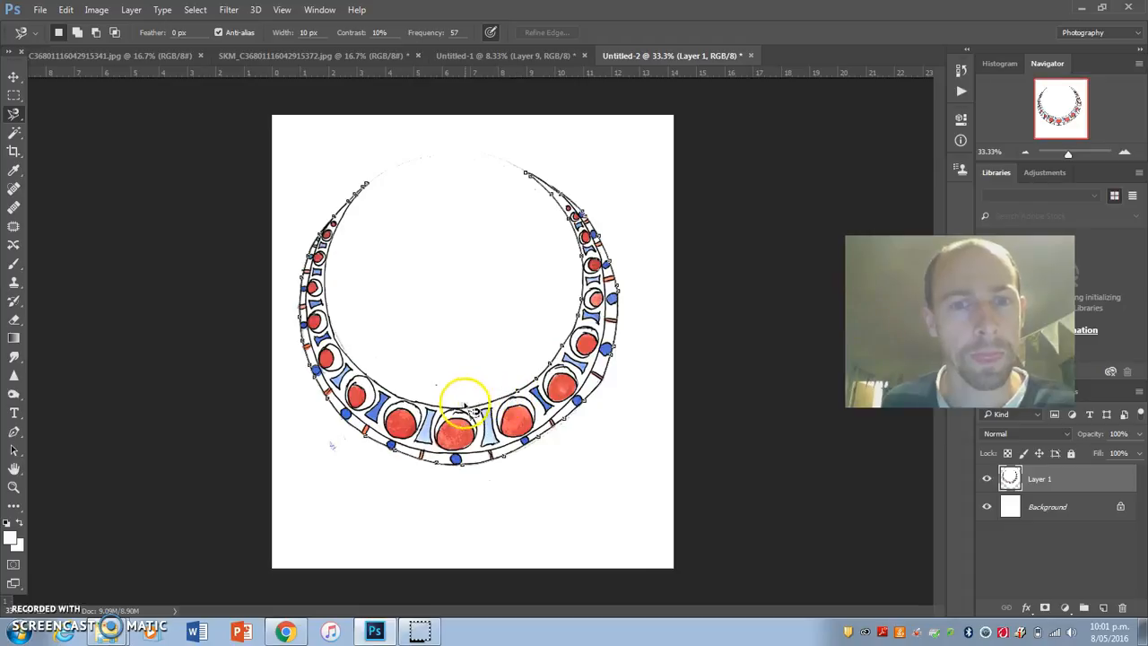
{"action": "mouse_move", "coordinate": [332, 336]}
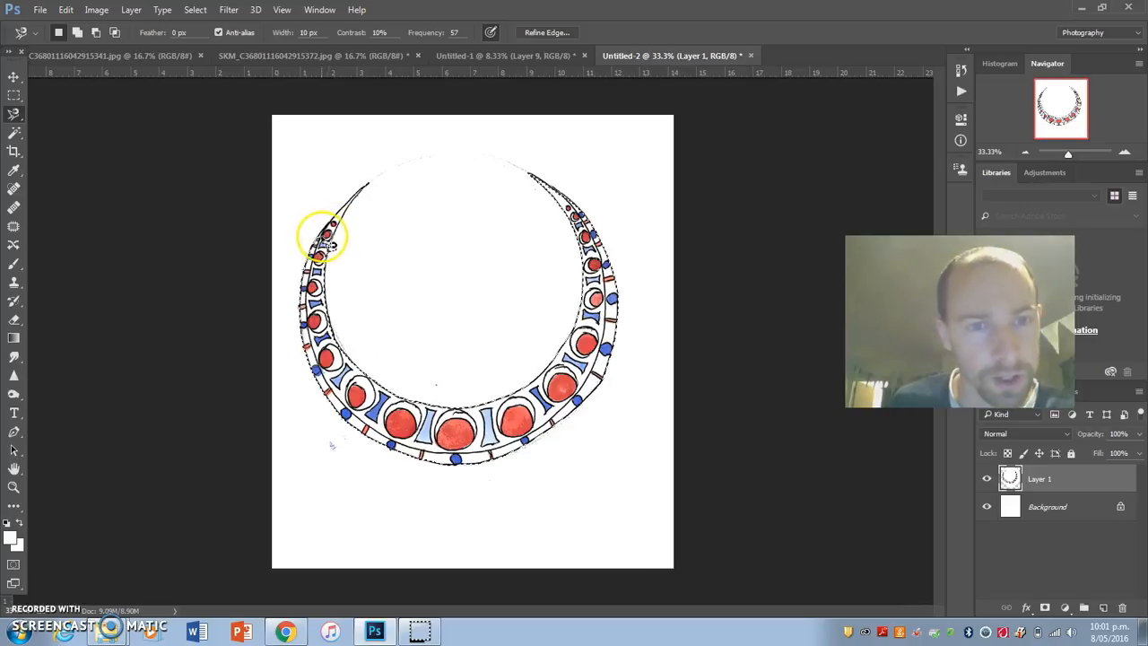
{"action": "mouse_move", "coordinate": [228, 285]}
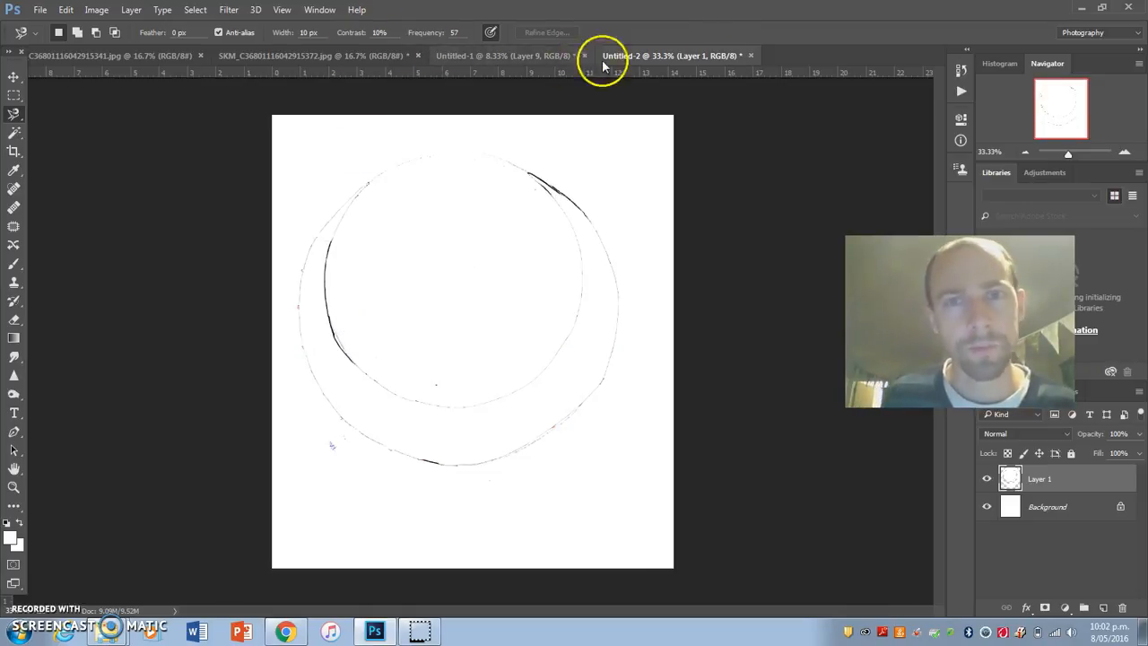
Close the Untitled-2 necklace drawing, choosing No when asked to save.
{"action": "left_click", "coordinate": [750, 55]}
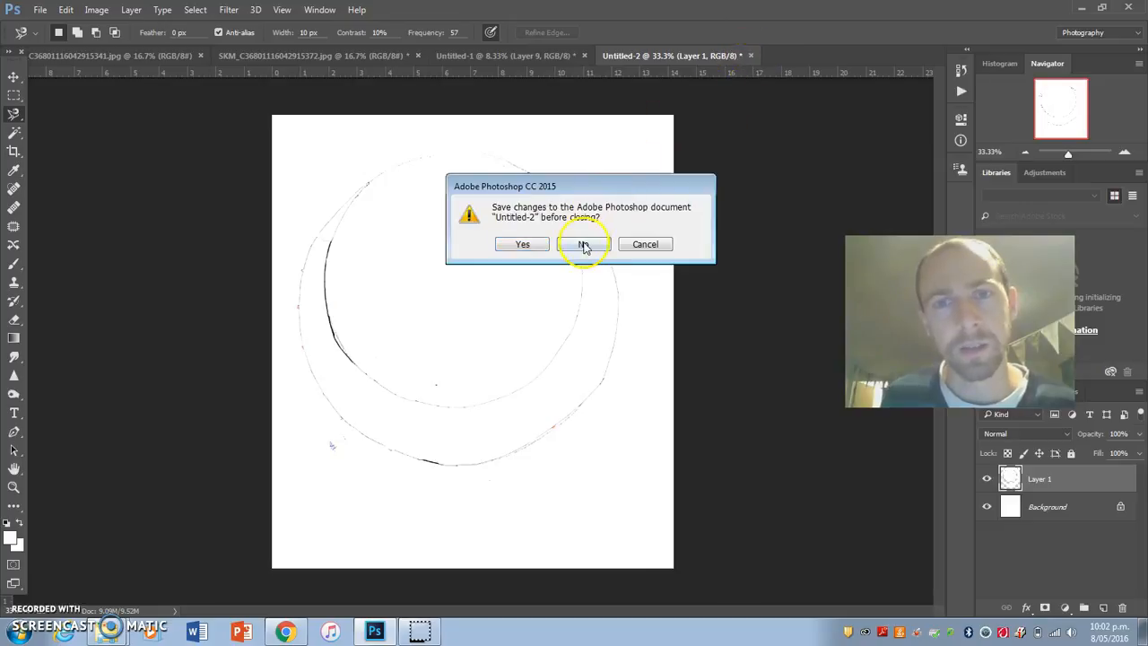
{"action": "left_click", "coordinate": [583, 244]}
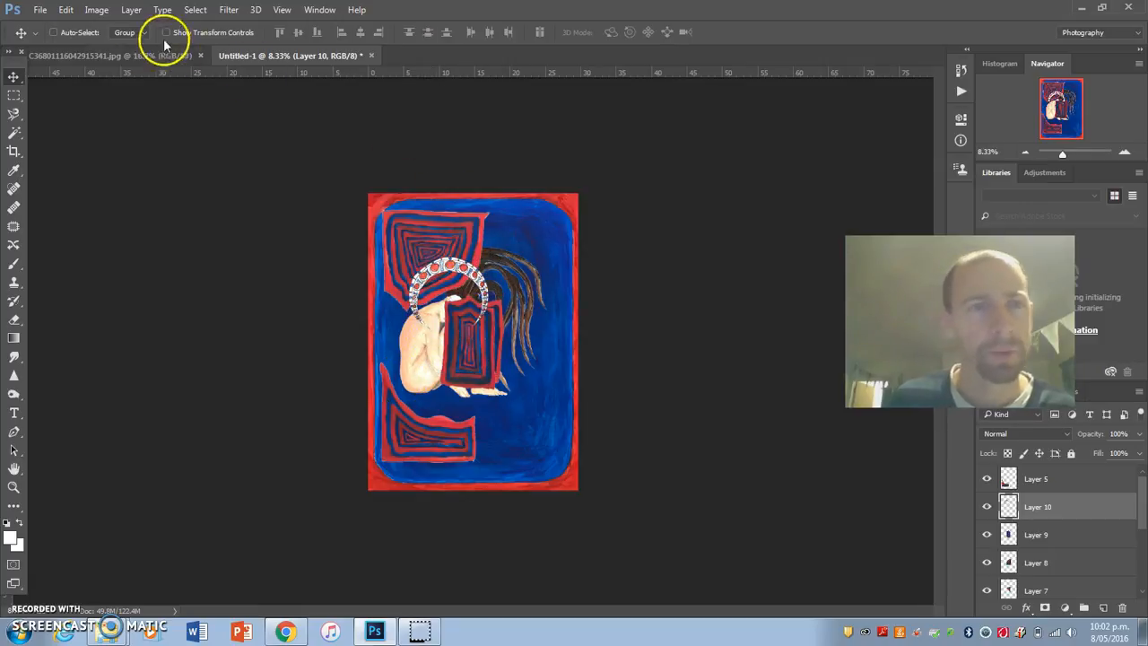
Switch to the scanned JPG page showing the title text and check the Image and Layer menus.
{"action": "left_click", "coordinate": [74, 56]}
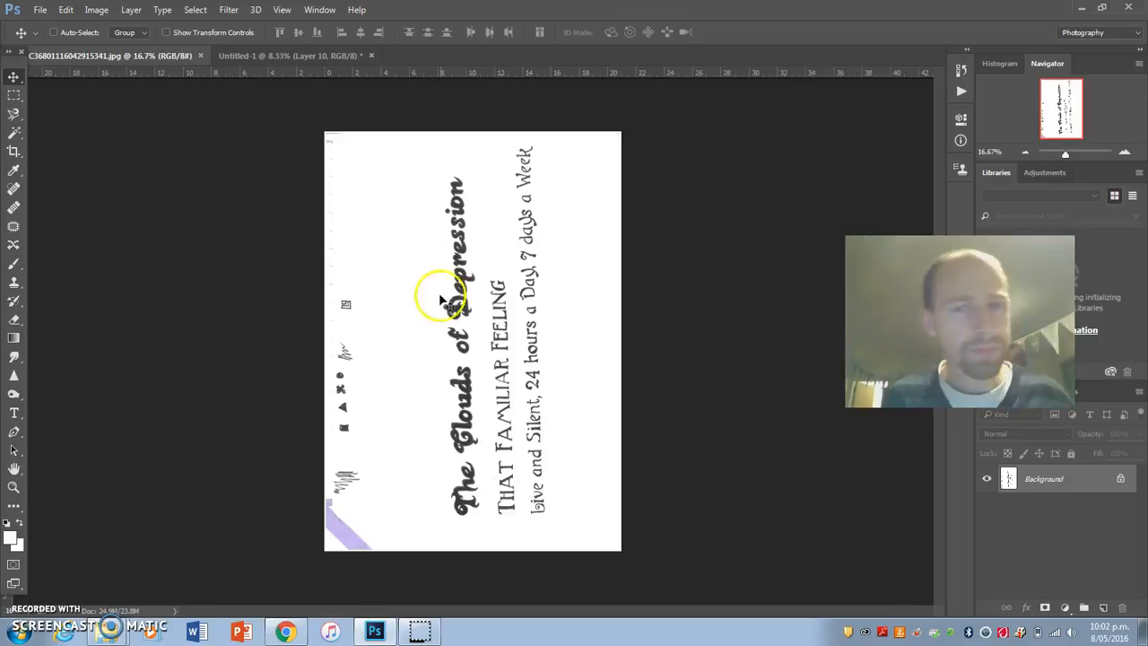
{"action": "mouse_move", "coordinate": [470, 189]}
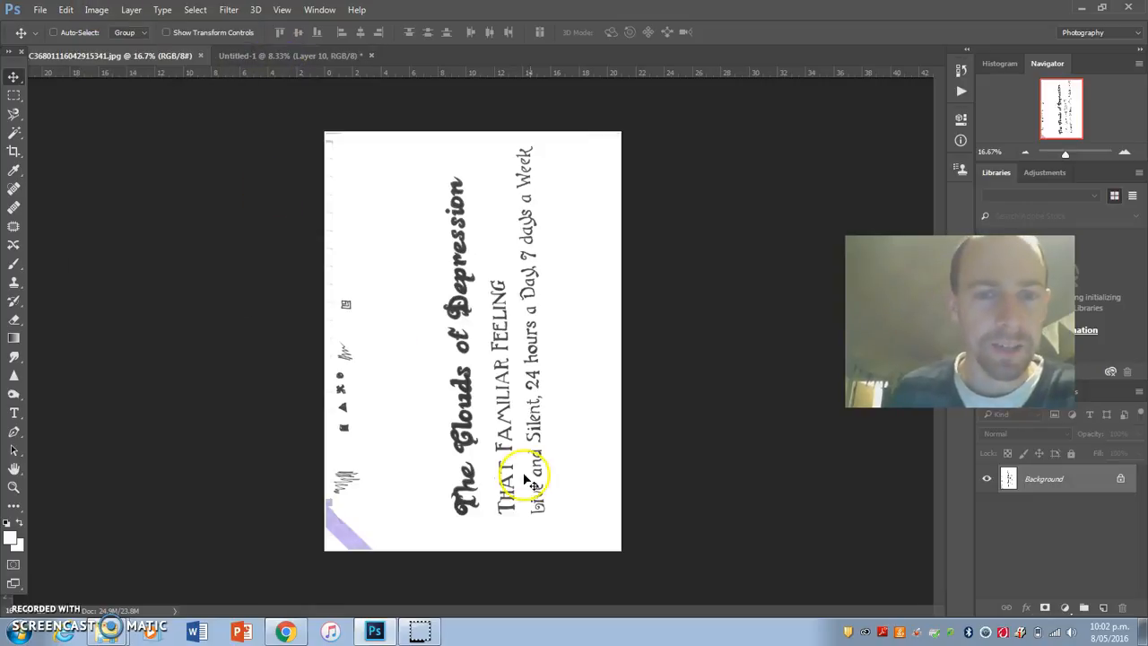
{"action": "mouse_move", "coordinate": [547, 296]}
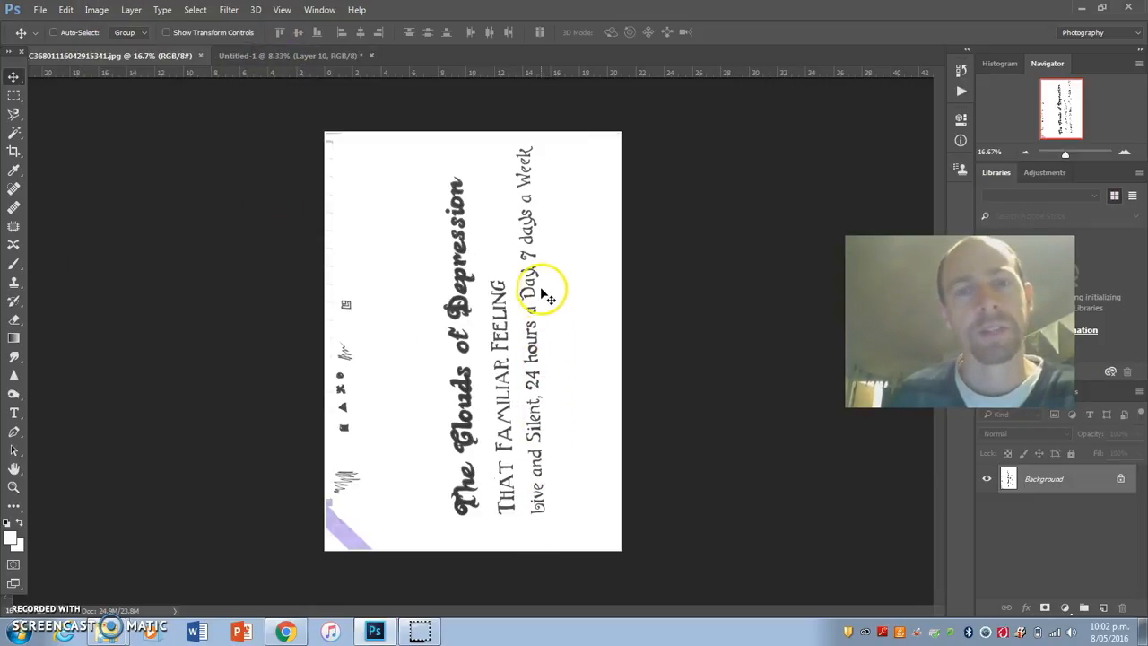
{"action": "mouse_move", "coordinate": [547, 246]}
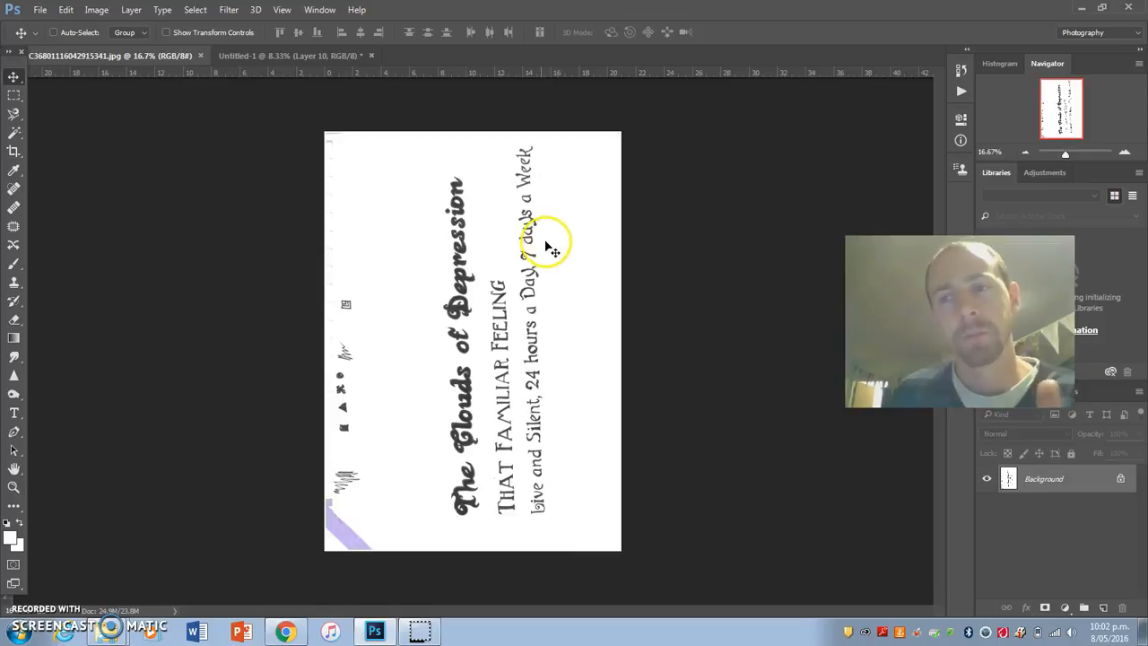
{"action": "mouse_move", "coordinate": [313, 240]}
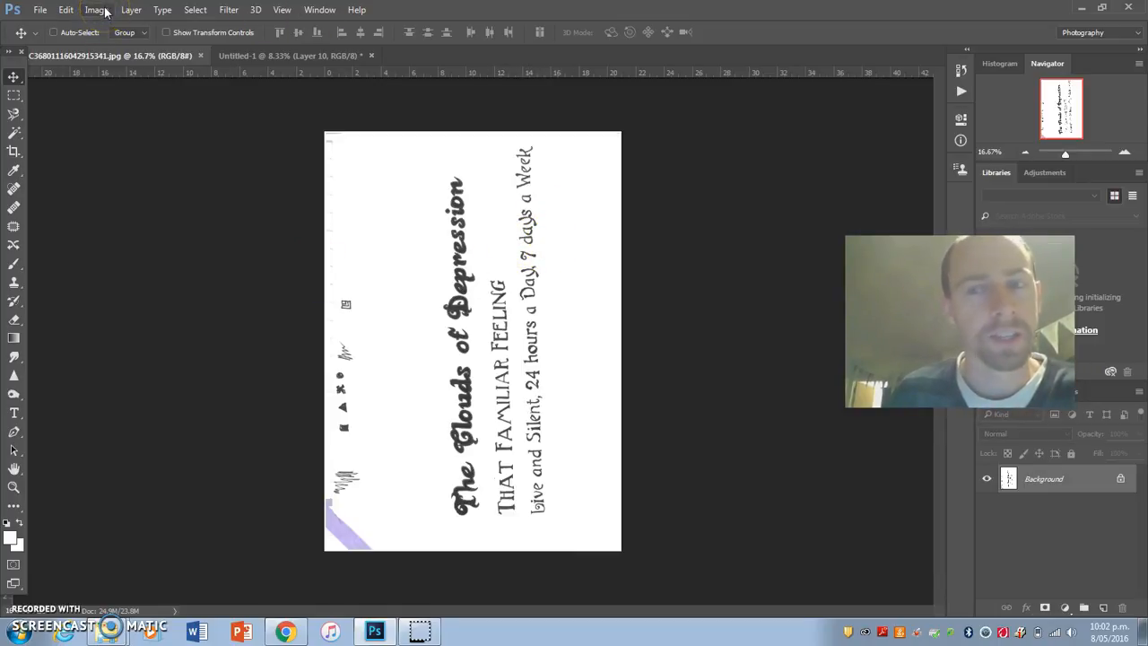
{"action": "left_click", "coordinate": [131, 9]}
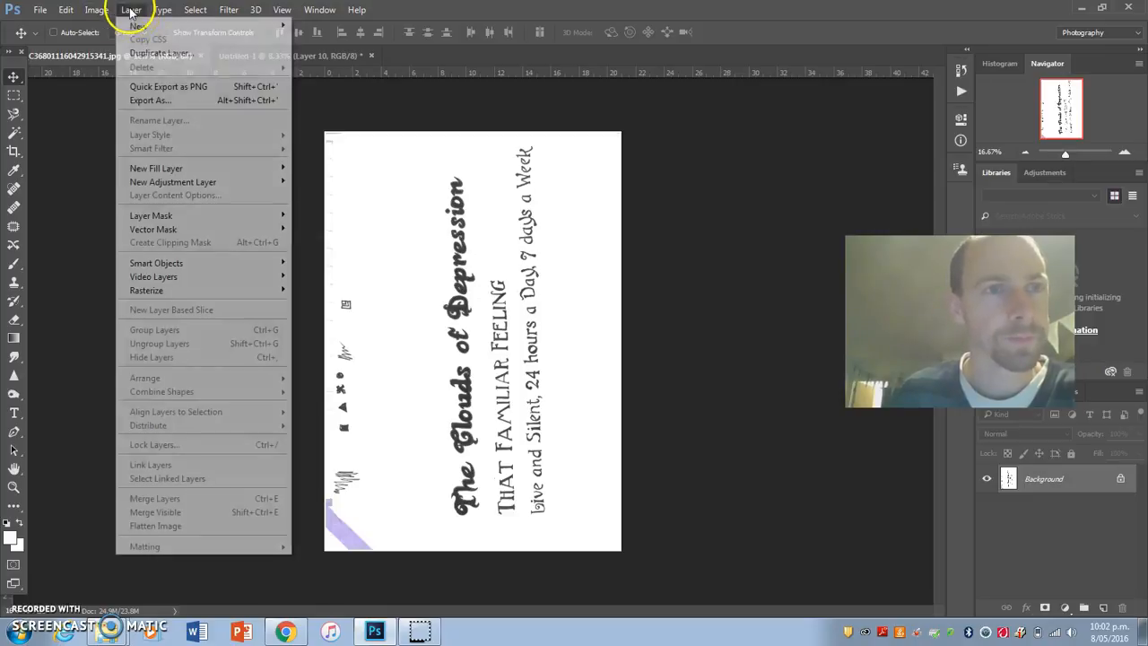
{"action": "left_click", "coordinate": [95, 10]}
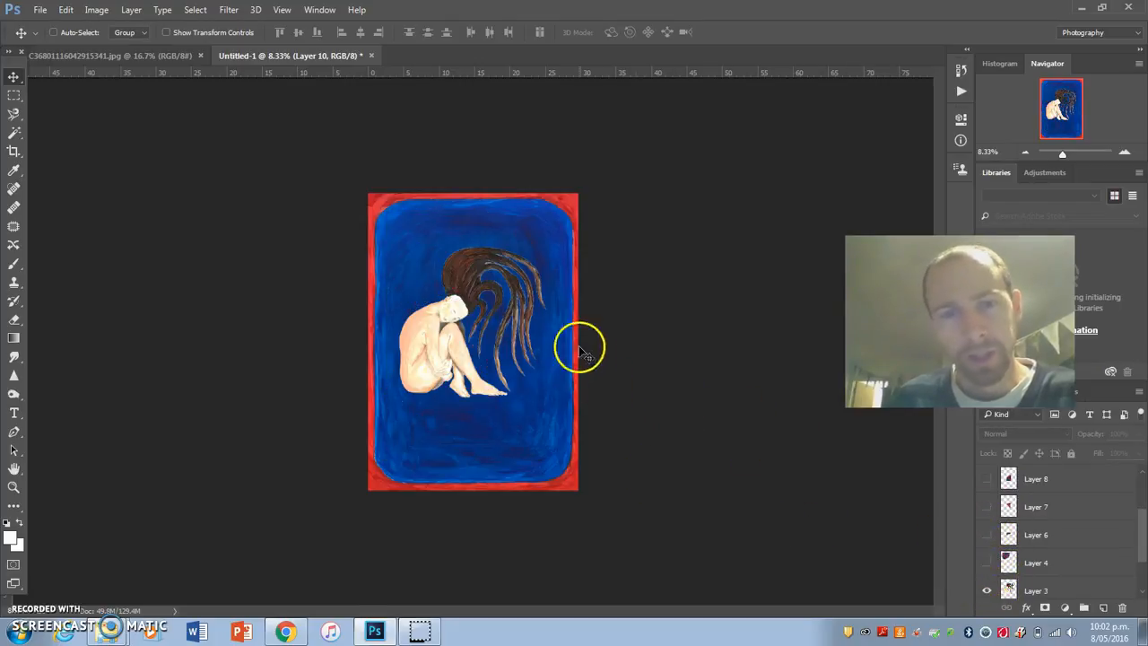
Select Layer 9 and drop its red-blue spiral shape beside the seated woman.
{"action": "left_click", "coordinate": [1036, 583]}
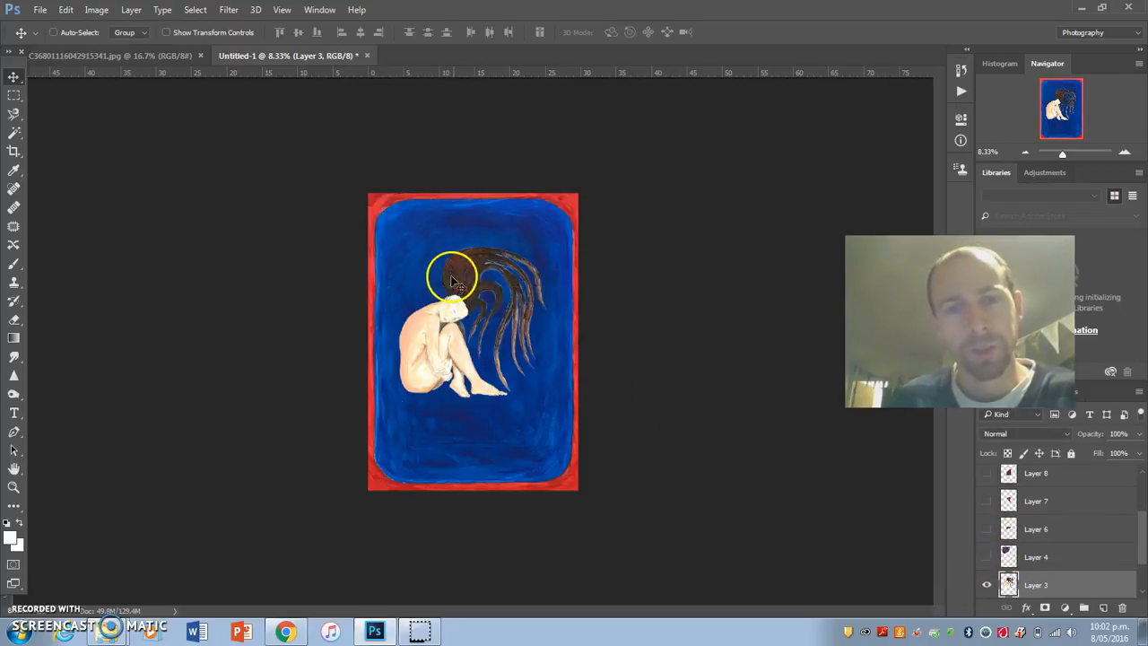
{"action": "left_click", "coordinate": [453, 283]}
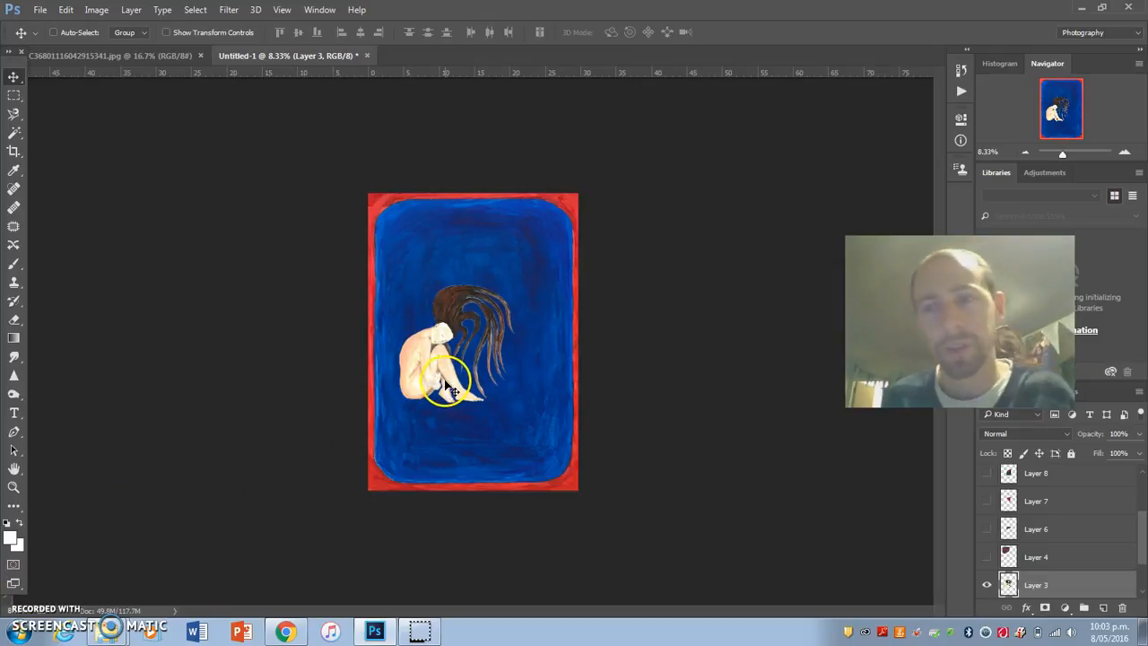
{"action": "mouse_move", "coordinate": [26, 592]}
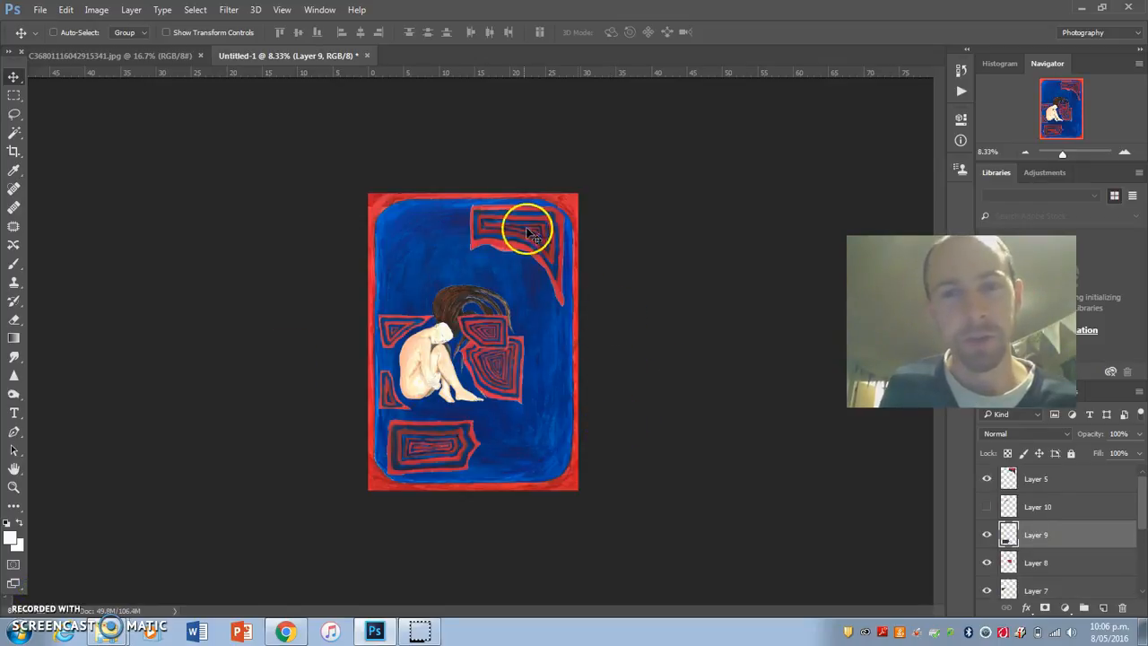
{"action": "mouse_move", "coordinate": [529, 250]}
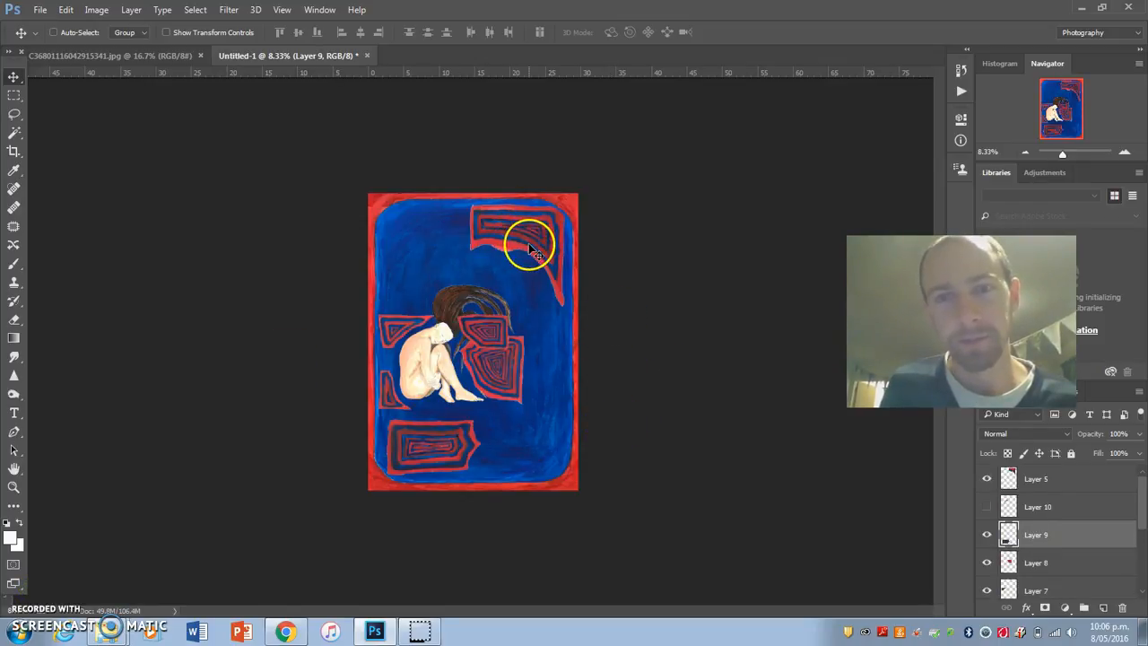
{"action": "mouse_move", "coordinate": [470, 345]}
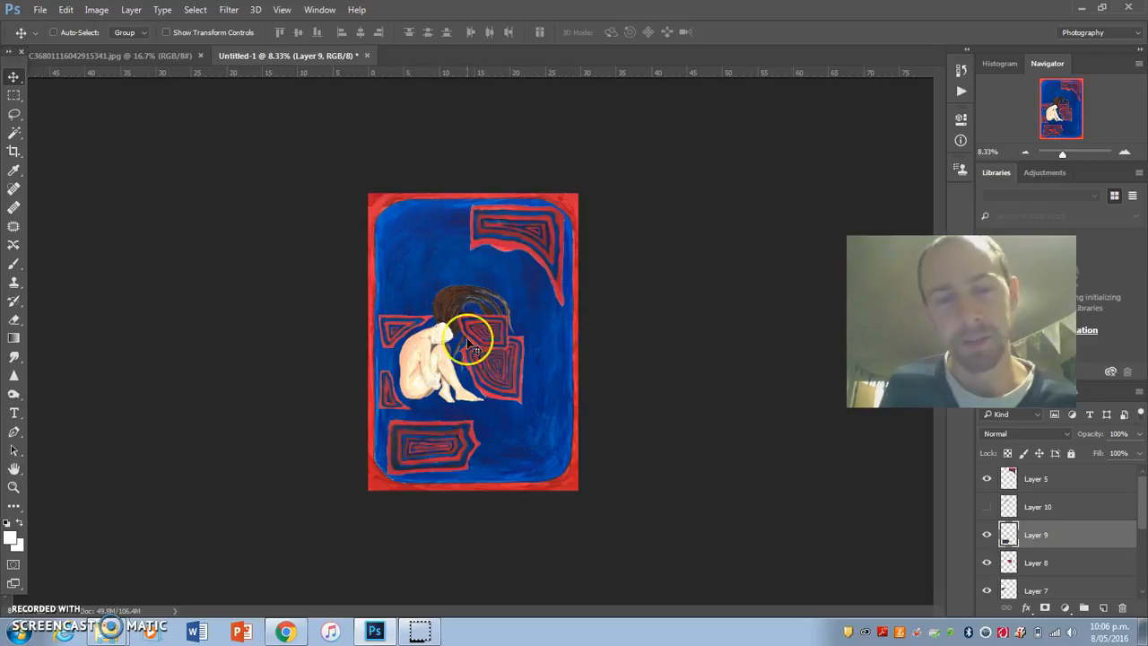
{"action": "mouse_move", "coordinate": [394, 336]}
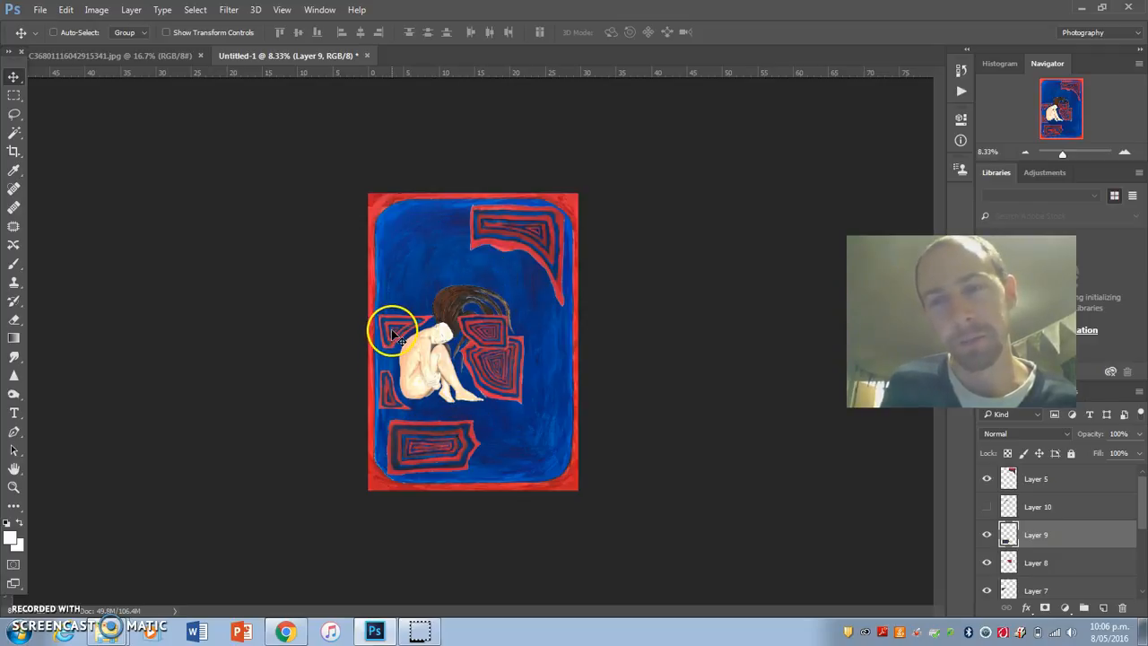
{"action": "left_click", "coordinate": [986, 507]}
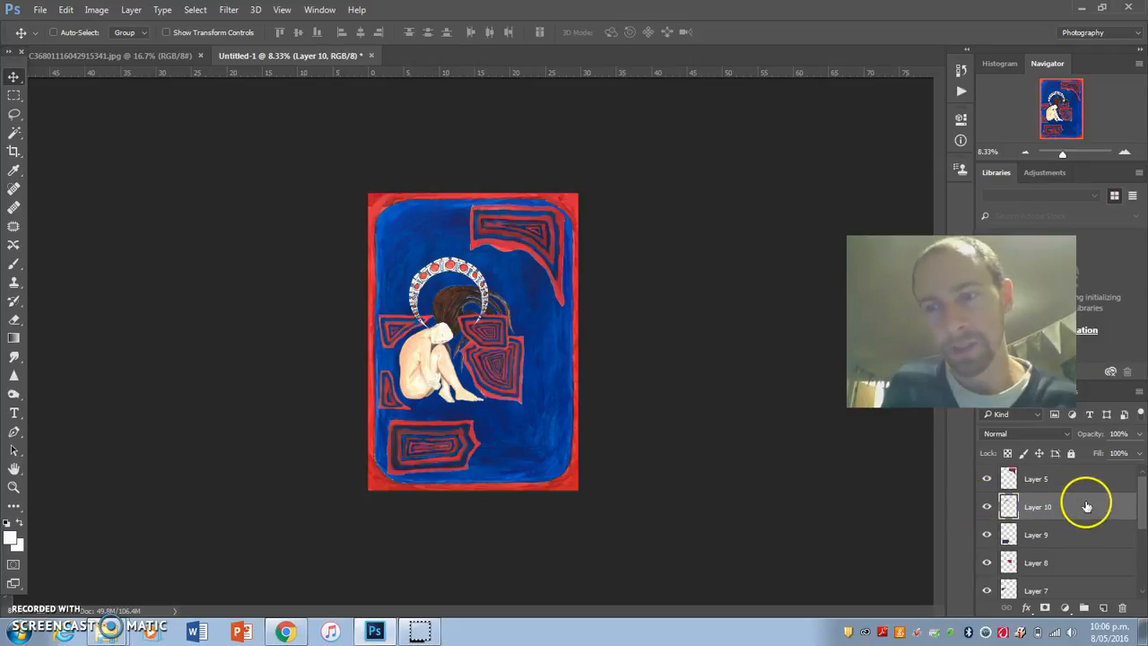
Move Layer 10 just above Layer 1 and shift the necklace around the woman's head.
{"action": "left_click_drag", "start_coordinate": [1037, 507], "coordinate": [1037, 563]}
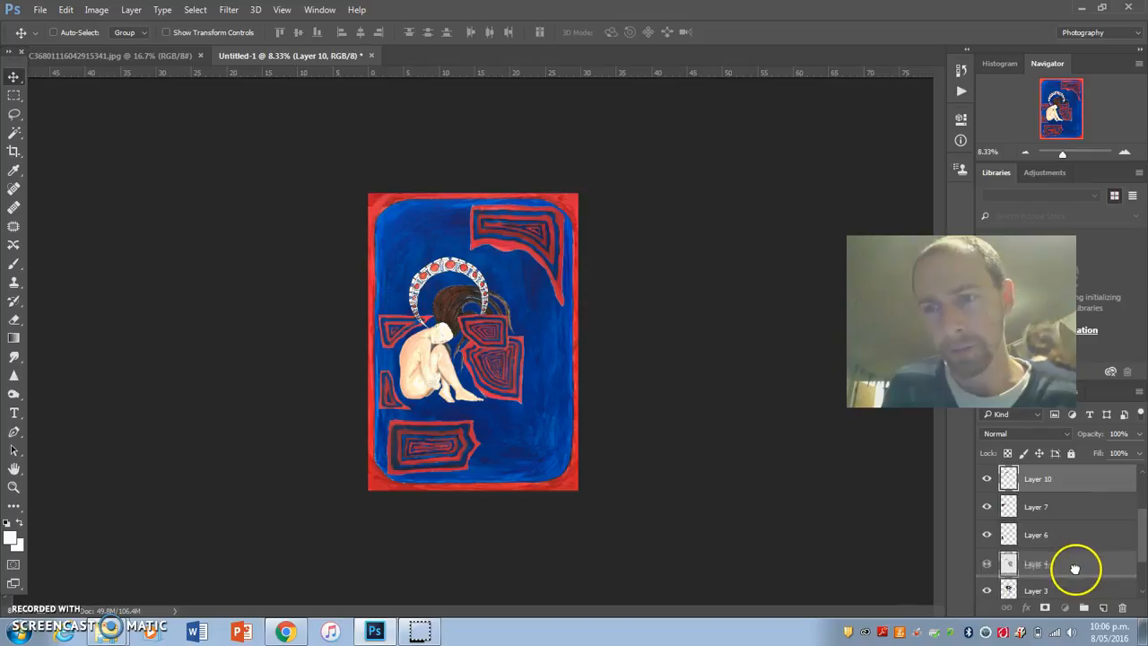
{"action": "right_click", "coordinate": [439, 269]}
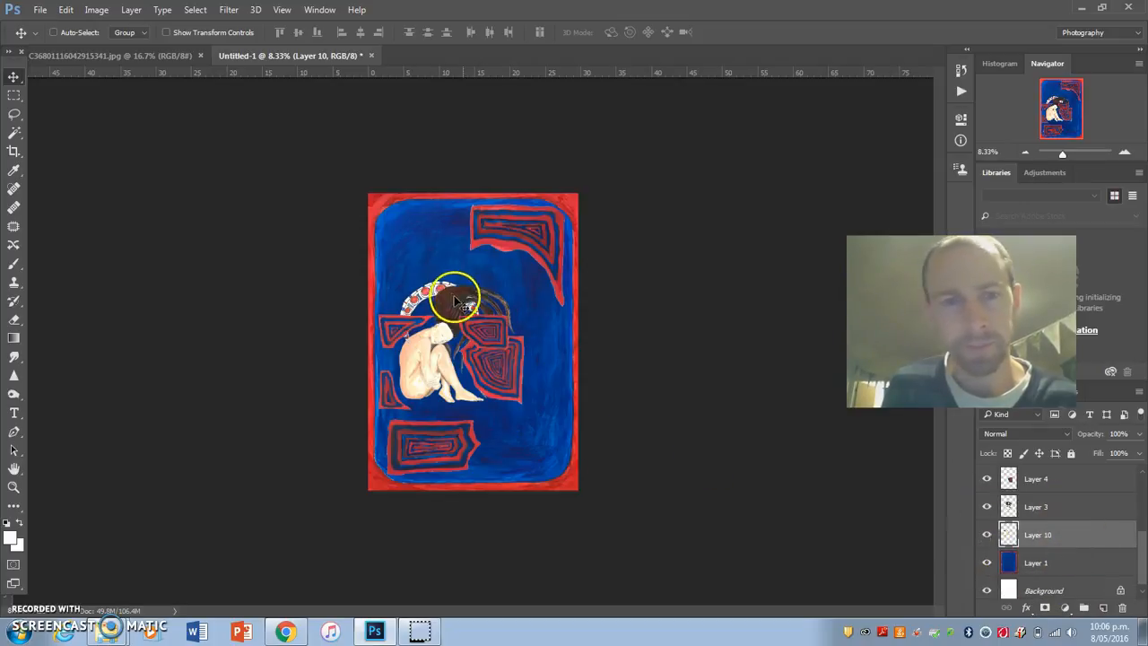
{"action": "left_click_drag", "start_coordinate": [457, 295], "coordinate": [412, 291]}
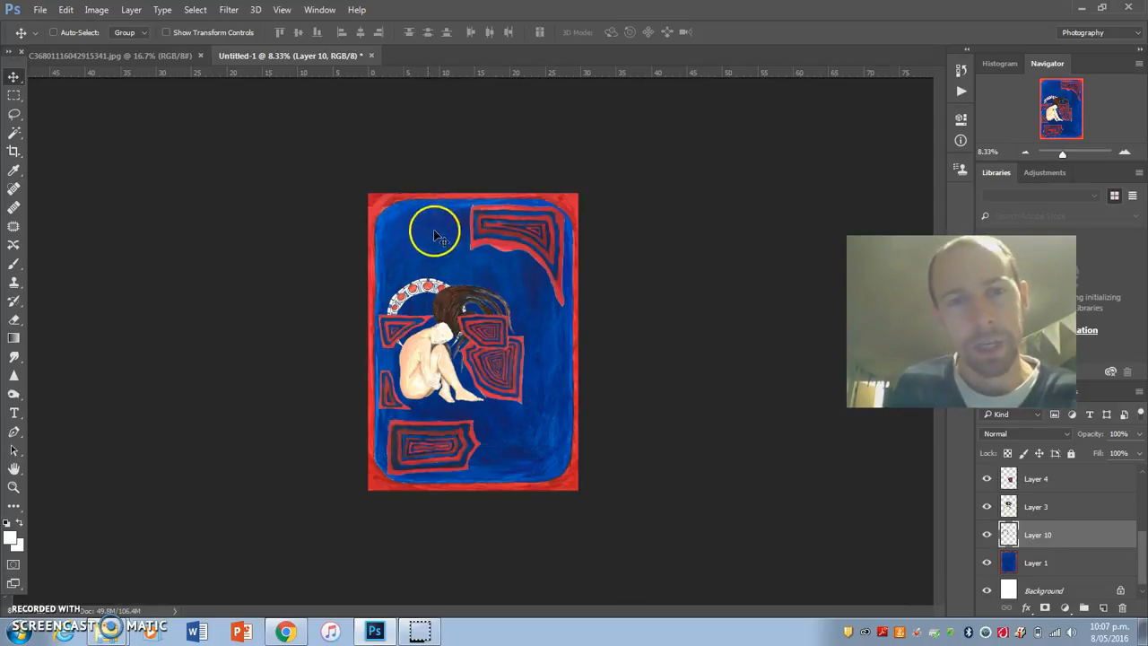
{"action": "mouse_move", "coordinate": [431, 246]}
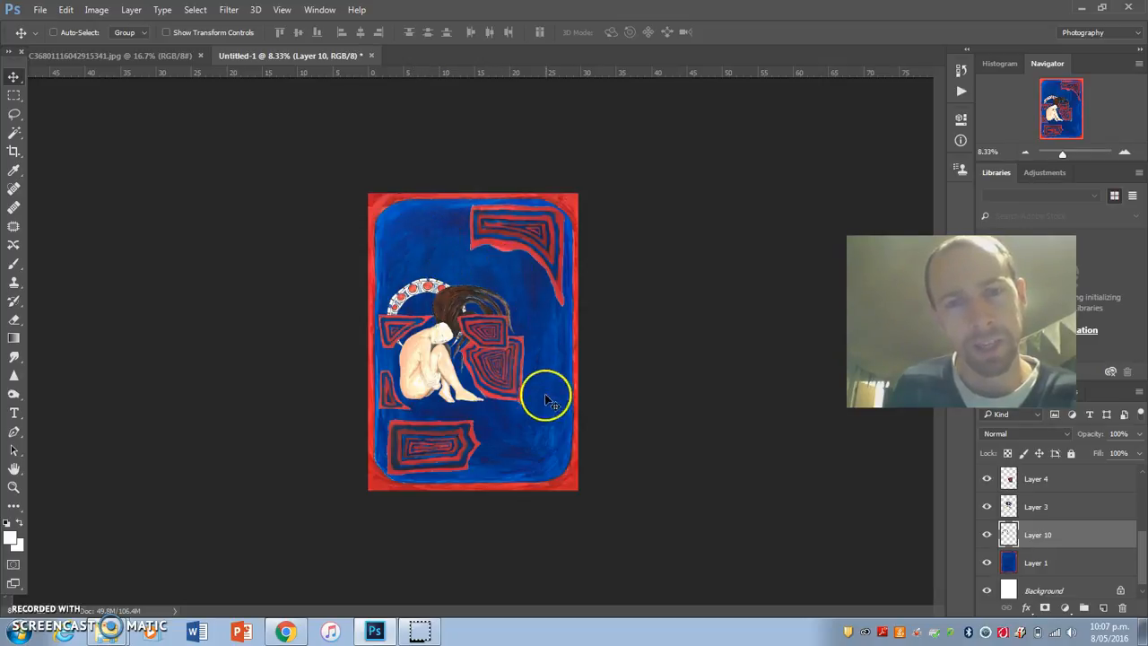
{"action": "mouse_move", "coordinate": [511, 339]}
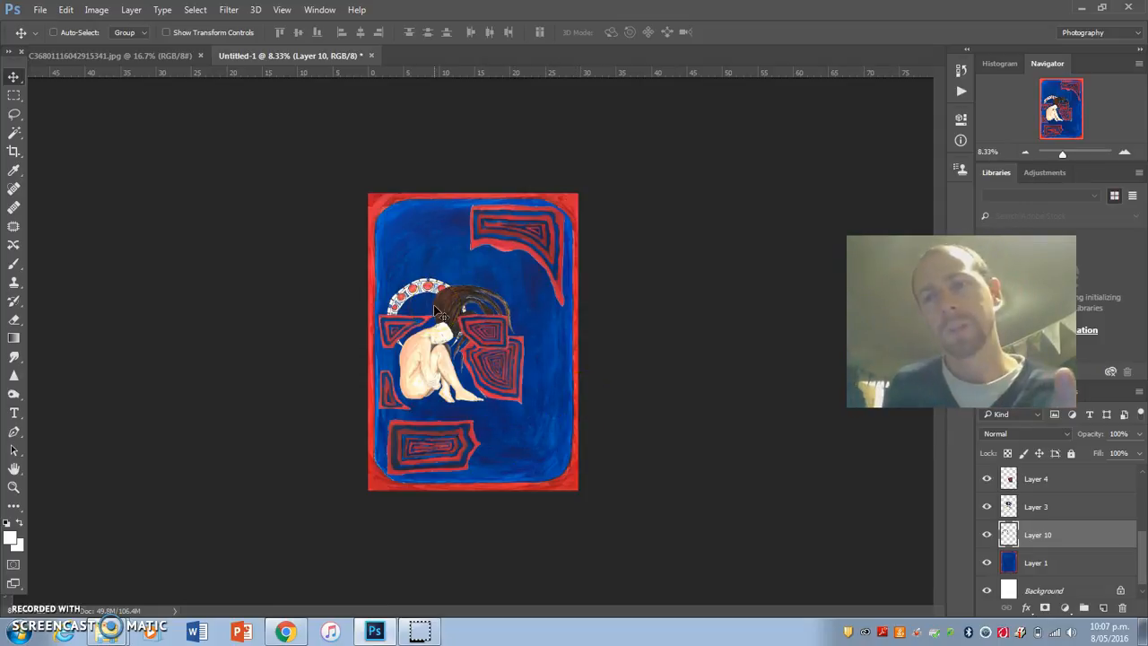
{"action": "mouse_move", "coordinate": [445, 215]}
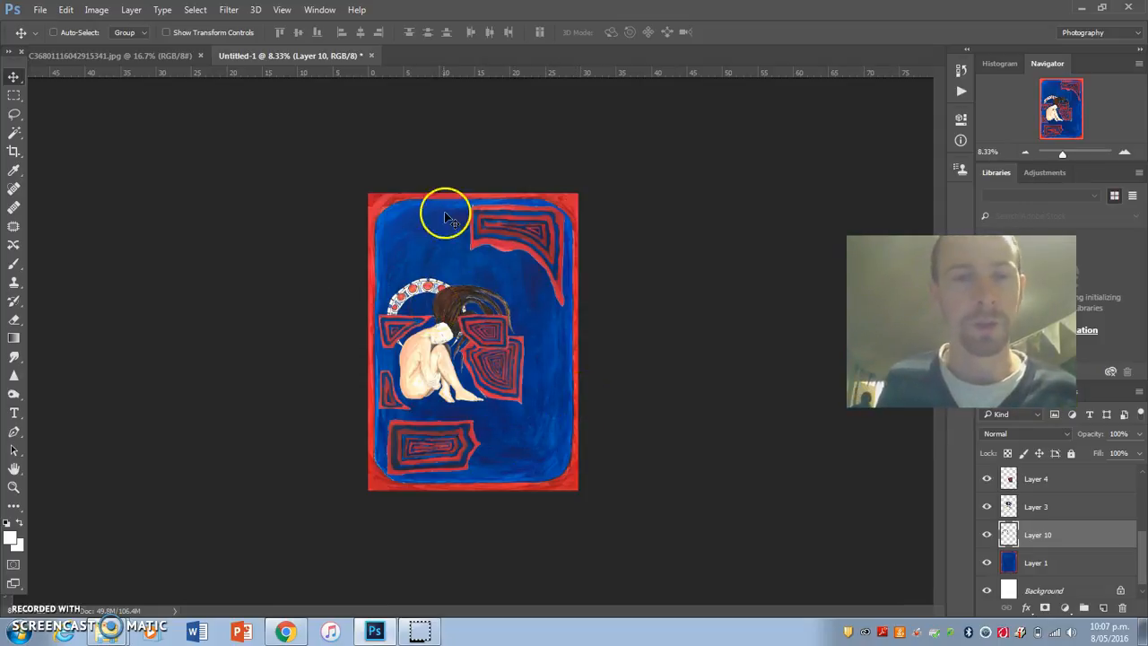
{"action": "left_click", "coordinate": [76, 55]}
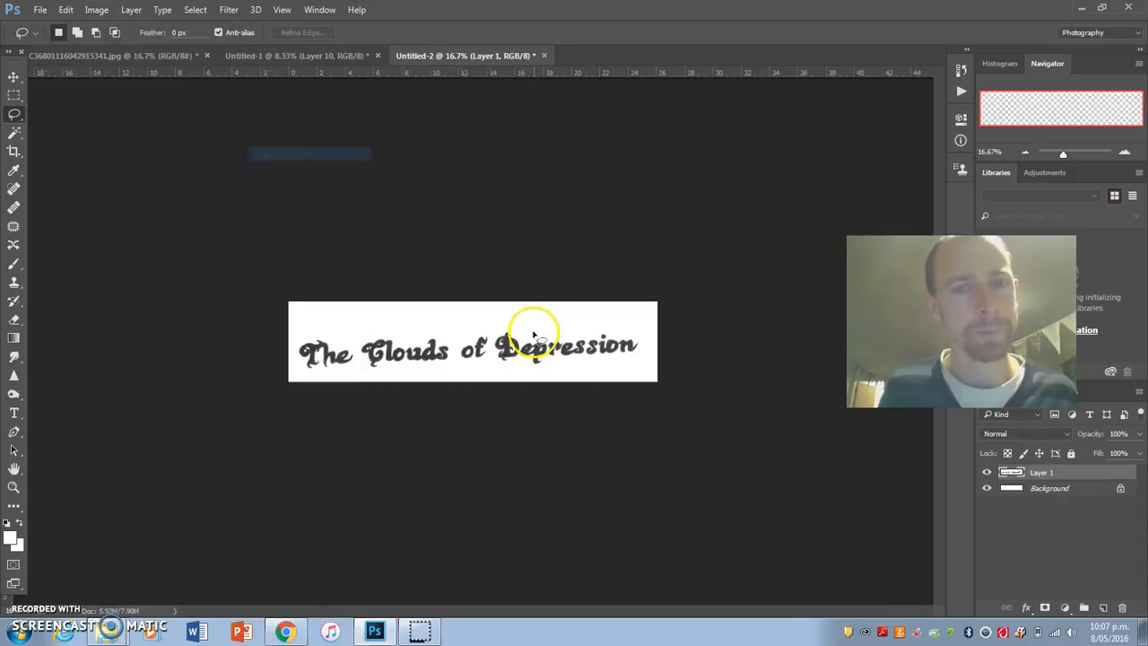
Apply a Threshold adjustment to turn the title lettering solid black.
{"action": "left_click", "coordinate": [96, 10]}
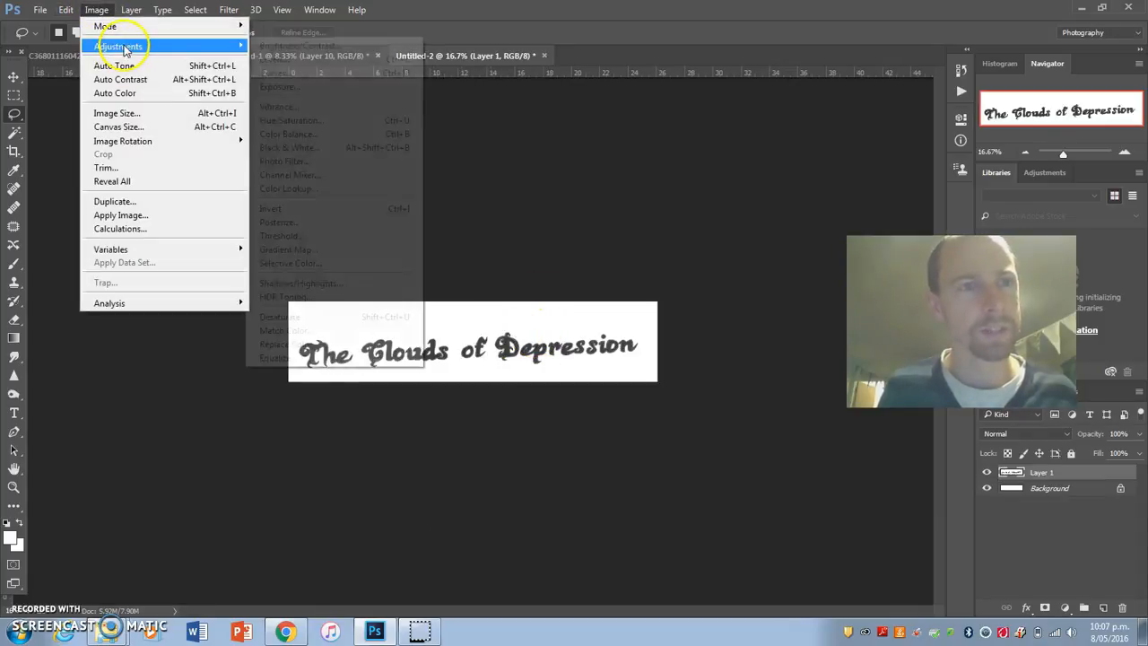
{"action": "left_click", "coordinate": [281, 236]}
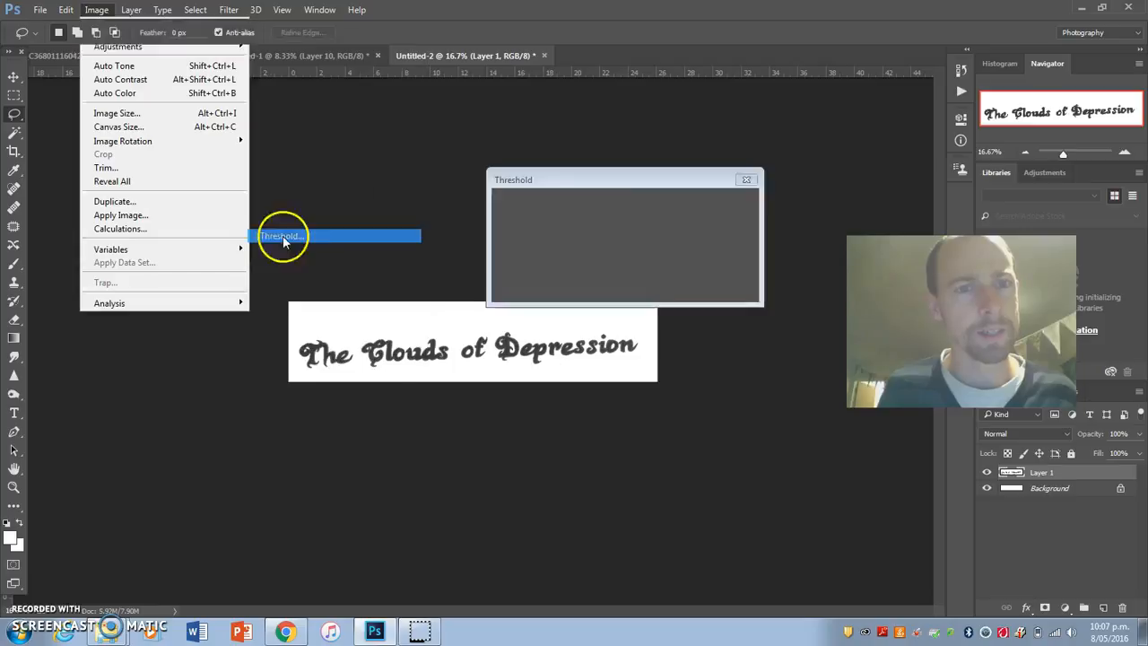
{"action": "left_click", "coordinate": [282, 235]}
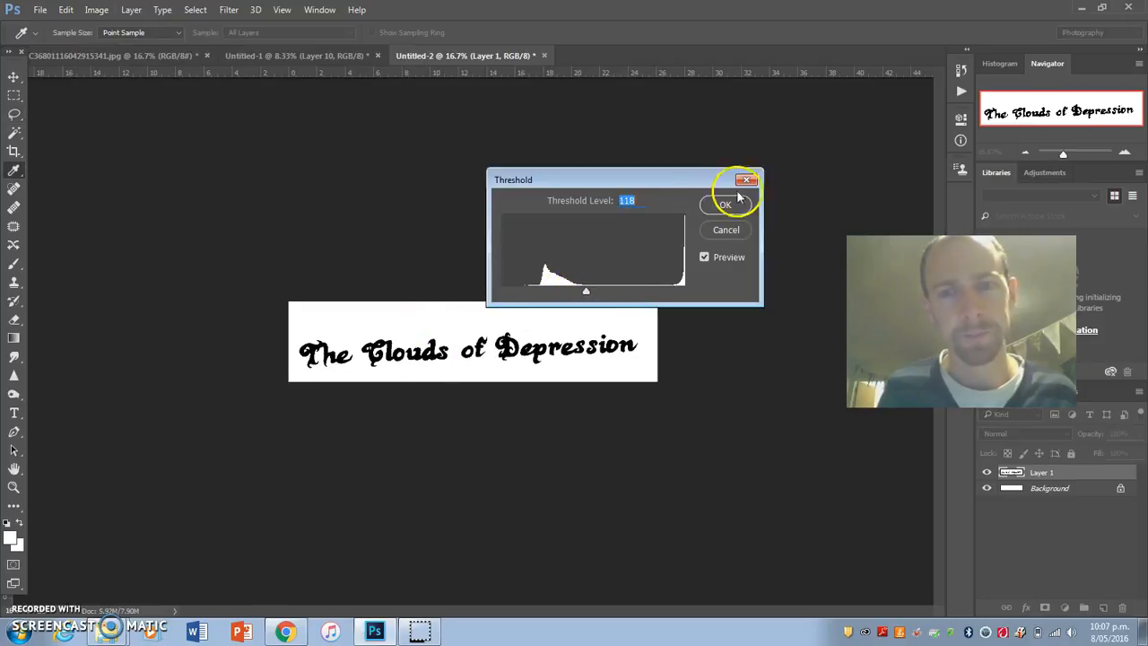
{"action": "left_click", "coordinate": [725, 204]}
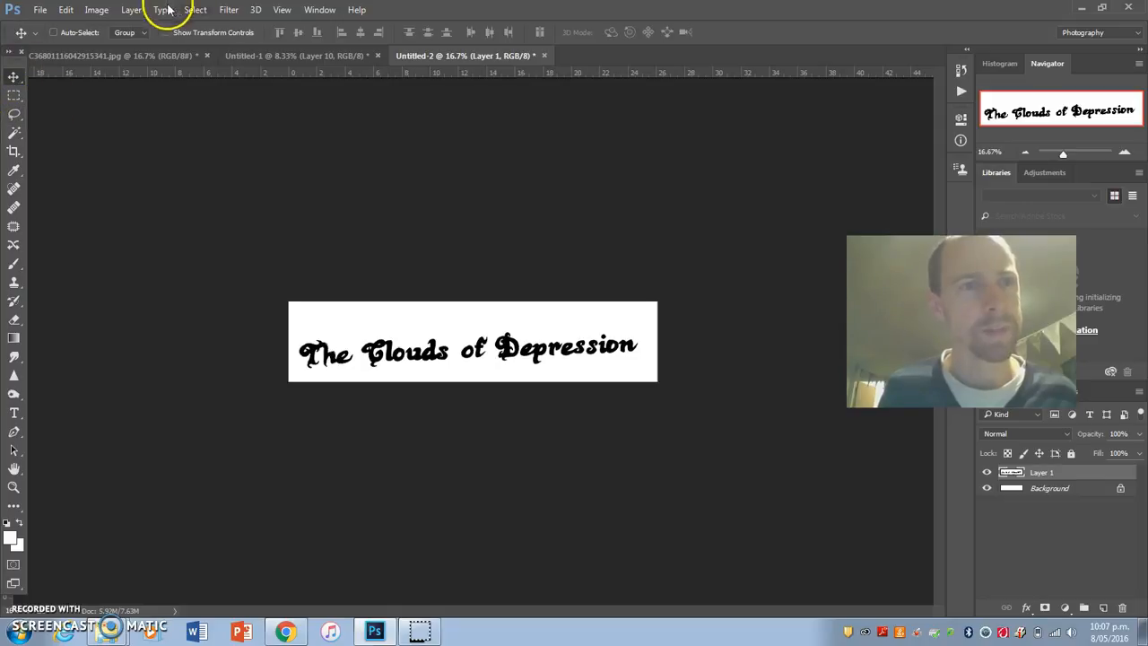
Select the white around the text with Color Range and hide the Background layer.
{"action": "left_click", "coordinate": [194, 10]}
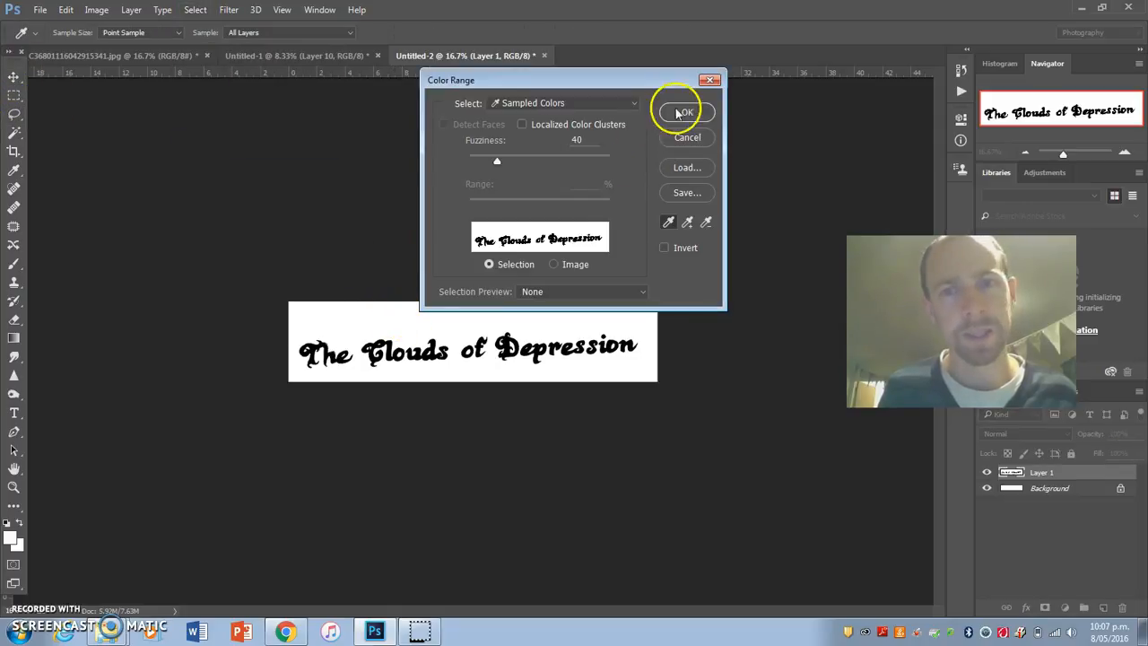
{"action": "left_click", "coordinate": [684, 112]}
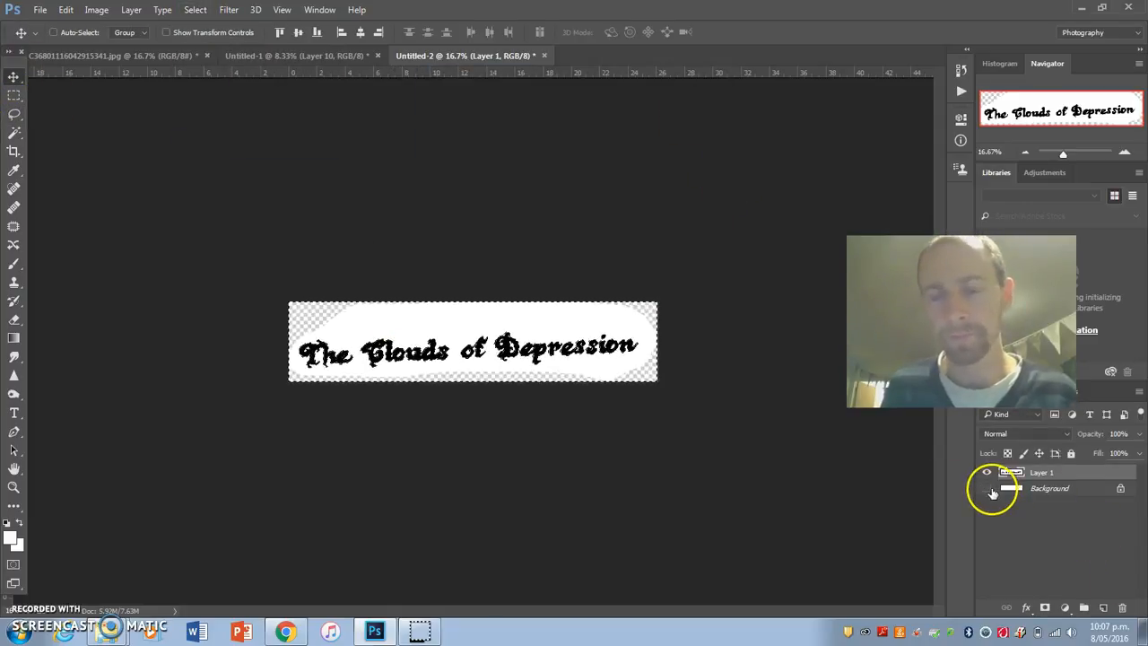
{"action": "left_click", "coordinate": [986, 488]}
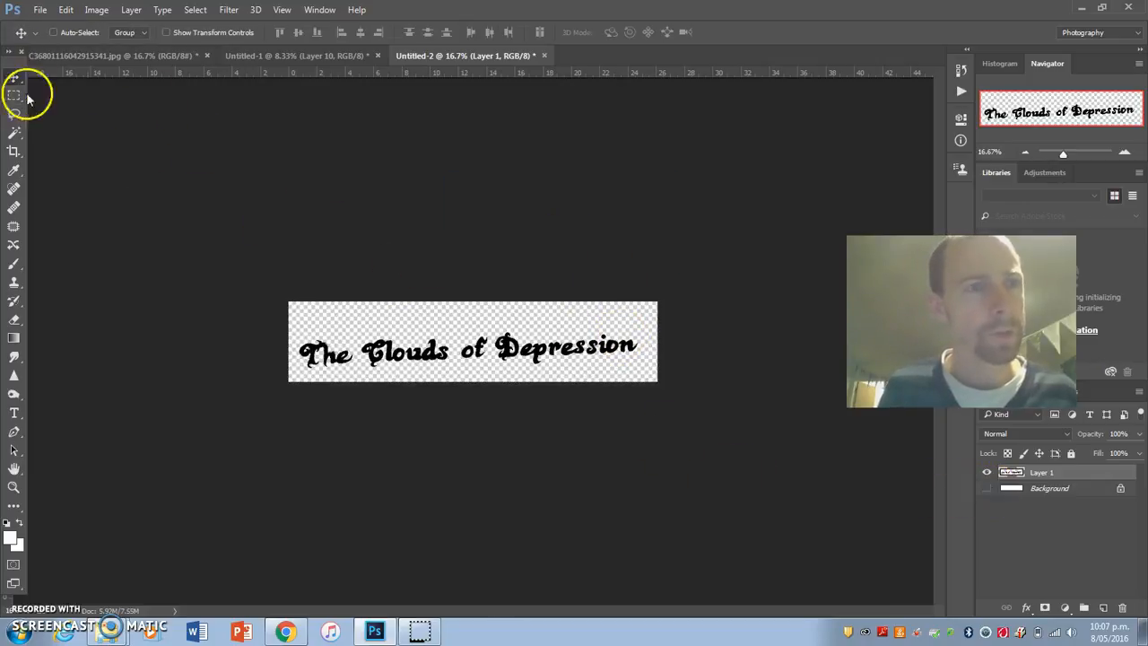
{"action": "left_click", "coordinate": [295, 55]}
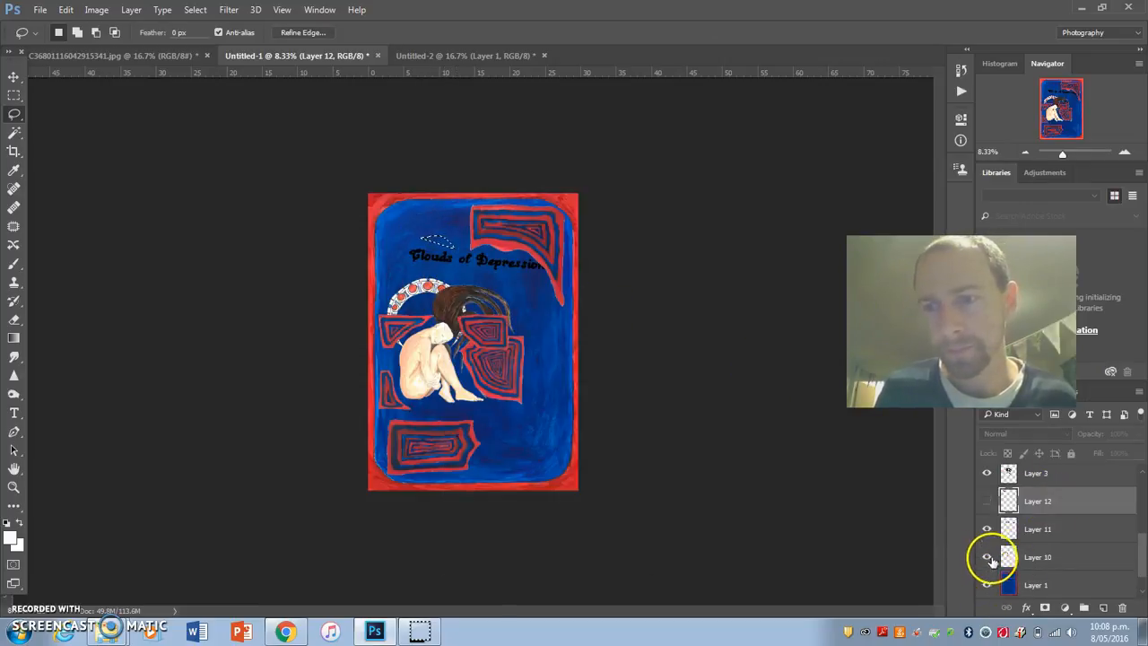
Lasso the title words onto separate layers and stack them as The / Clouds of / Depression.
{"action": "left_click", "coordinate": [1038, 528]}
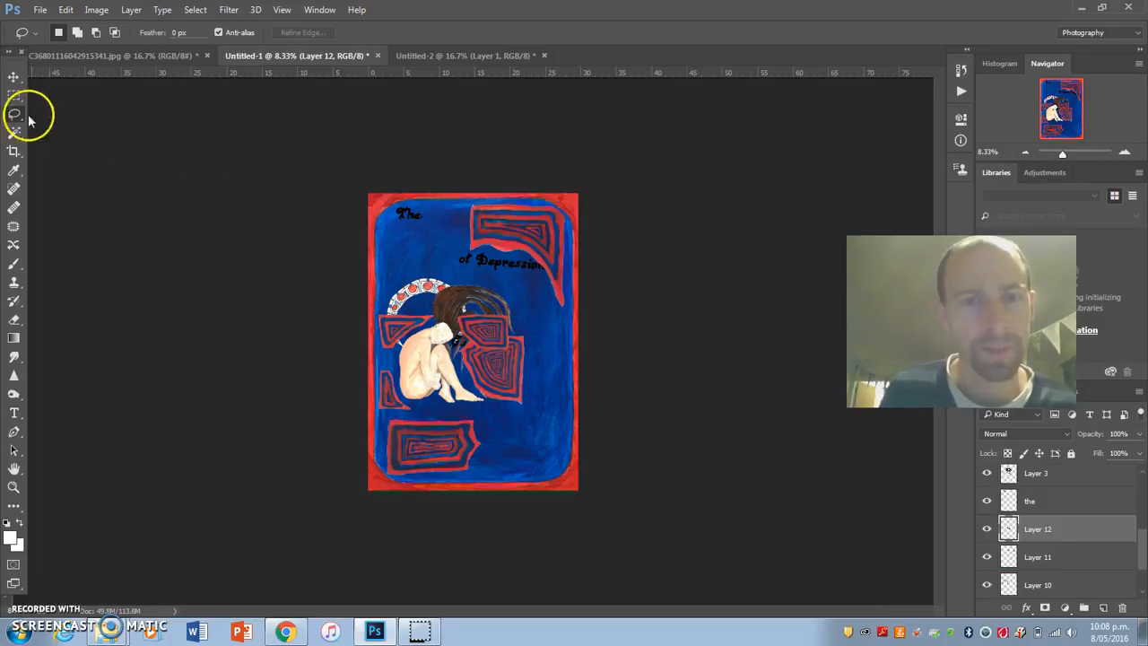
{"action": "left_click", "coordinate": [14, 77]}
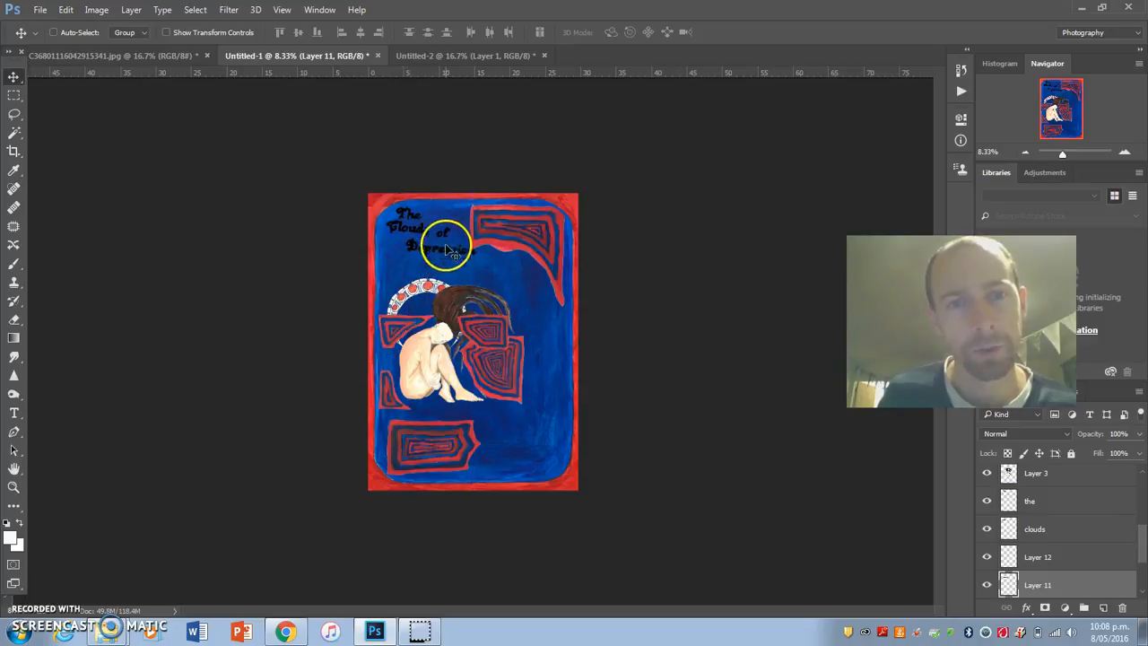
{"action": "left_click", "coordinate": [1036, 529]}
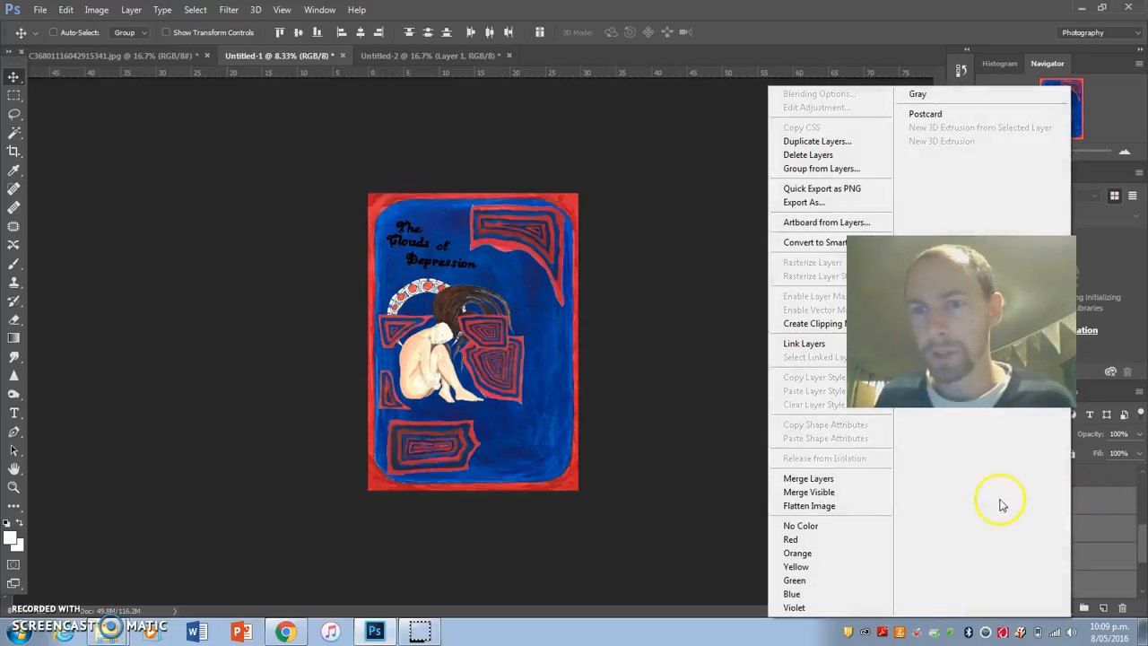
{"action": "mouse_move", "coordinate": [812, 478]}
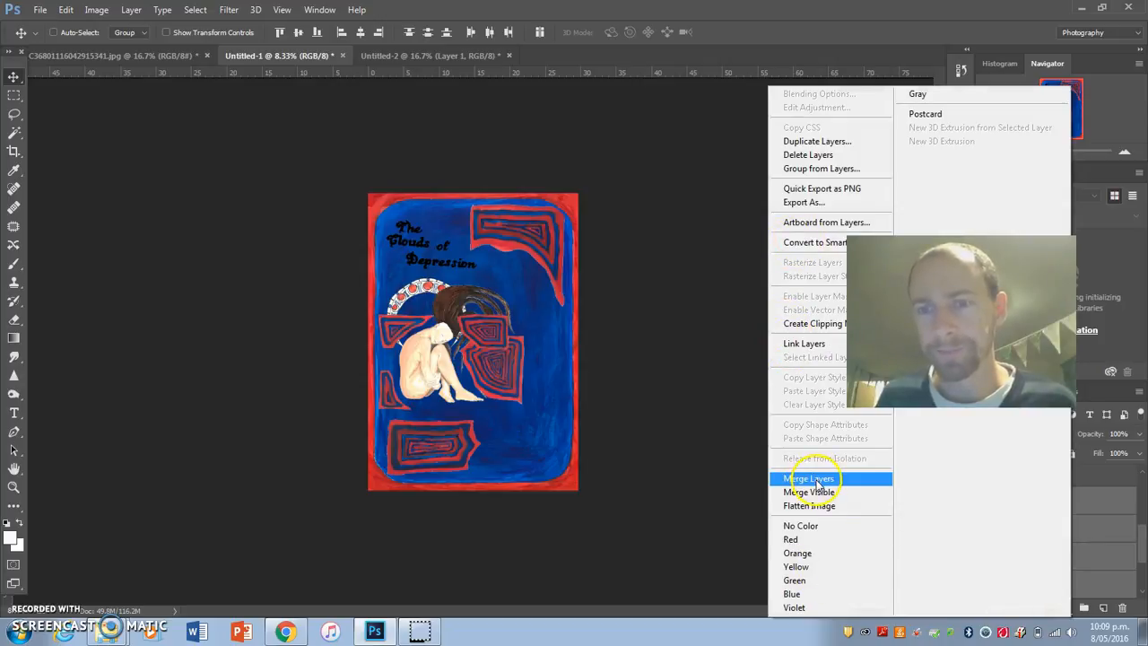
Merge the title word layers and warp the title into a curved, bent shape.
{"action": "left_click", "coordinate": [808, 478]}
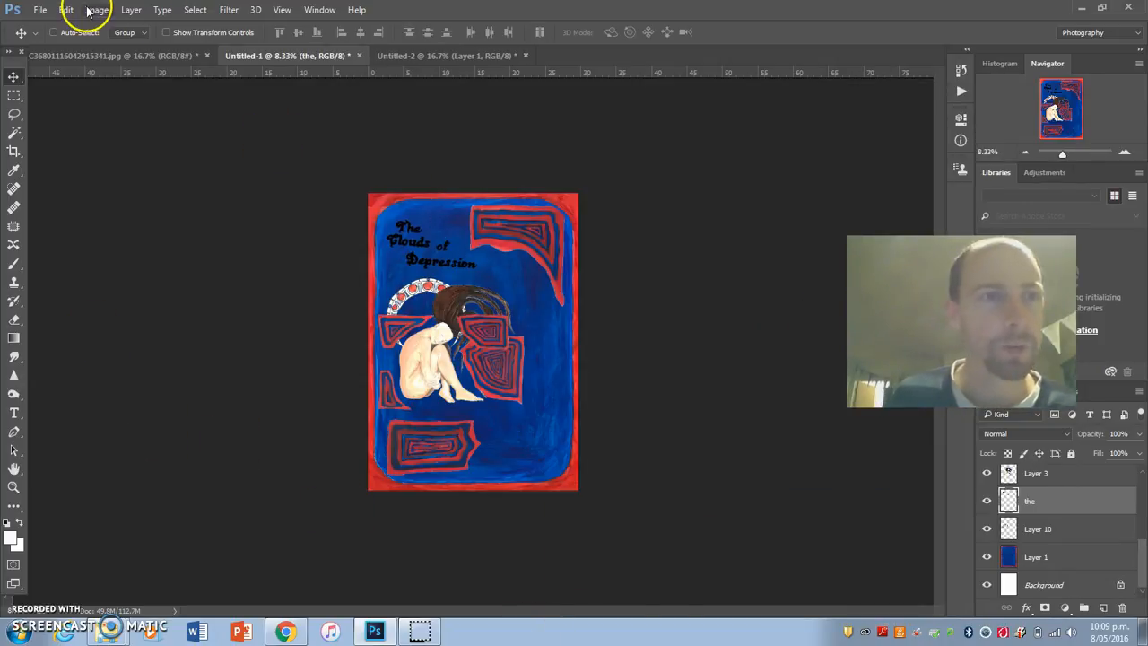
{"action": "left_click", "coordinate": [96, 10]}
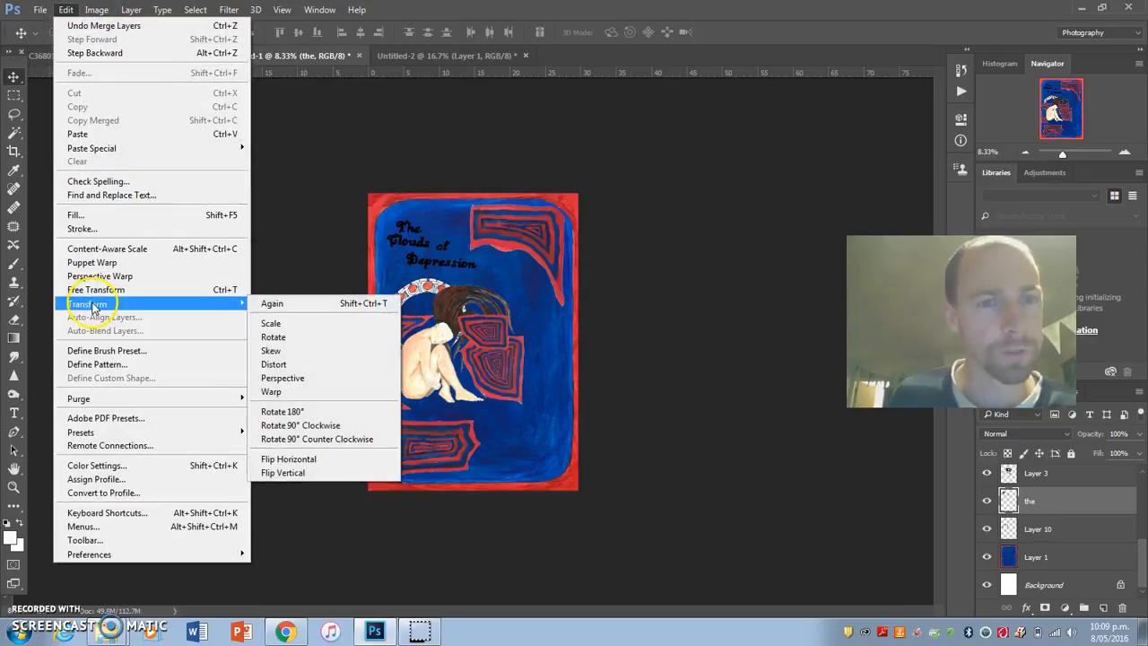
{"action": "left_click", "coordinate": [271, 392]}
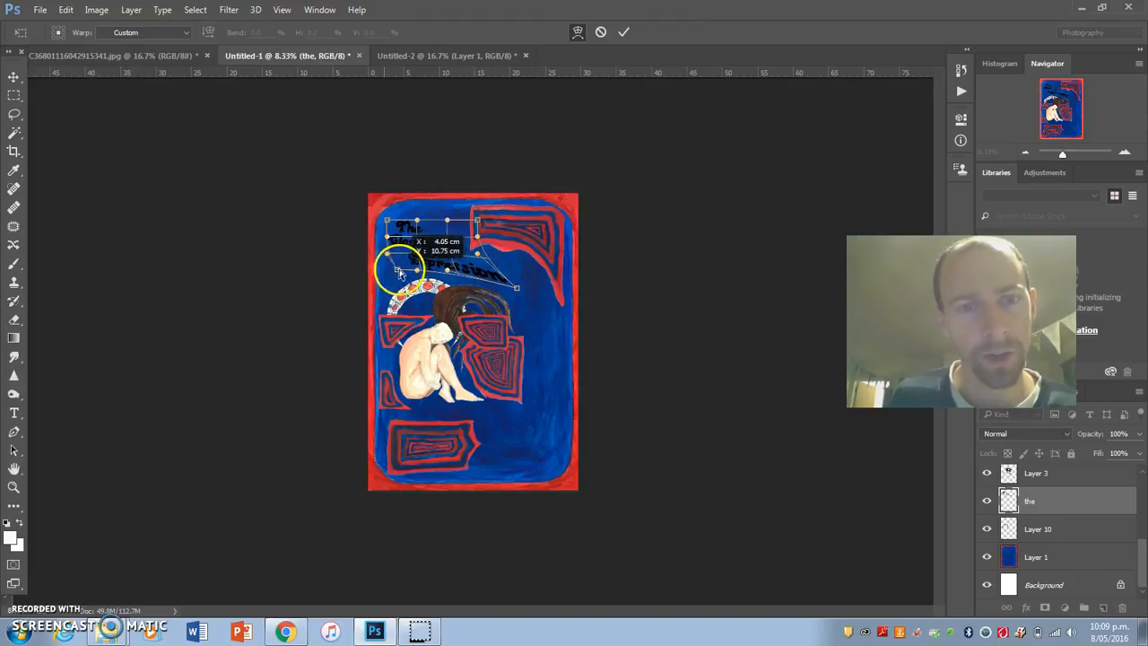
{"action": "left_click_drag", "start_coordinate": [403, 274], "coordinate": [403, 219]}
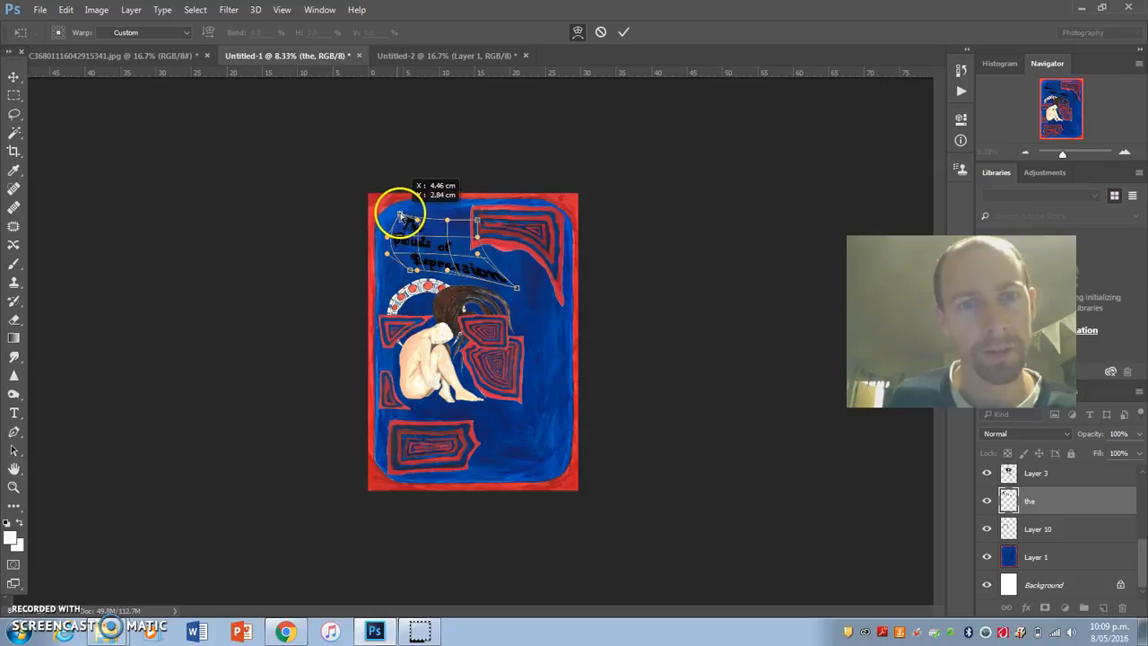
{"action": "left_click_drag", "start_coordinate": [401, 220], "coordinate": [399, 238]}
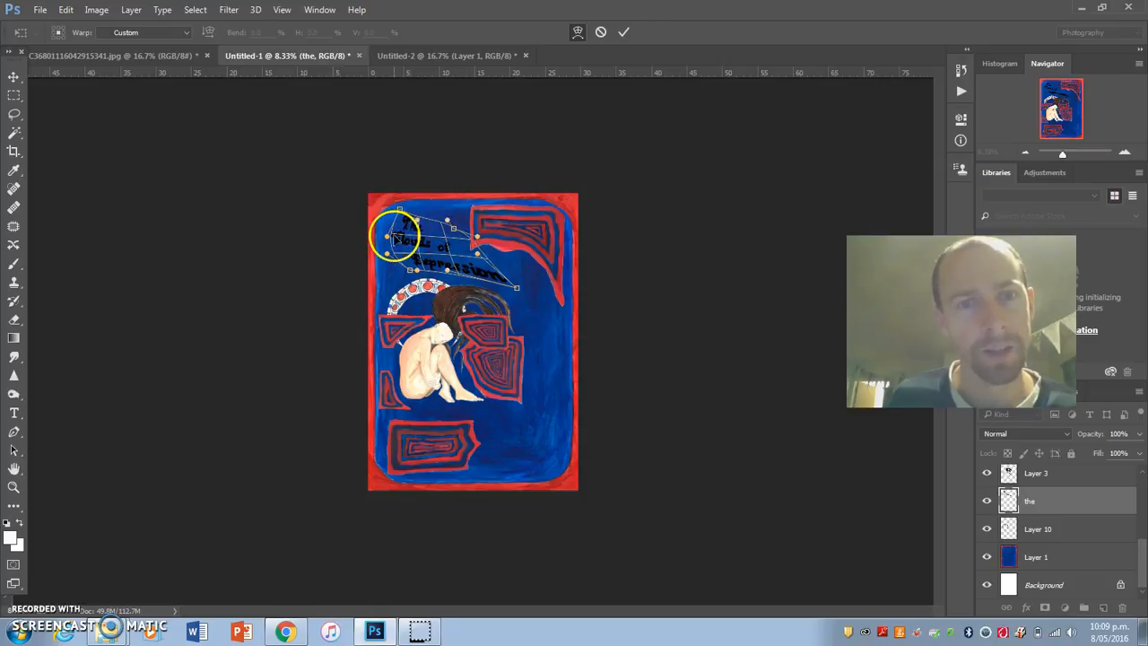
{"action": "left_click_drag", "start_coordinate": [399, 238], "coordinate": [470, 269]}
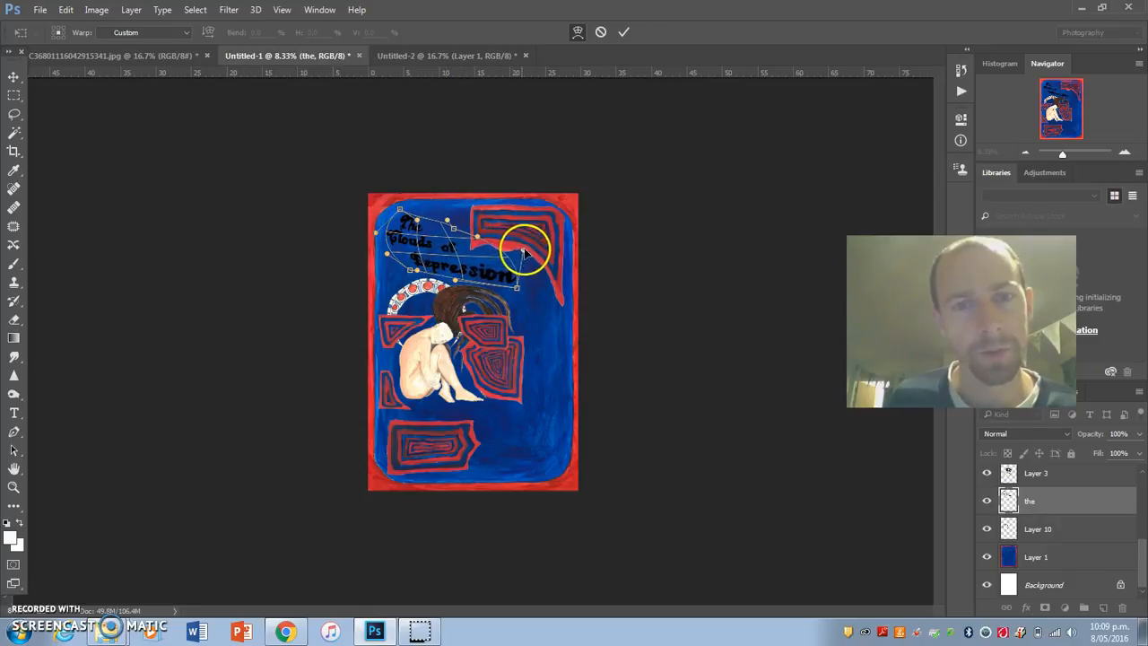
{"action": "left_click_drag", "start_coordinate": [525, 249], "coordinate": [417, 242]}
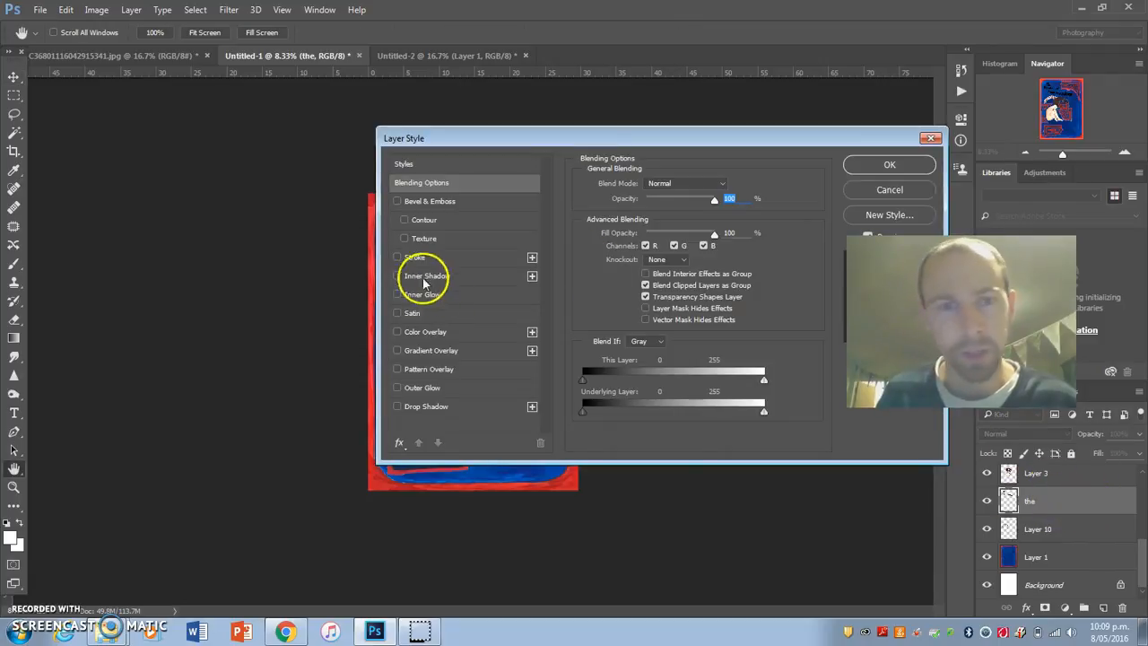
{"action": "mouse_move", "coordinate": [408, 387]}
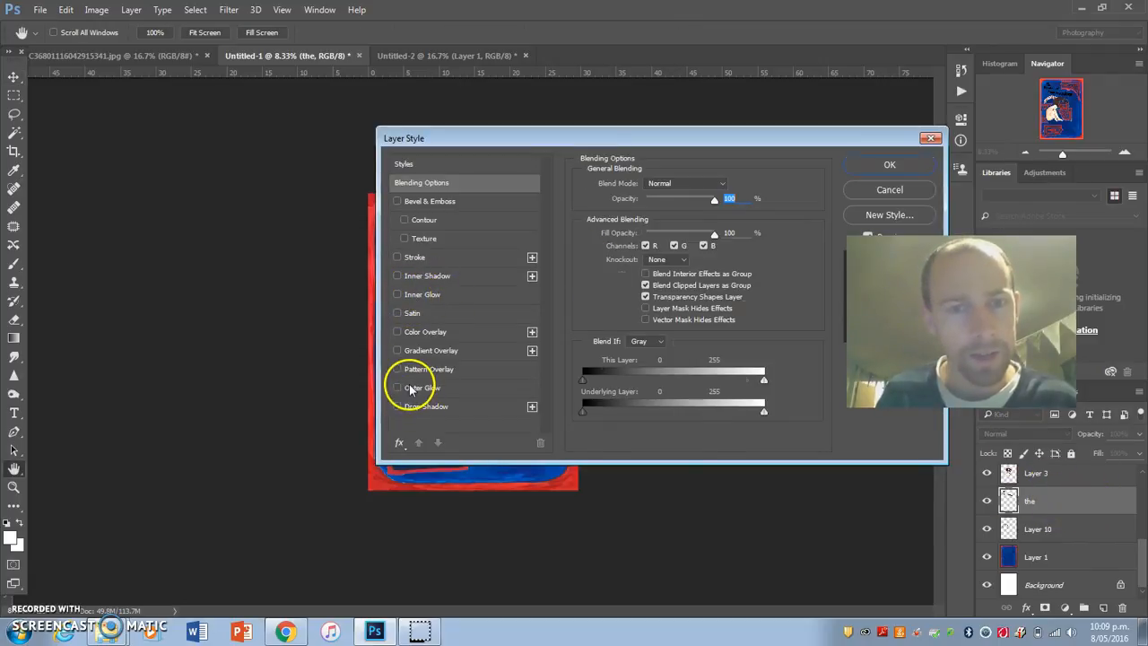